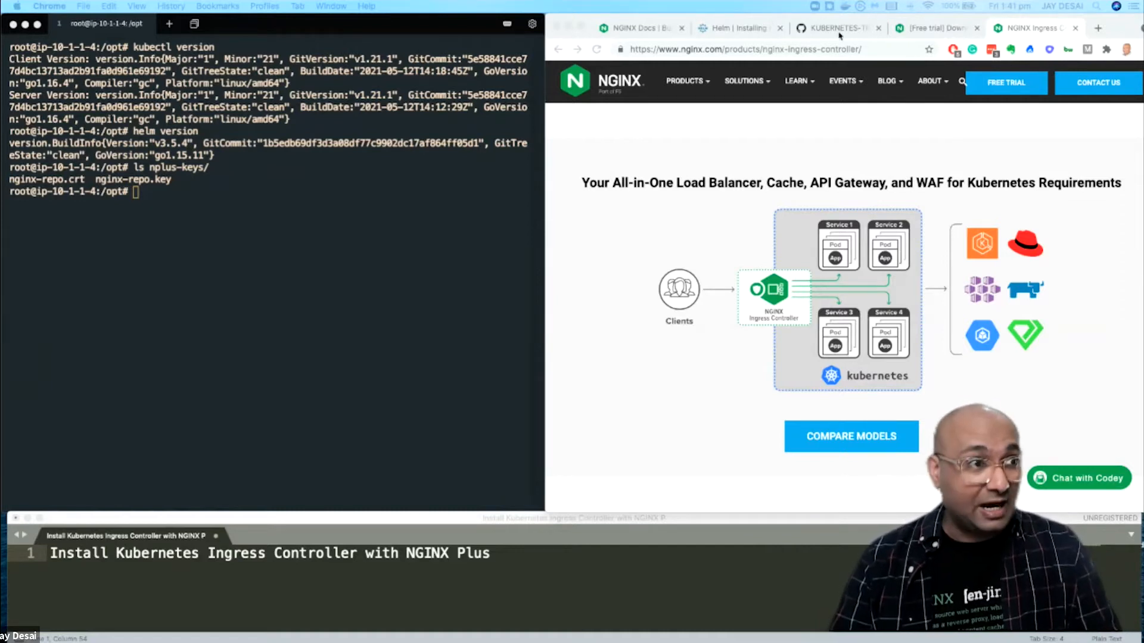
Step: Show the install-K8s.sh curl one-liner on GitHub, then bring up the Helm install docs
{"action": "left_click", "coordinate": [836, 27]}
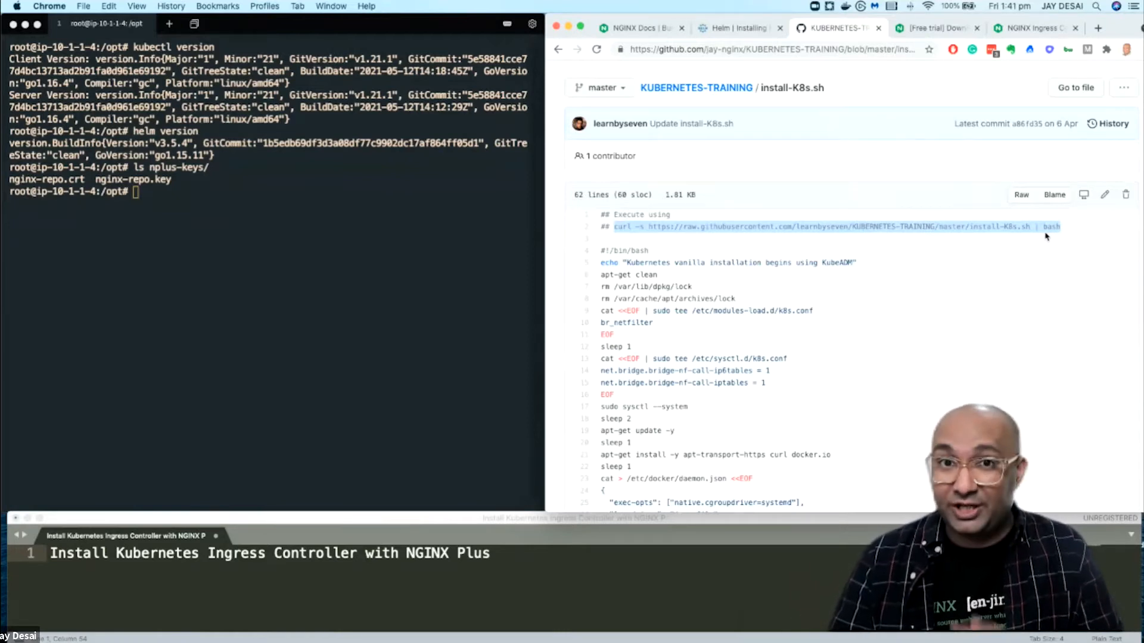
{"action": "left_click", "coordinate": [737, 27]}
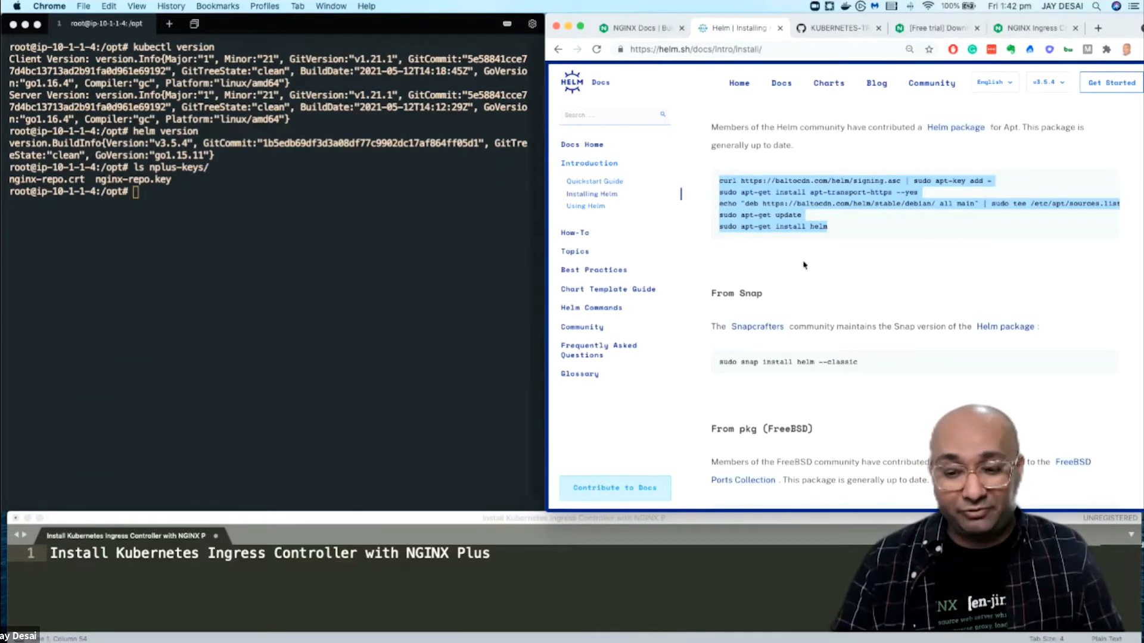
Step: Switch from Helm Docs to the NGINX 'Building the Ingress Controller Image' page
{"action": "left_click", "coordinate": [937, 27]}
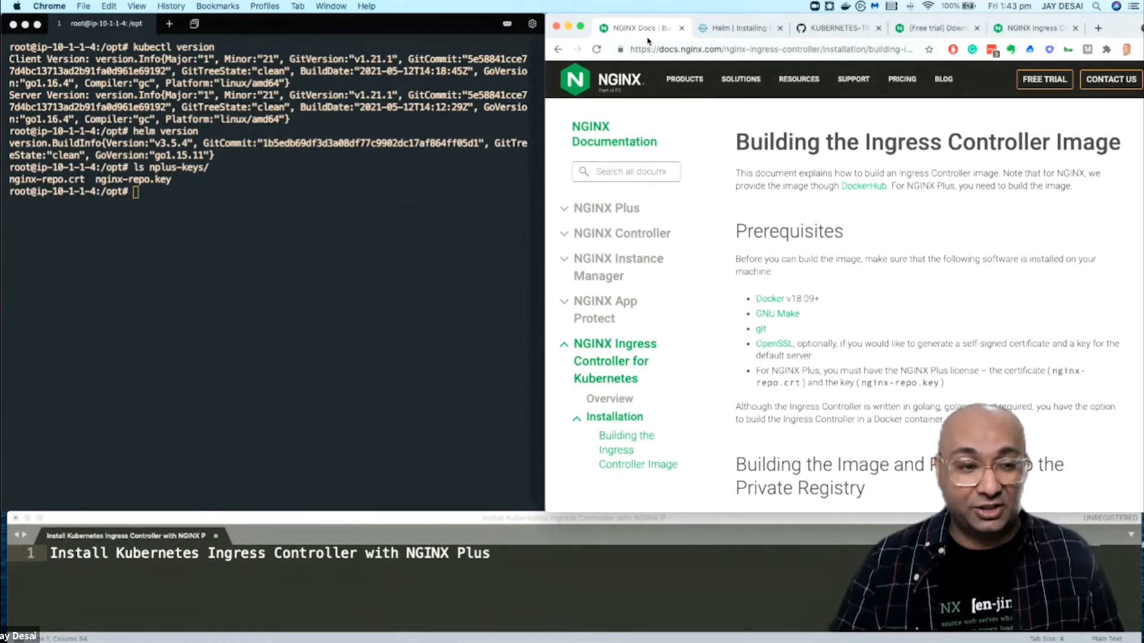
Step: Scroll to the build-and-push steps and the git clone command for kubernetes-ingress
{"action": "scroll", "scroll_direction": "down", "scroll_amount": 3}
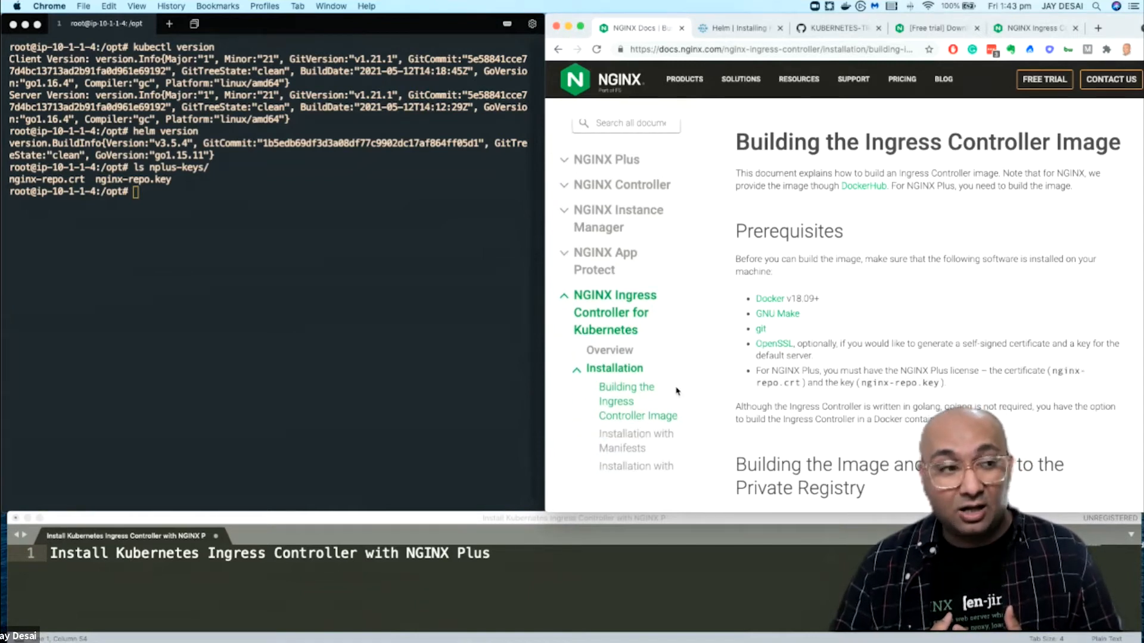
{"action": "mouse_move", "coordinate": [625, 394]}
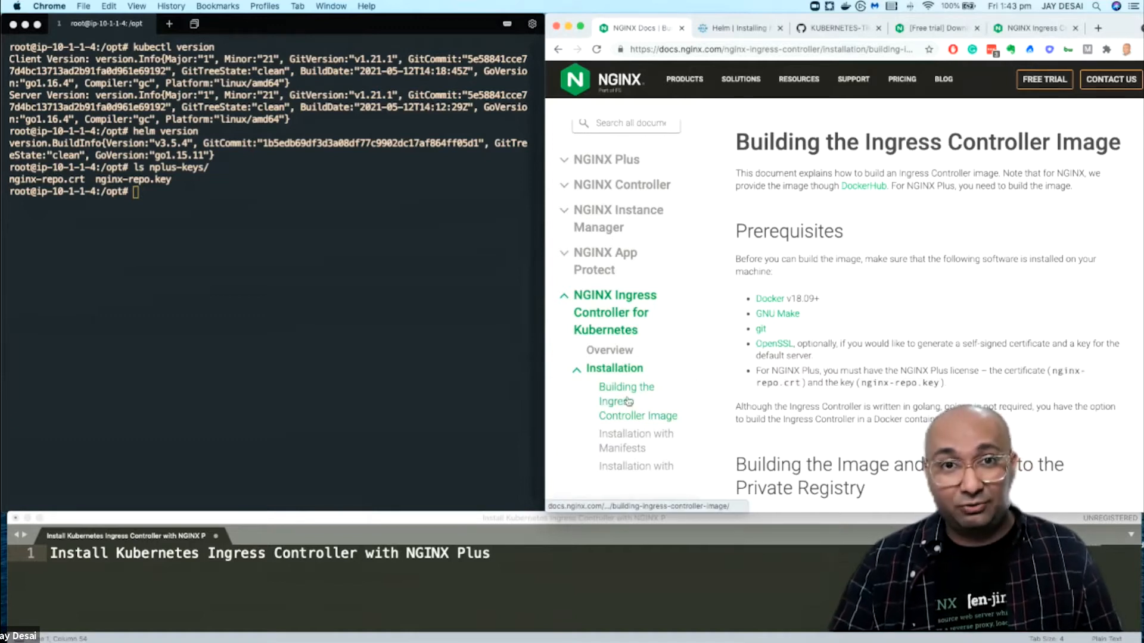
{"action": "scroll", "scroll_direction": "down", "scroll_amount": 3}
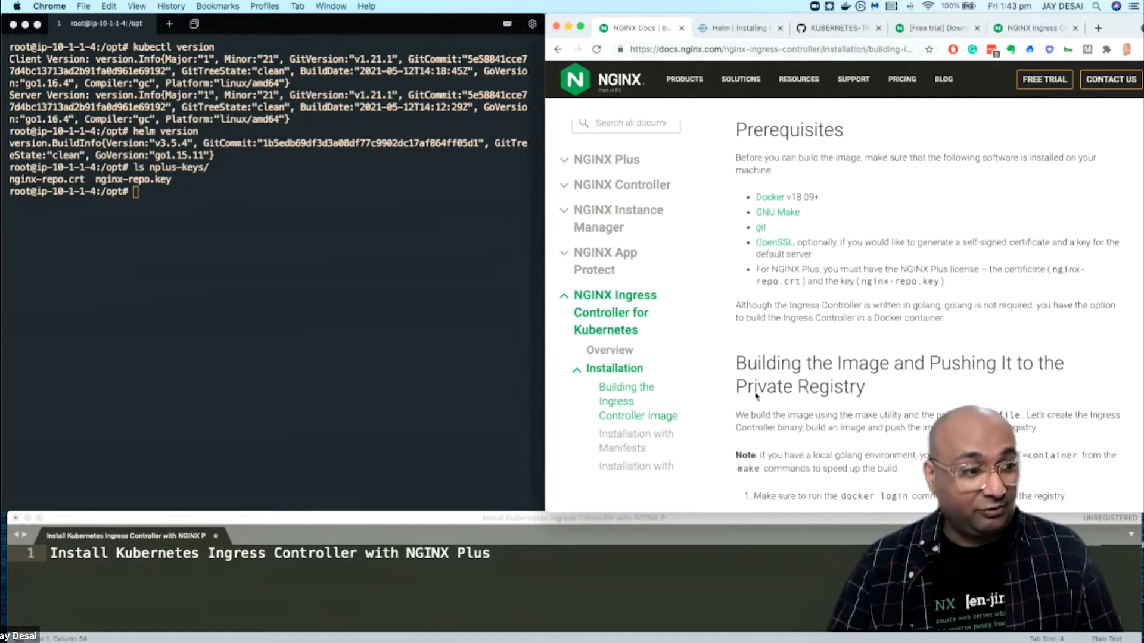
{"action": "scroll", "scroll_direction": "down", "scroll_amount": 3}
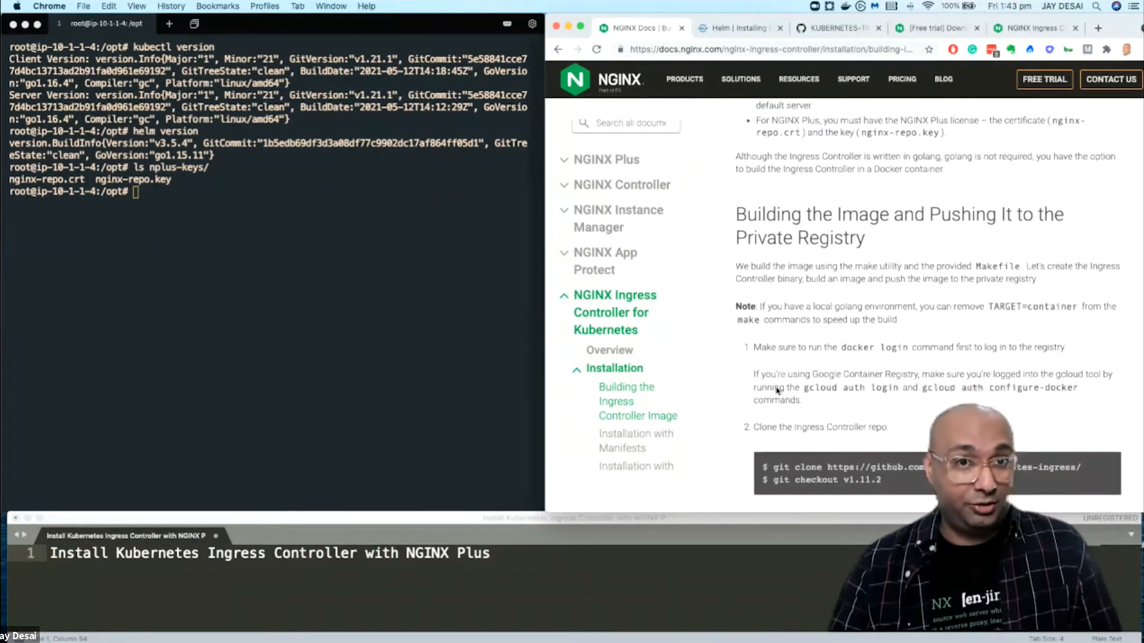
{"action": "scroll", "scroll_direction": "down", "scroll_amount": 3}
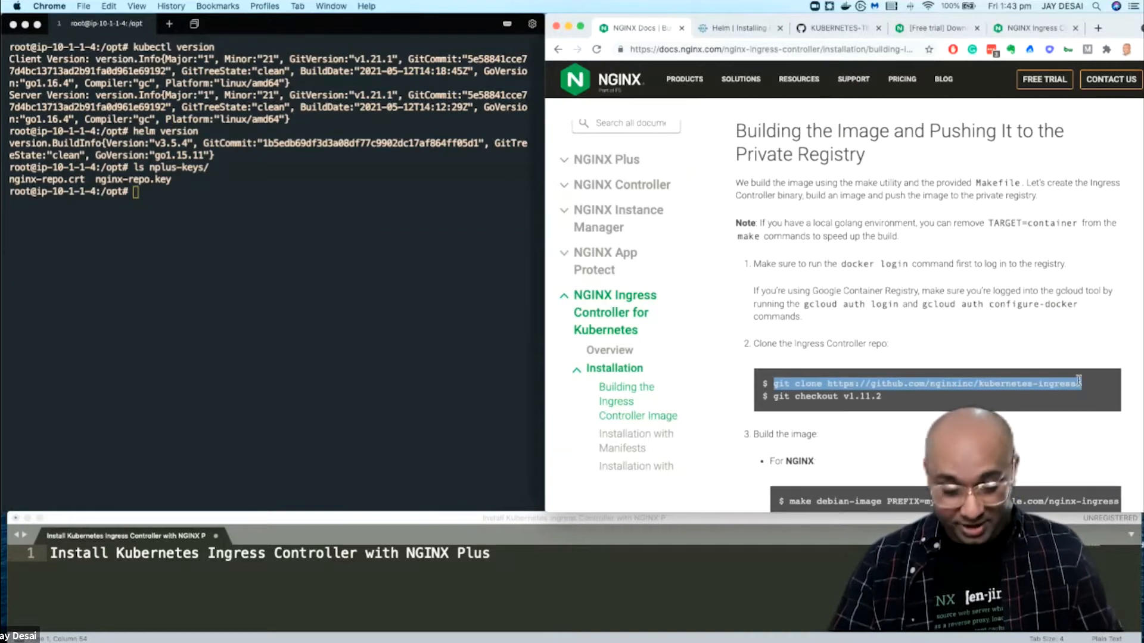
Step: Clone nginxinc/kubernetes-ingress into /opt and enter the kubernetes-ingress directory for the v1.11.2 checkout
{"action": "type", "text": "git clone https://github.com/nginxinc/kubernetes-ingress/"}
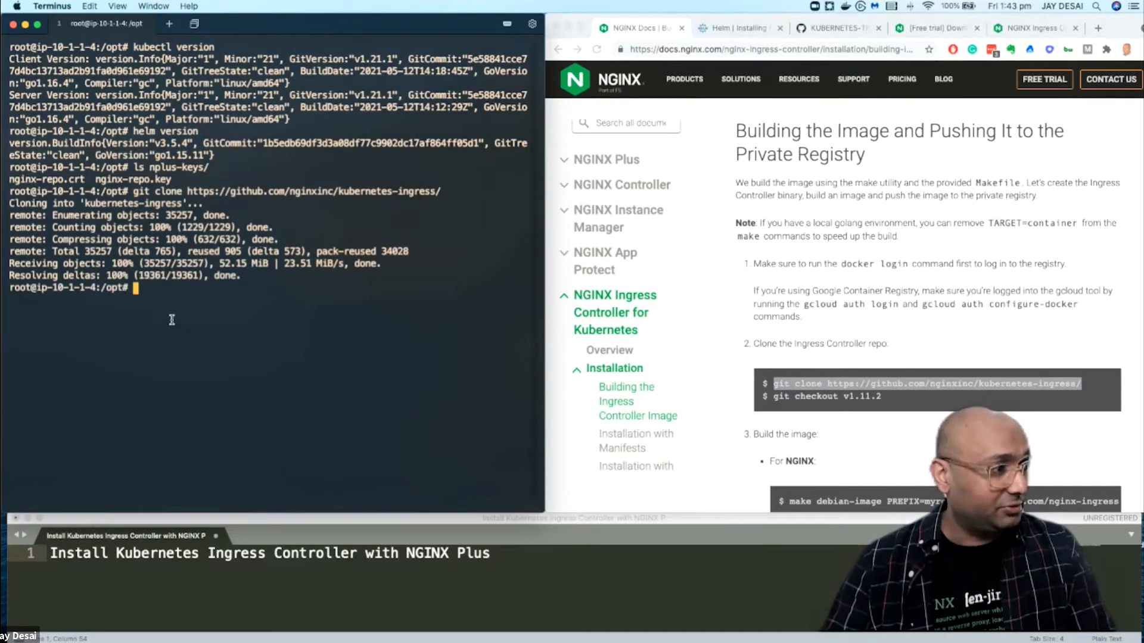
{"action": "type", "text": "ls"}
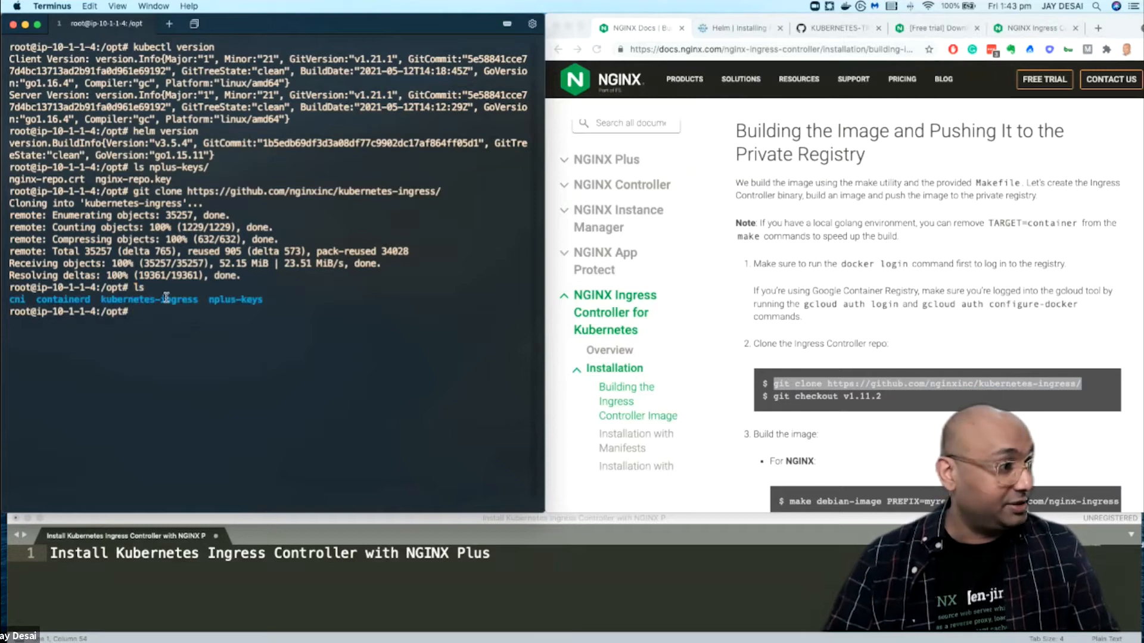
{"action": "type", "text": "cd kubernetes-ingress/"}
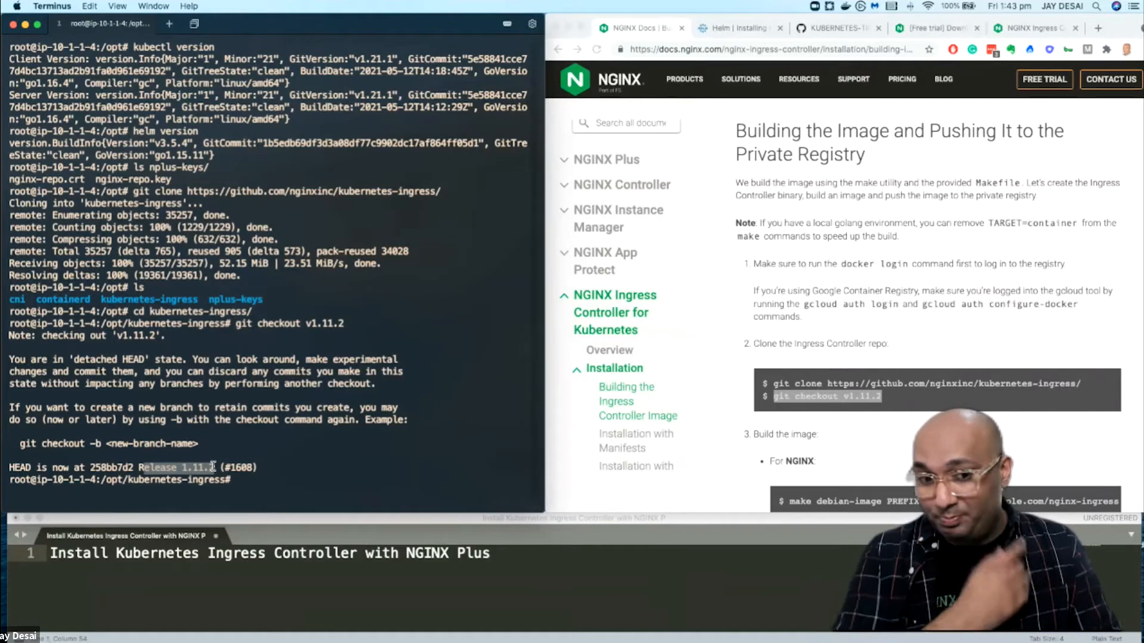
Step: Scroll to the NGINX Plus bullet requiring nginx-repo.crt and nginx-repo.key in the project root
{"action": "scroll", "scroll_direction": "down", "scroll_amount": 3}
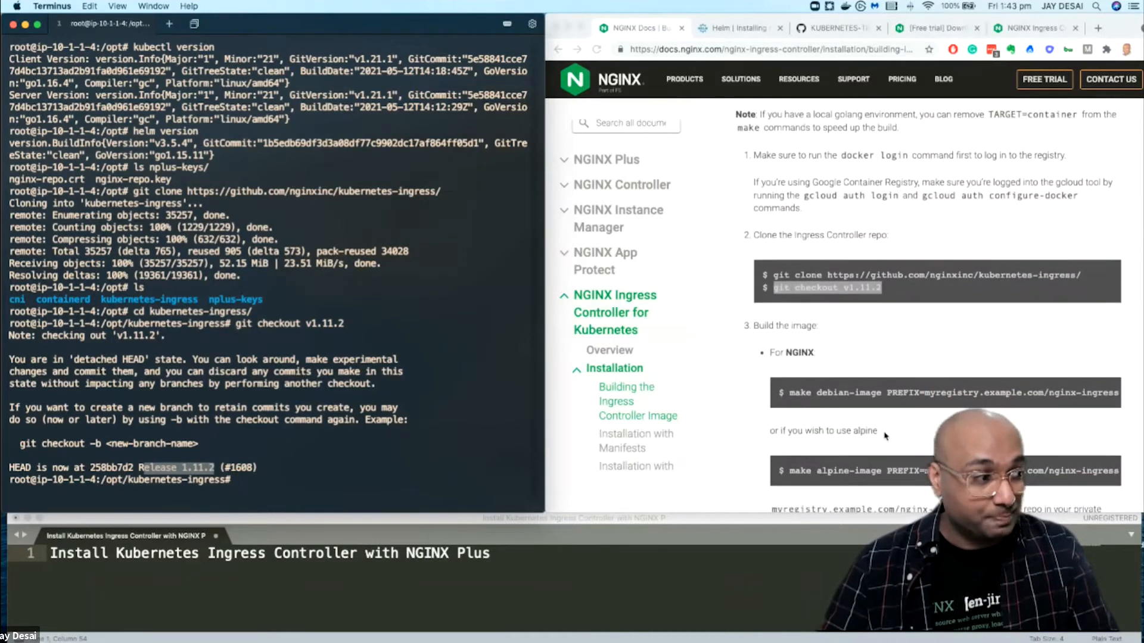
{"action": "scroll", "scroll_direction": "down", "scroll_amount": 3}
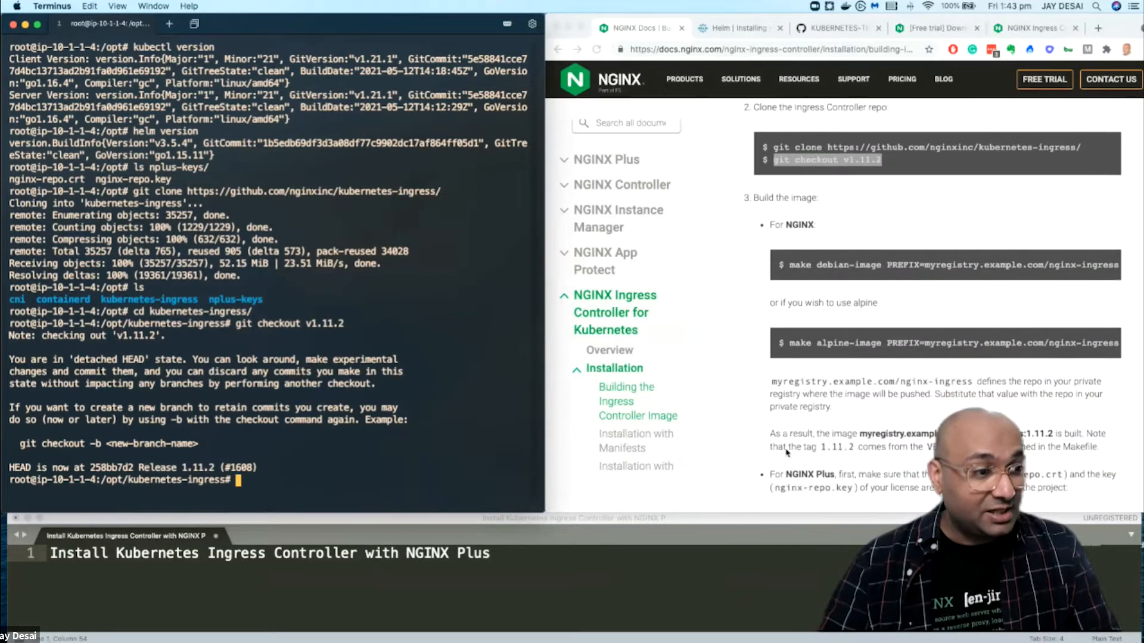
{"action": "scroll", "scroll_direction": "down", "scroll_amount": 3}
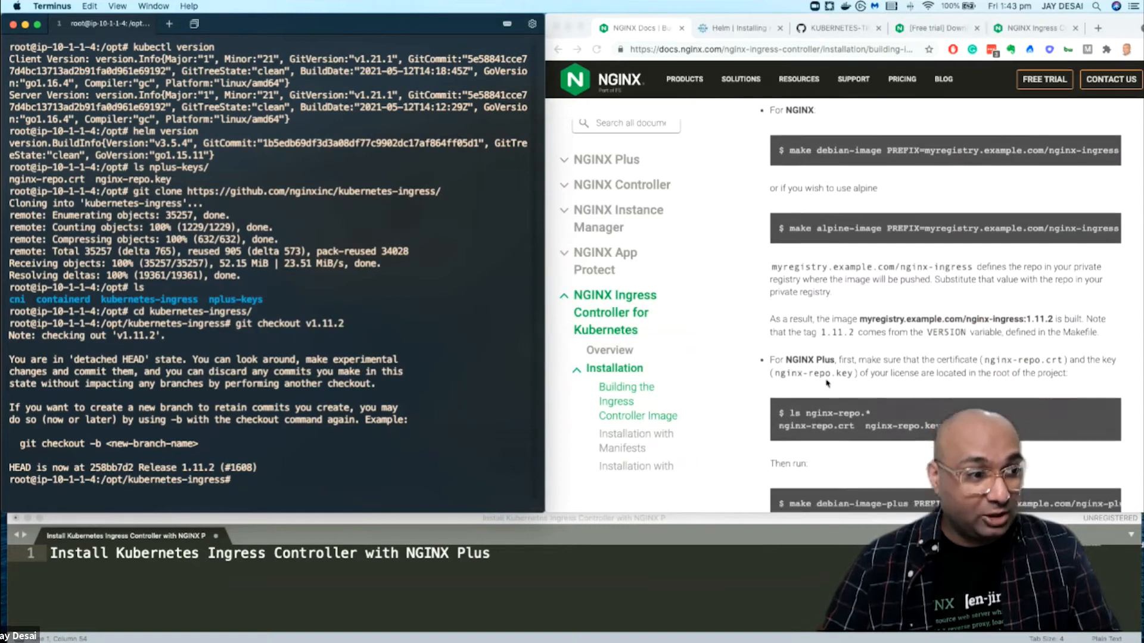
{"action": "scroll", "scroll_direction": "down", "scroll_amount": 3}
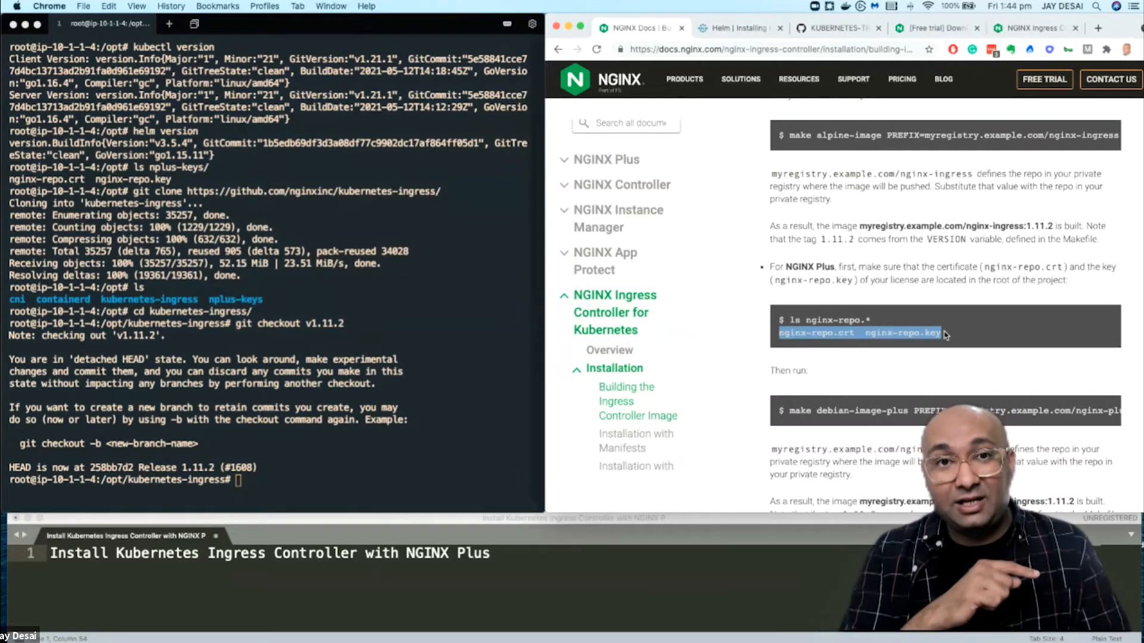
{"action": "mouse_move", "coordinate": [369, 493]}
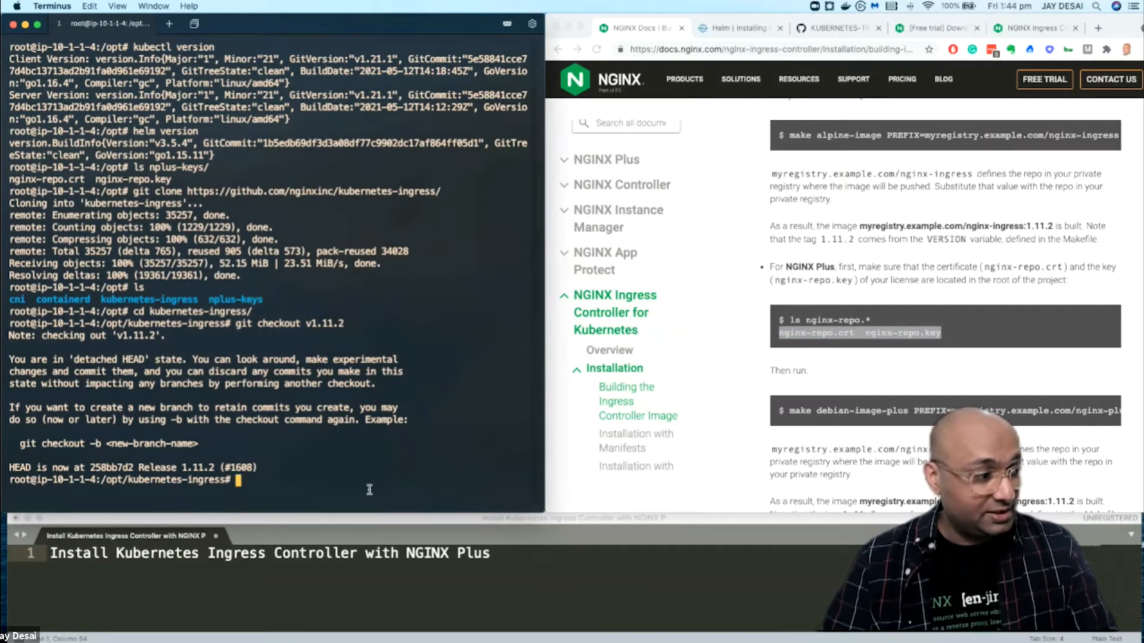
Step: Copy /opt/nplus-keys/nginx-repo* certificate and key into the kubernetes-ingress folder
{"action": "type", "text": "cp /"}
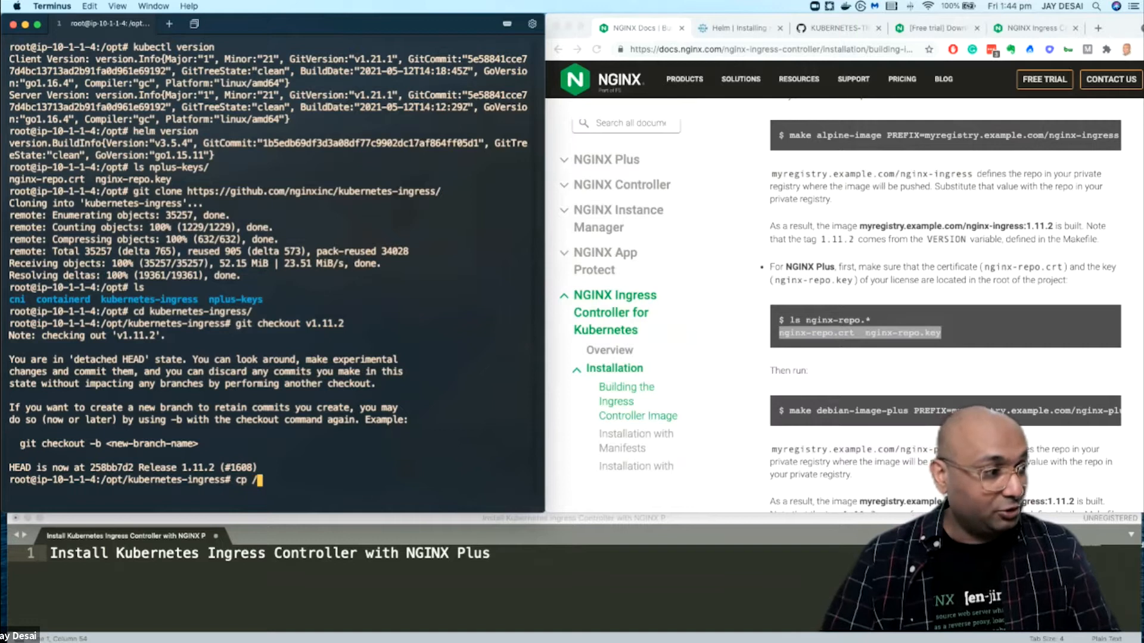
{"action": "type", "text": "opt/np"}
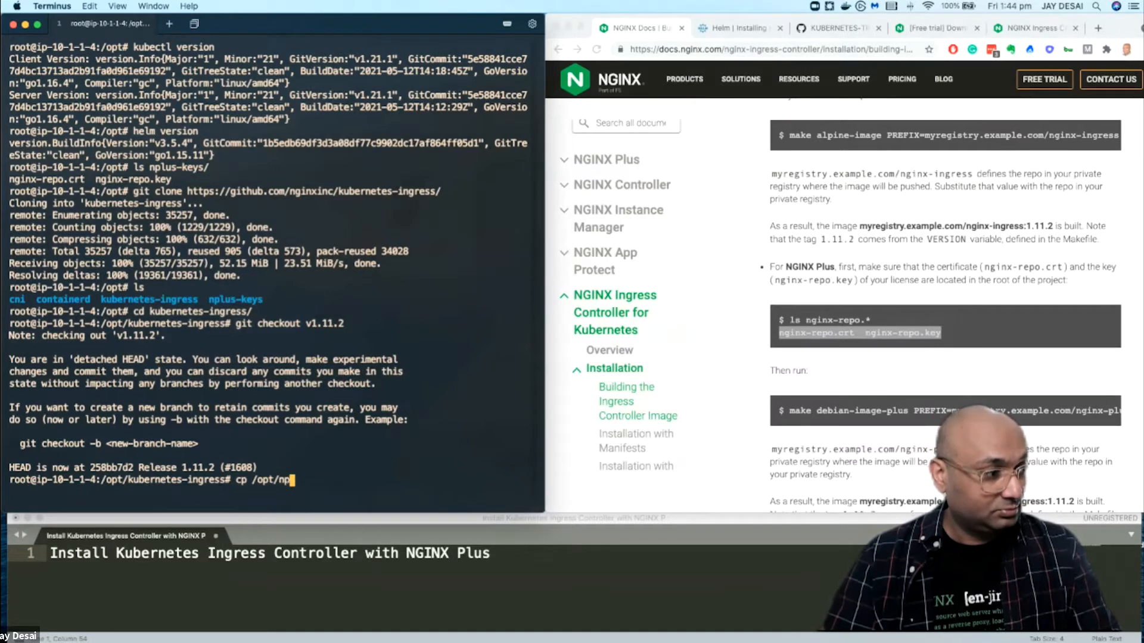
{"action": "type", "text": "lus-keys/nginx-repo* ."}
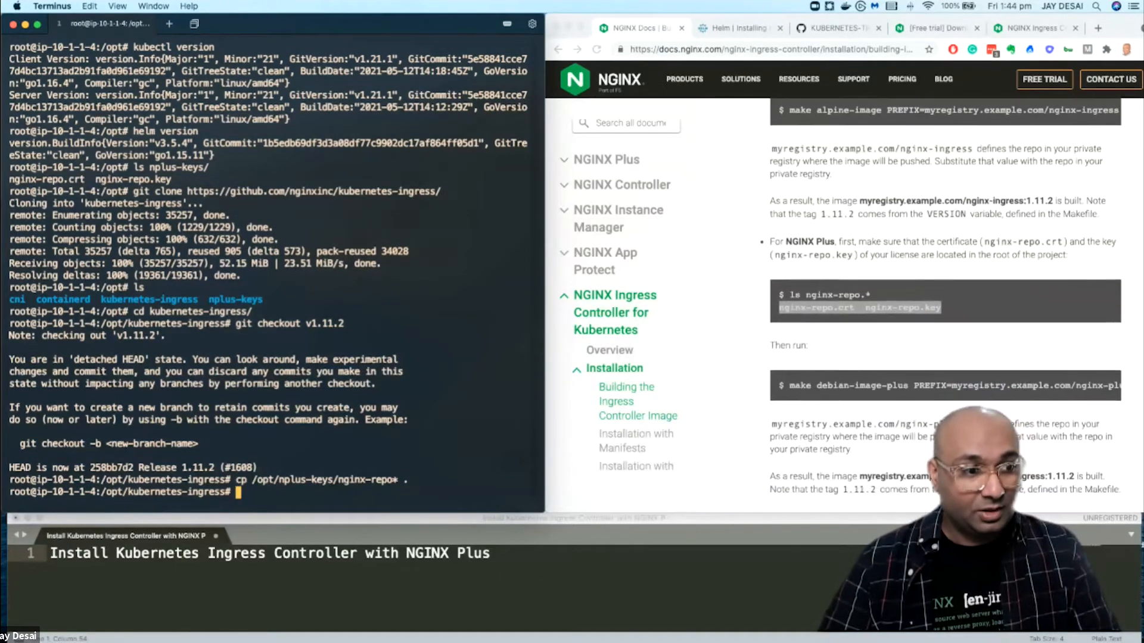
{"action": "scroll", "scroll_direction": "down", "scroll_amount": 3}
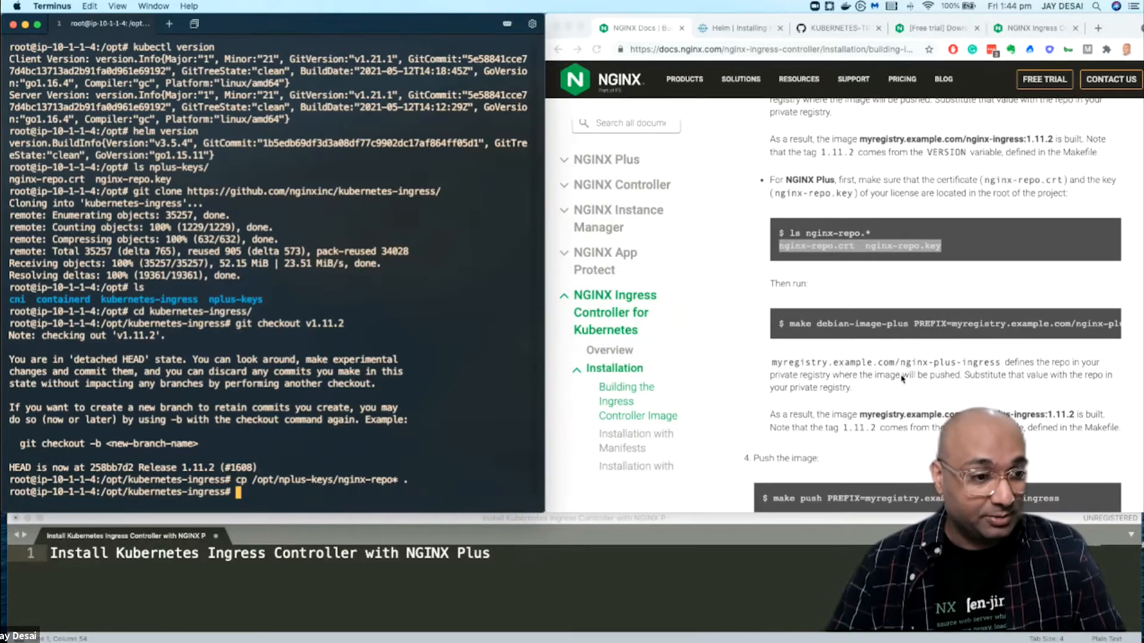
Step: Add 'make debian-image-plus PREFIX=myregistry.example.com/nginx-plus-ingress TARGET=container' as line 2 of the notes
{"action": "scroll", "scroll_direction": "down", "scroll_amount": 3}
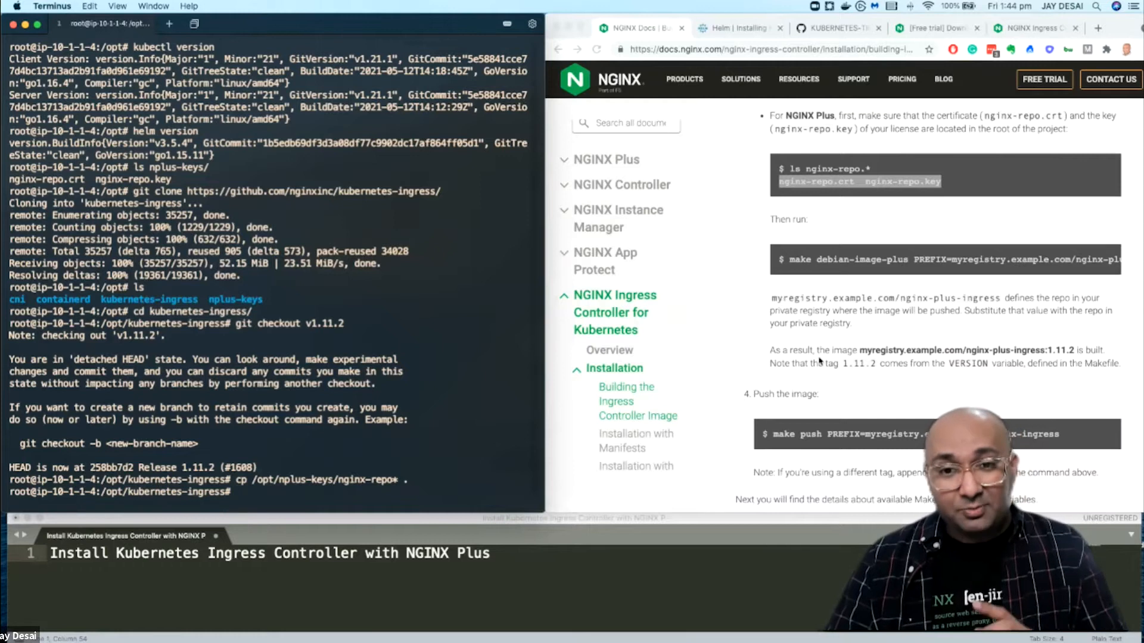
{"action": "scroll", "scroll_direction": "down", "scroll_amount": 3}
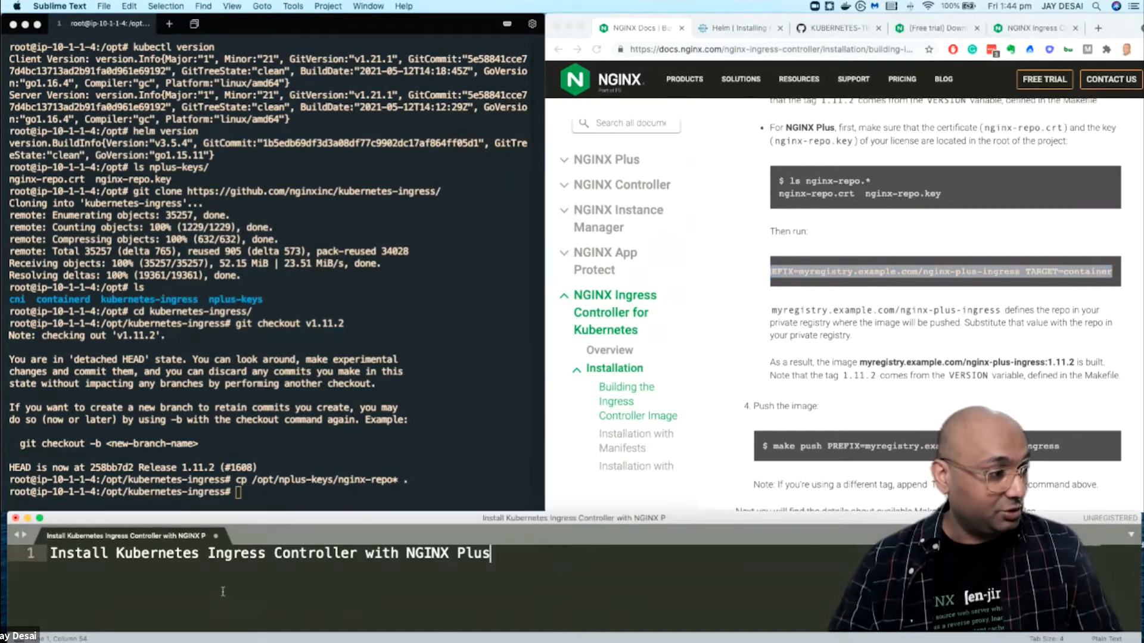
{"action": "type", "text": "make debian-image-plus PREFIX=myregistry.example.com/nginx-plus-ingress TARGET=container"}
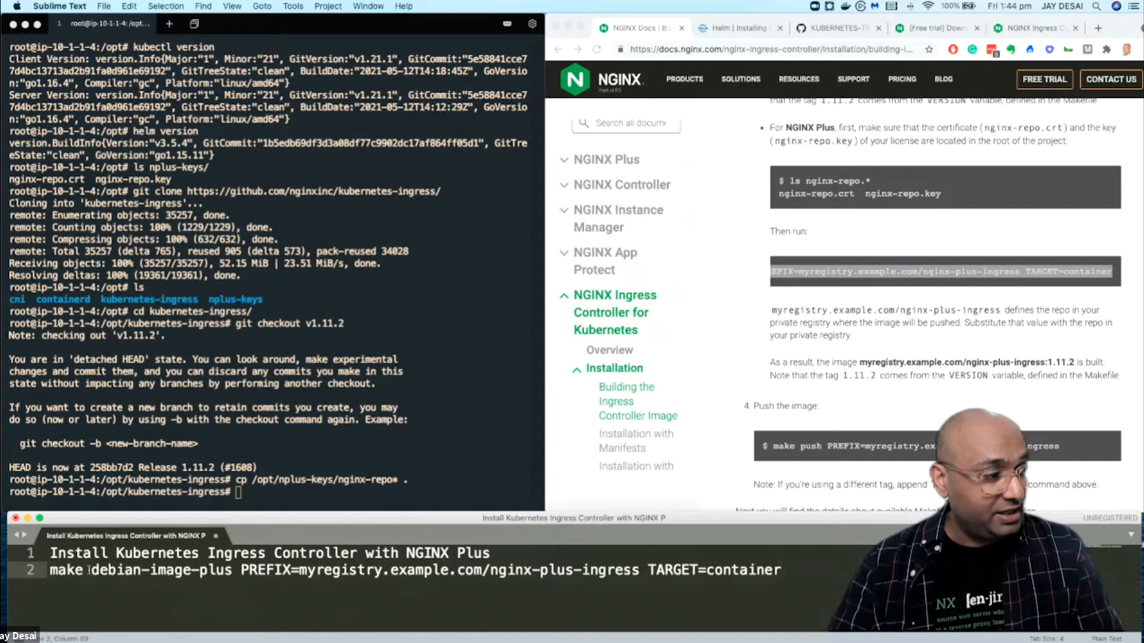
{"action": "double_click", "coordinate": [161, 570]}
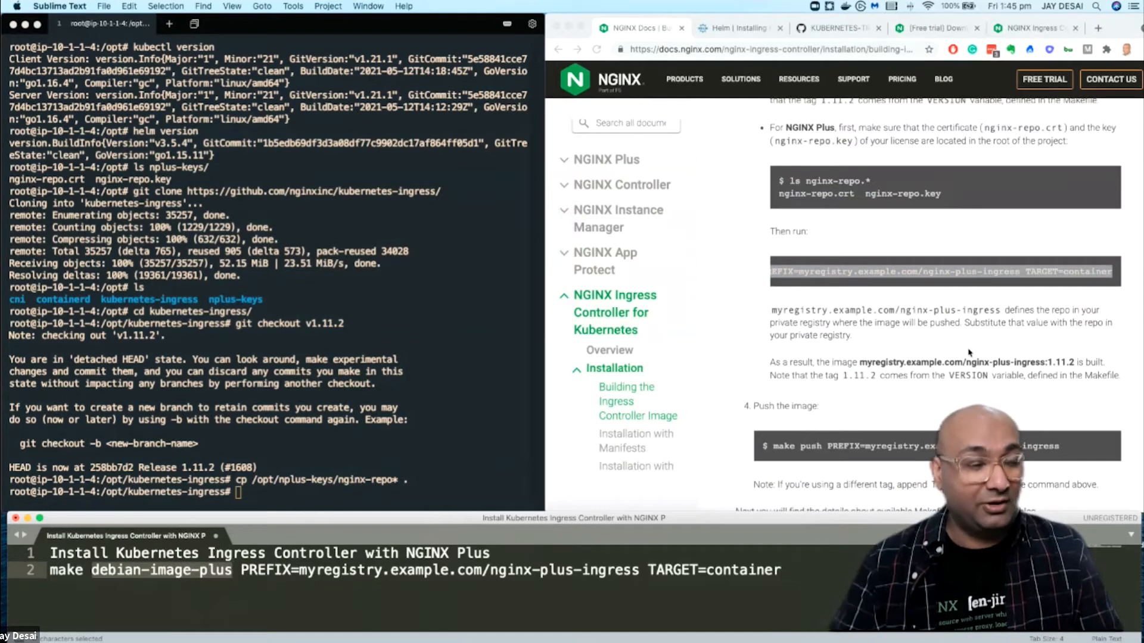
{"action": "scroll", "scroll_direction": "down", "scroll_amount": 3}
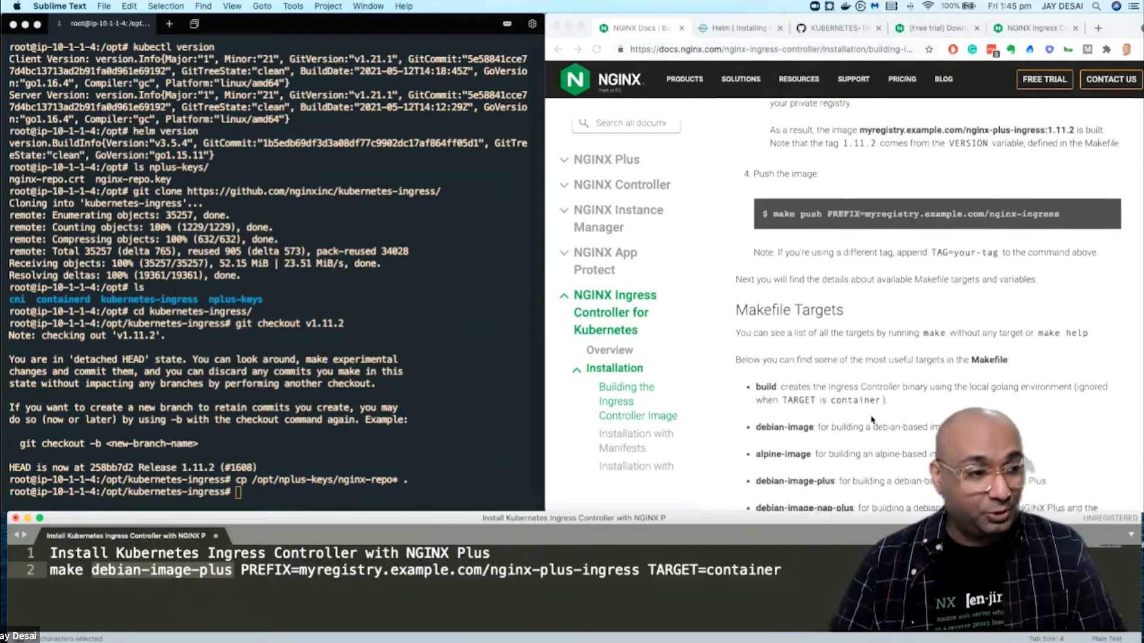
{"action": "scroll", "scroll_direction": "down", "scroll_amount": 3}
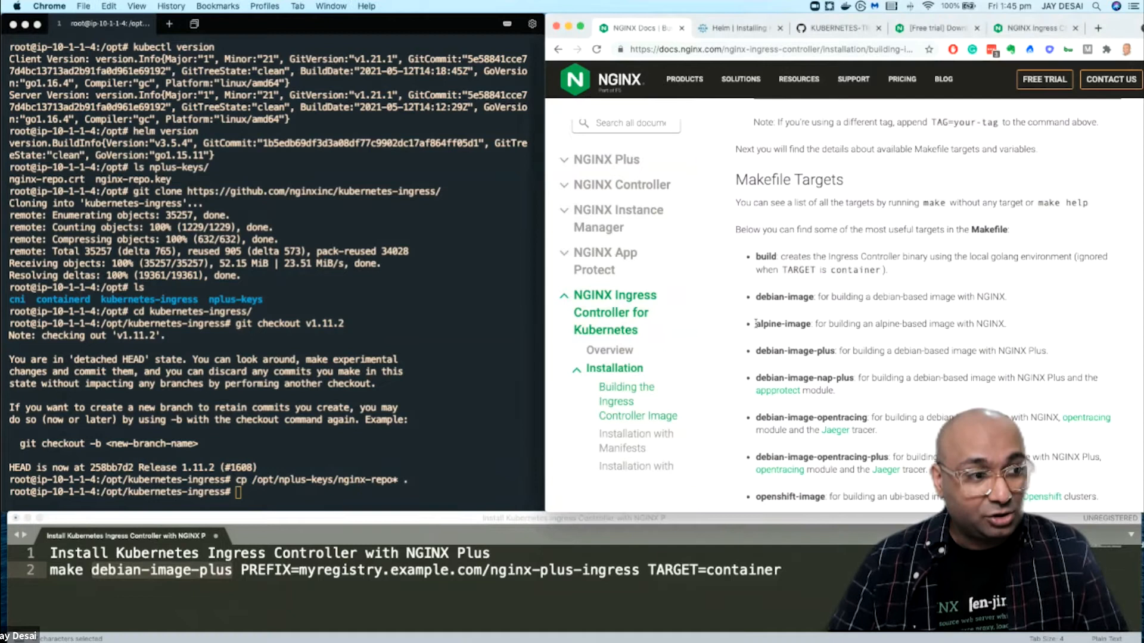
{"action": "scroll", "scroll_direction": "down", "scroll_amount": 3}
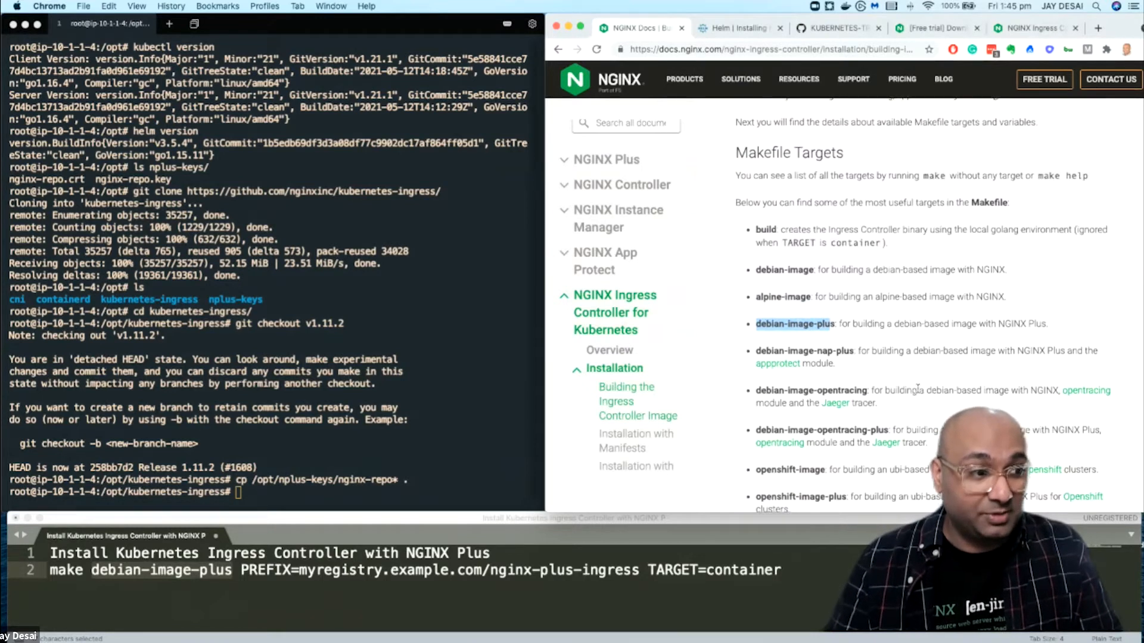
{"action": "scroll", "scroll_direction": "down", "scroll_amount": 3}
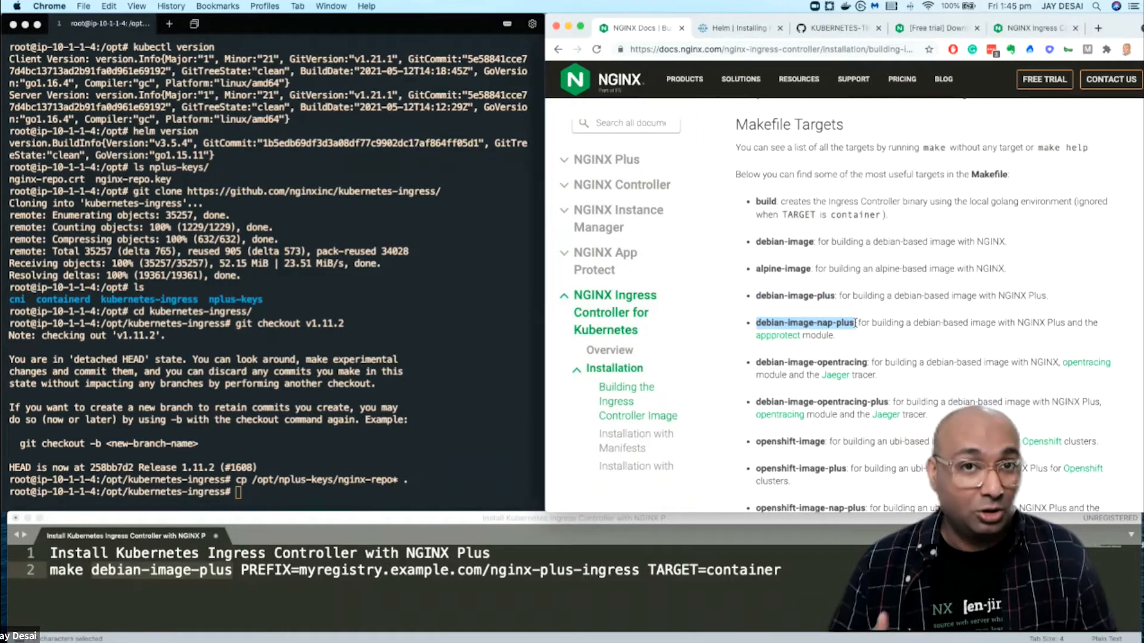
{"action": "scroll", "scroll_direction": "down", "scroll_amount": 3}
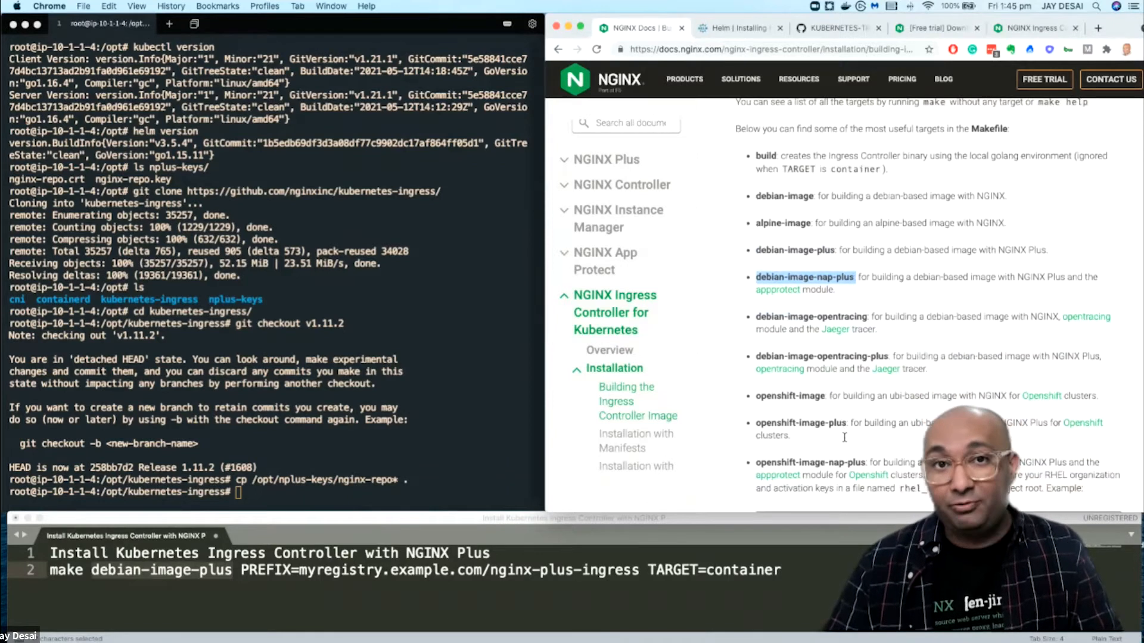
{"action": "scroll", "scroll_direction": "down", "scroll_amount": 3}
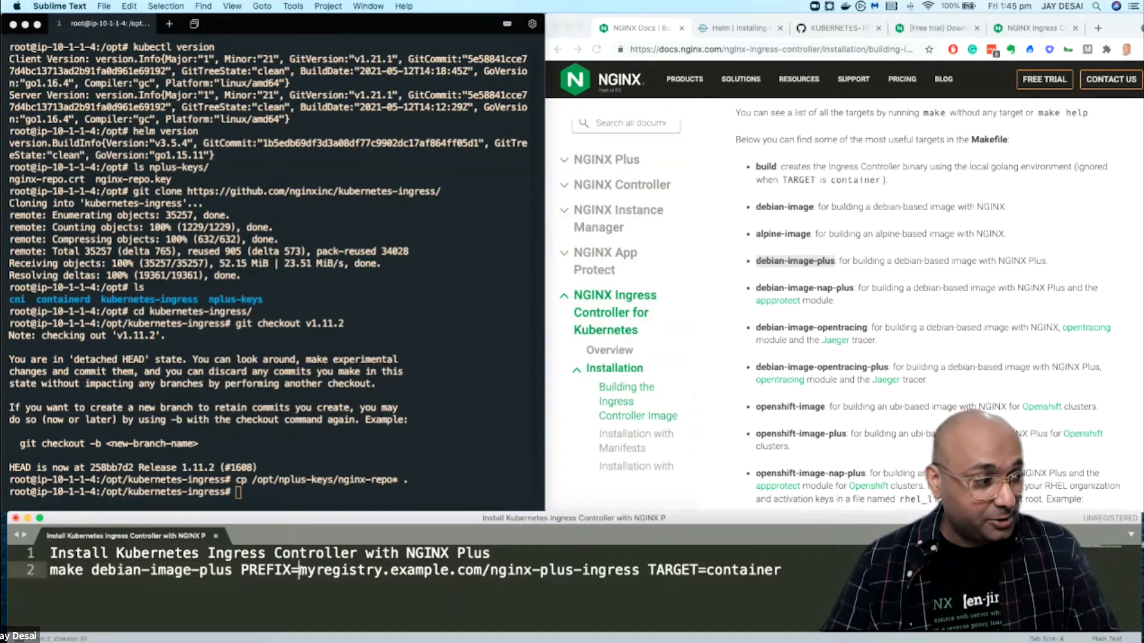
Step: Select 'myregistry.example.com/' in the PREFIX so it can be dropped, leaving nginx-plus-ingress
{"action": "left_click_drag", "start_coordinate": [302, 569], "coordinate": [483, 570]}
{"action": "type", "text": "ls"}
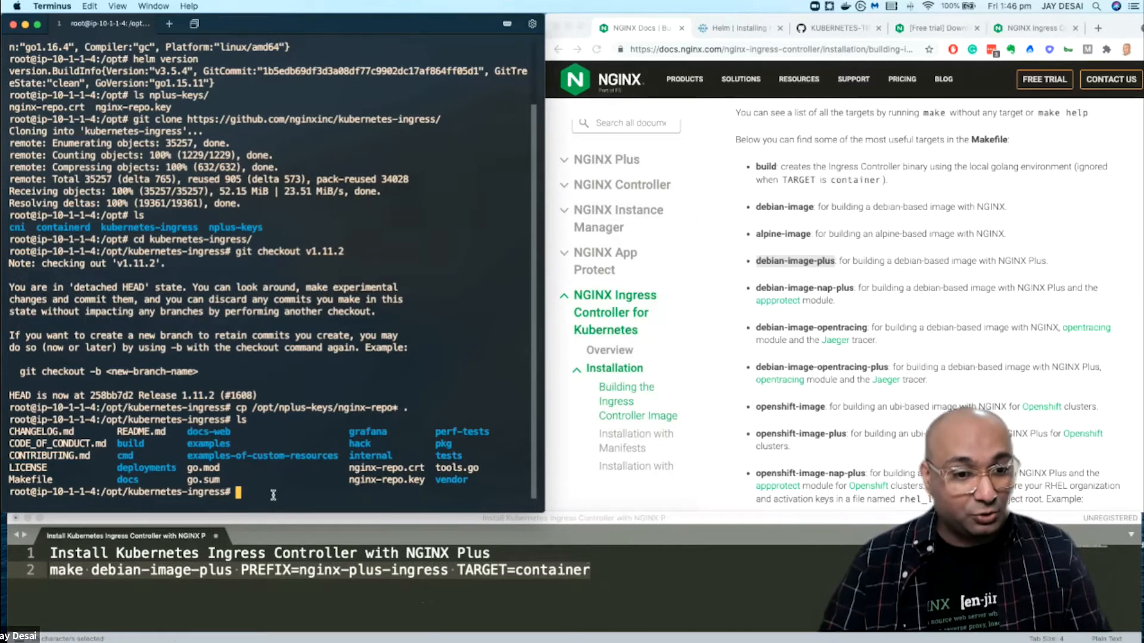
Step: Run 'make debian-image-plus PREFIX=nginx-plus-ingress TARGET=container' and review the local Docker images while it builds
{"action": "type", "text": "make debian-image-plus PREFIX=nginx-plus-ingress TARGET=container"}
{"action": "type", "text": "docker images"}
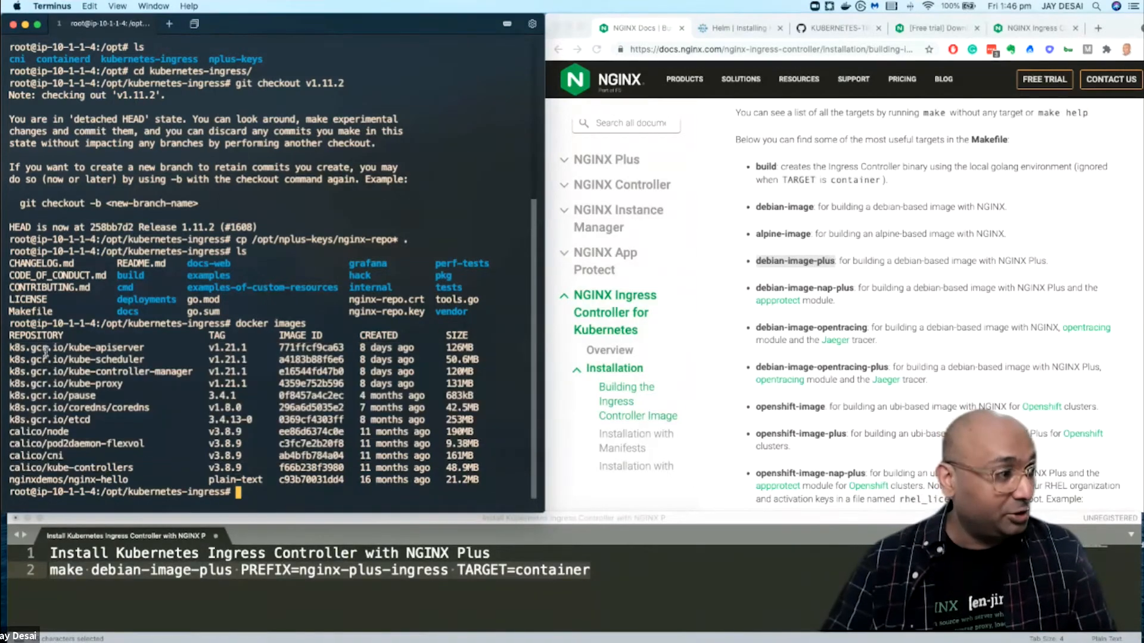
{"action": "double_click", "coordinate": [72, 346]}
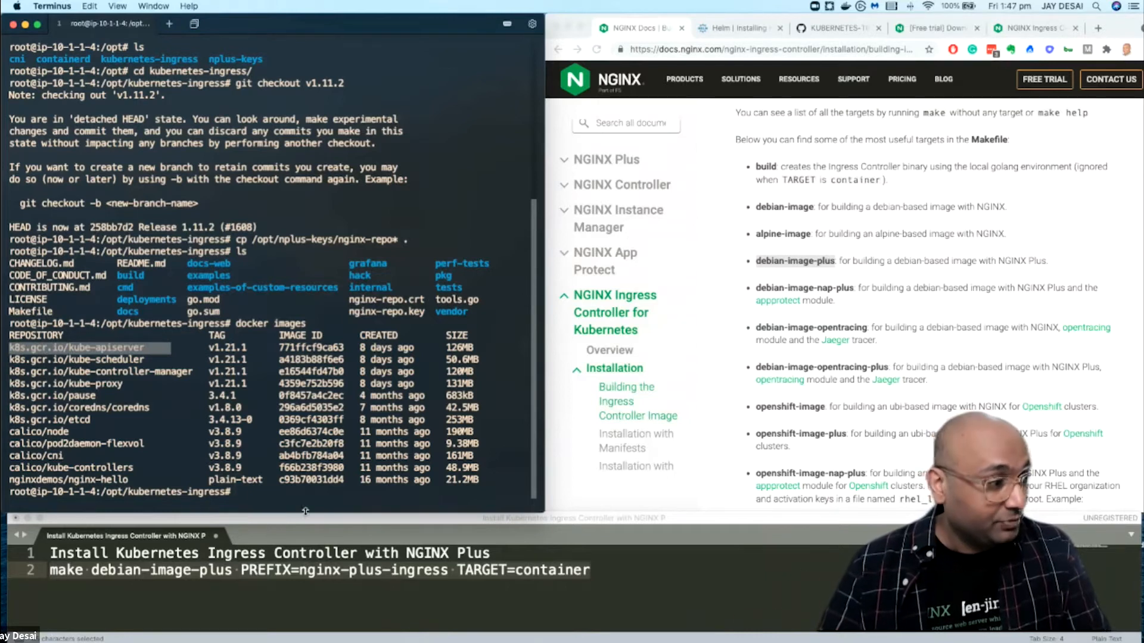
{"action": "right_click", "coordinate": [240, 492]}
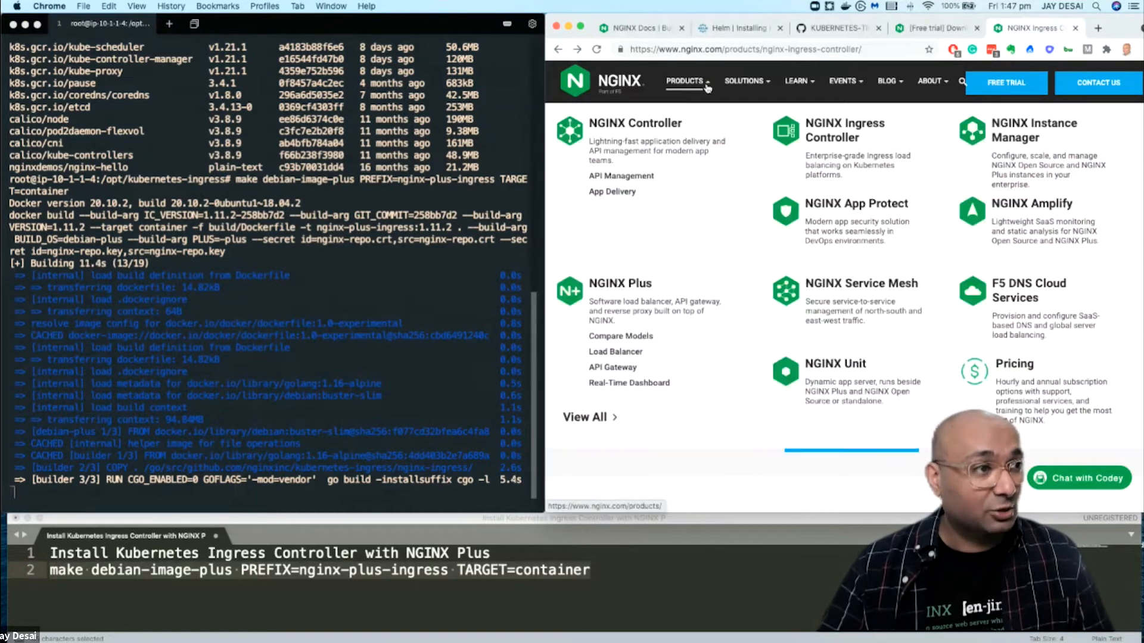
{"action": "left_click", "coordinate": [843, 129]}
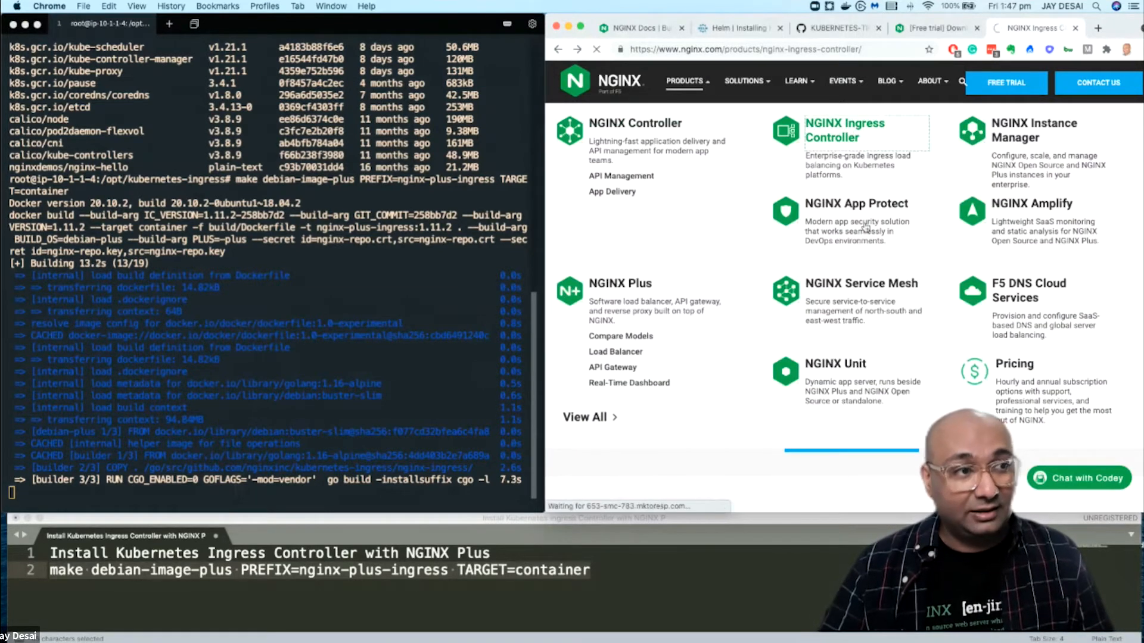
{"action": "left_click", "coordinate": [843, 130]}
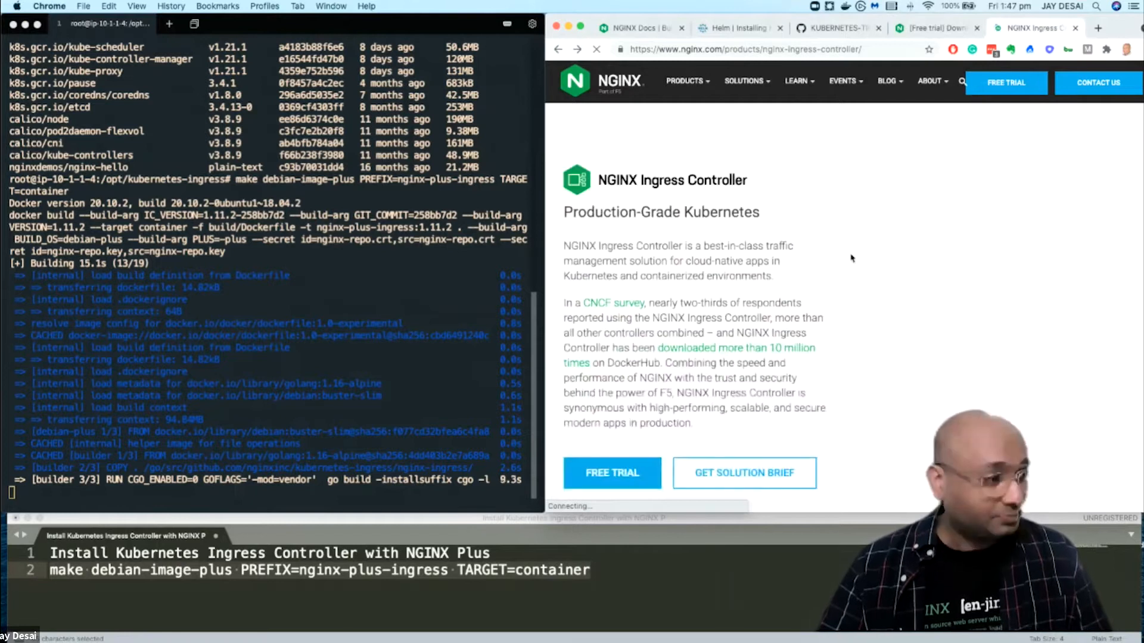
Step: Browse the NGINX Ingress Controller product page's production-grade feature sections
{"action": "scroll", "scroll_direction": "down", "scroll_amount": 3}
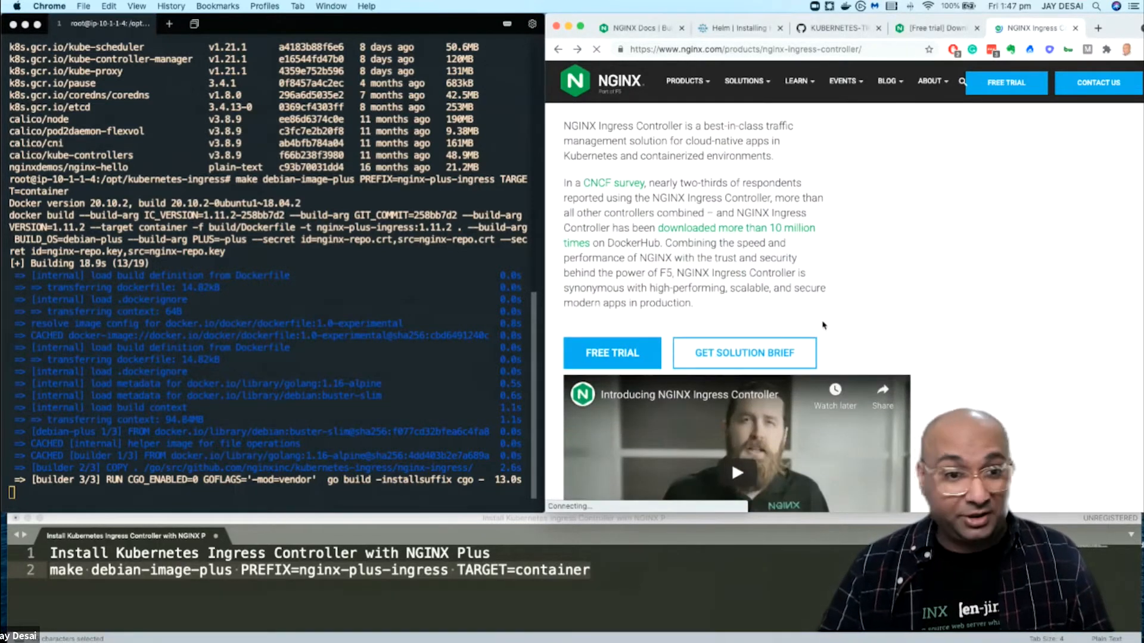
{"action": "scroll", "scroll_direction": "down", "scroll_amount": 3}
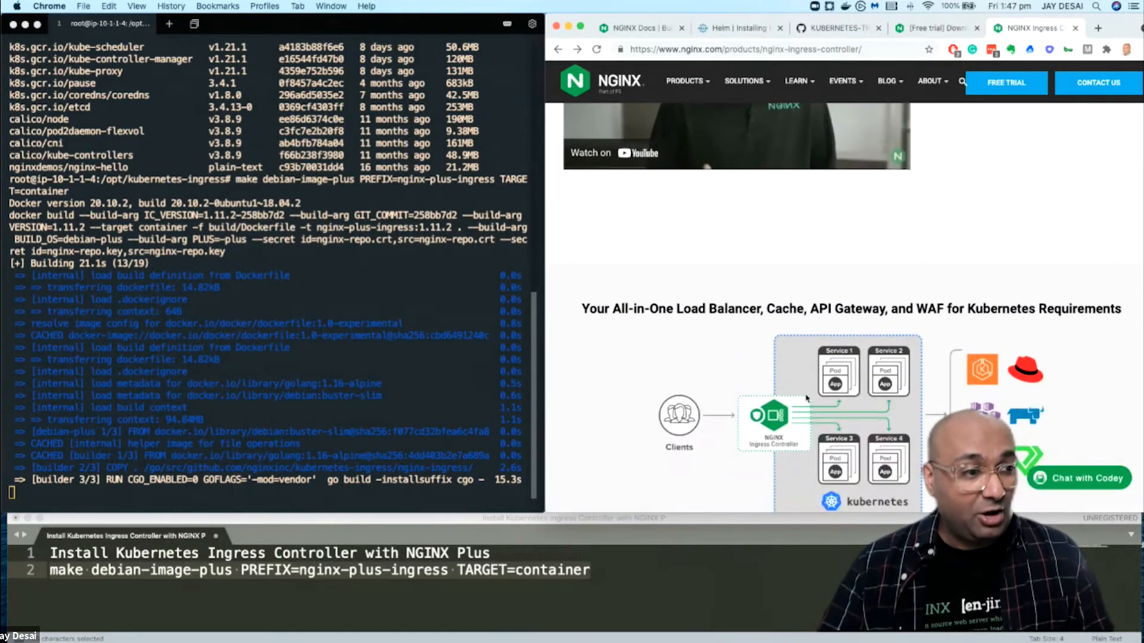
{"action": "scroll", "scroll_direction": "down", "scroll_amount": 3}
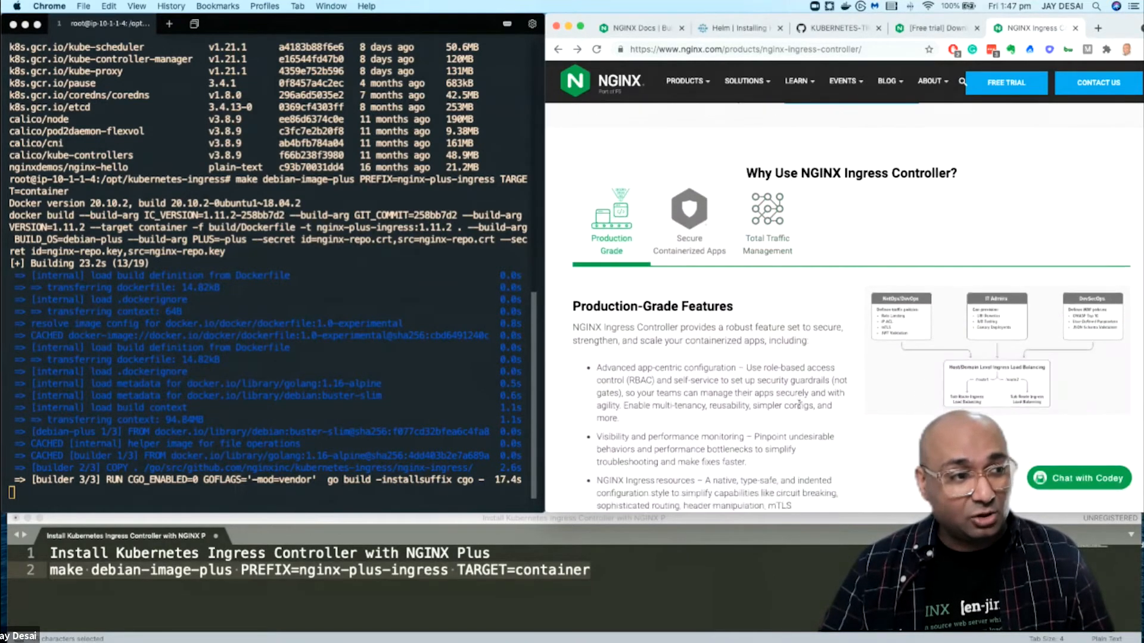
{"action": "scroll", "scroll_direction": "down", "scroll_amount": 3}
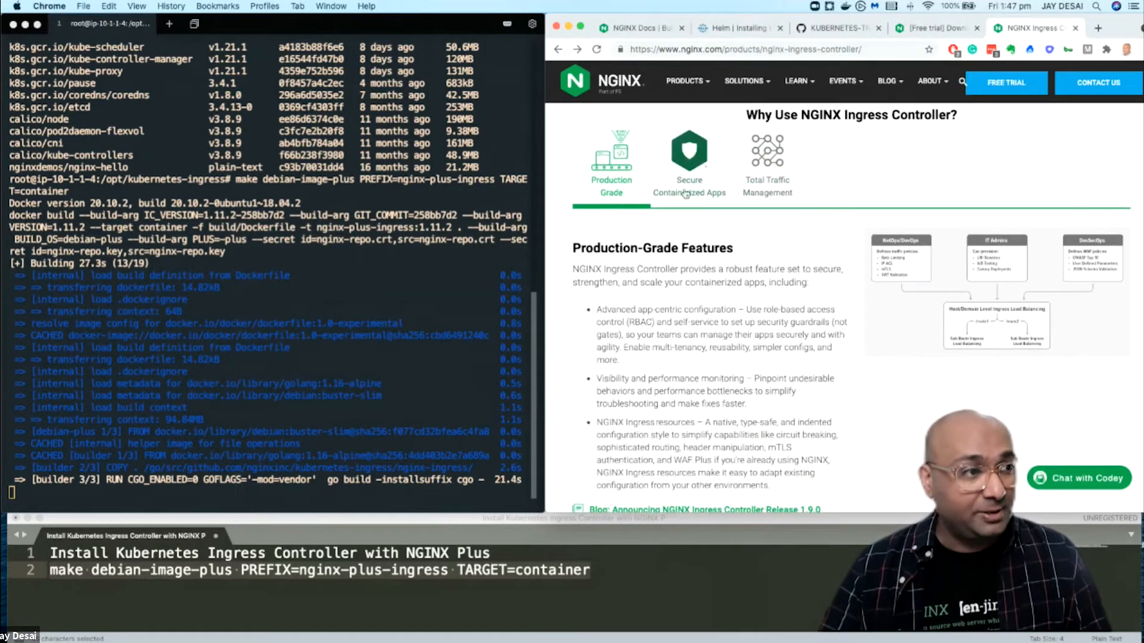
Step: Review the Secure Containerized Apps and Total Traffic Management features down to Compare Models
{"action": "left_click", "coordinate": [687, 161]}
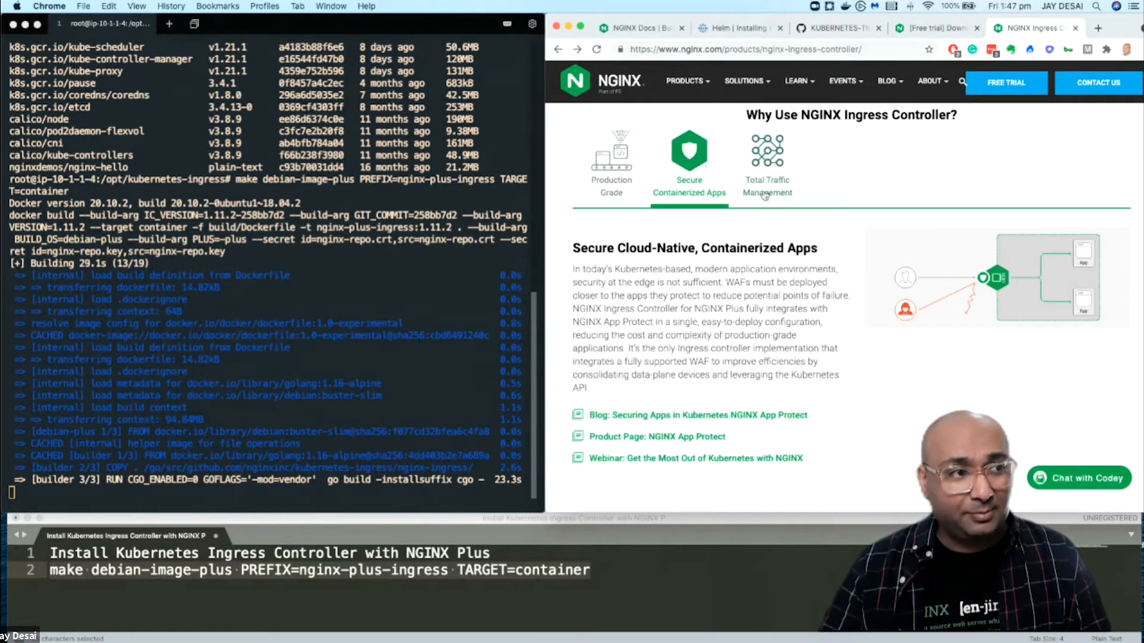
{"action": "scroll", "scroll_direction": "down", "scroll_amount": 3}
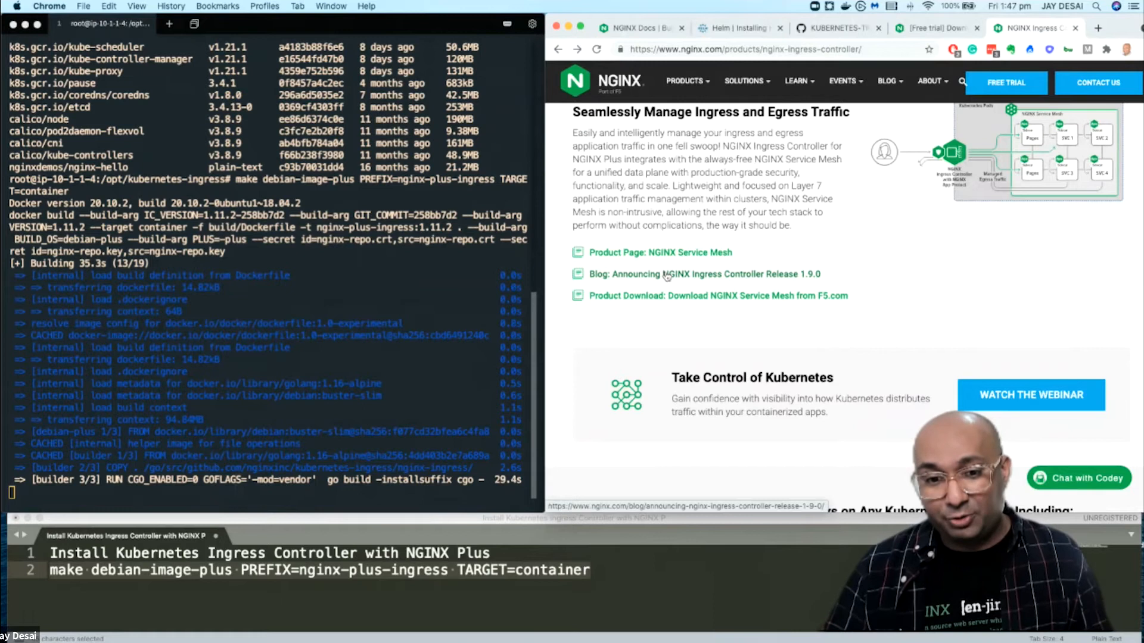
{"action": "scroll", "scroll_direction": "down", "scroll_amount": 3}
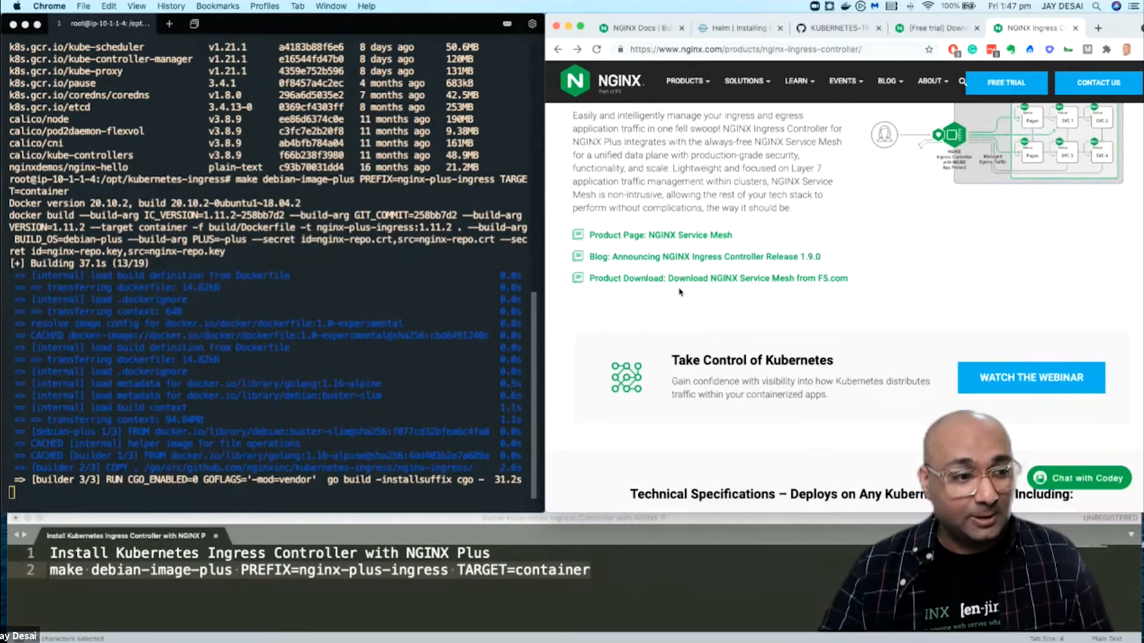
{"action": "scroll", "scroll_direction": "down", "scroll_amount": 3}
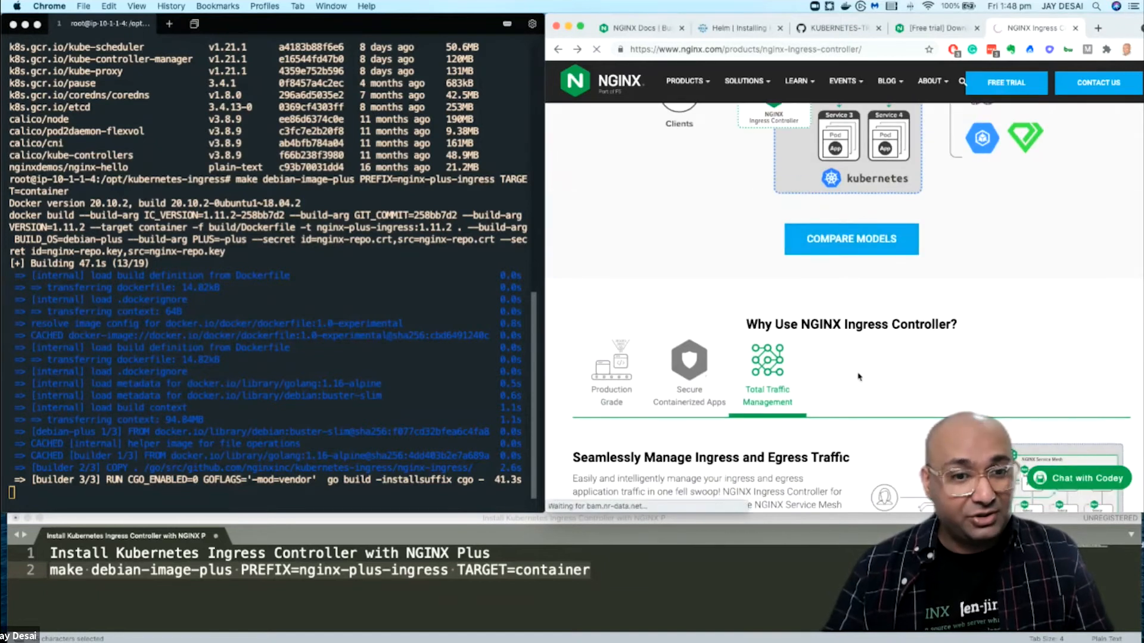
{"action": "scroll", "scroll_direction": "down", "scroll_amount": 3}
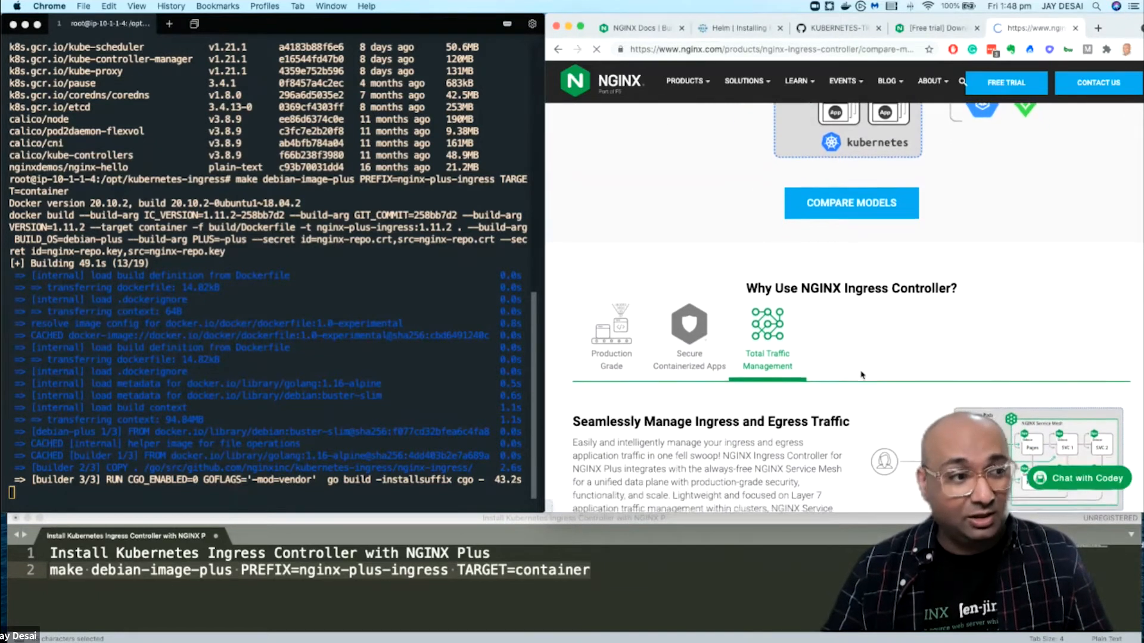
Step: Review the NGINX Open Source versus NGINX Plus comparison table
{"action": "left_click", "coordinate": [849, 203]}
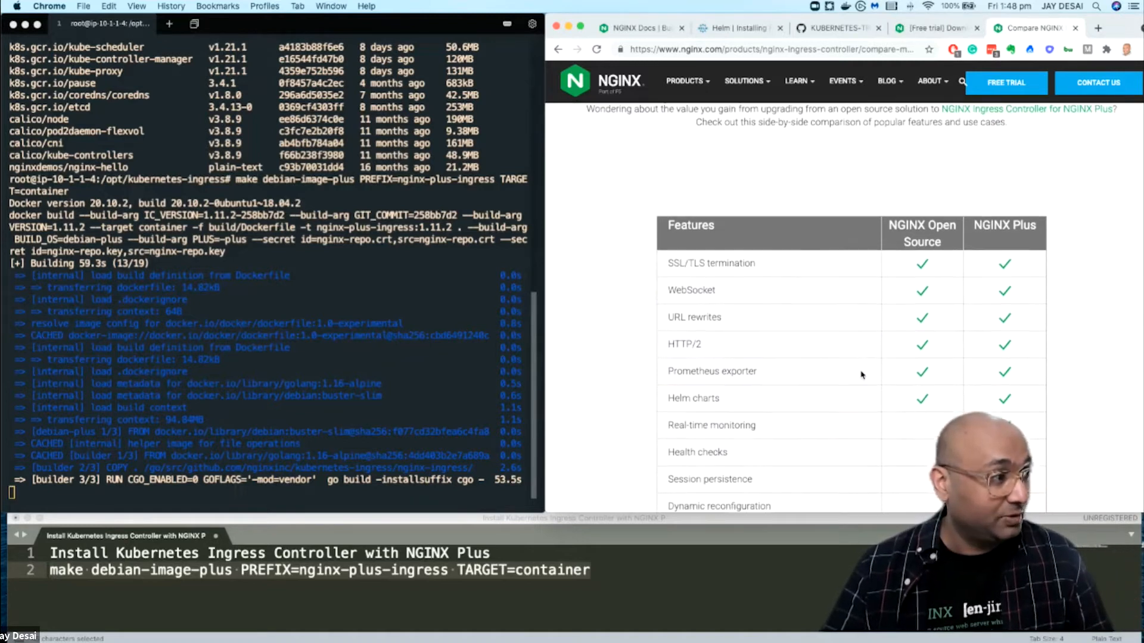
{"action": "scroll", "scroll_direction": "down", "scroll_amount": 3}
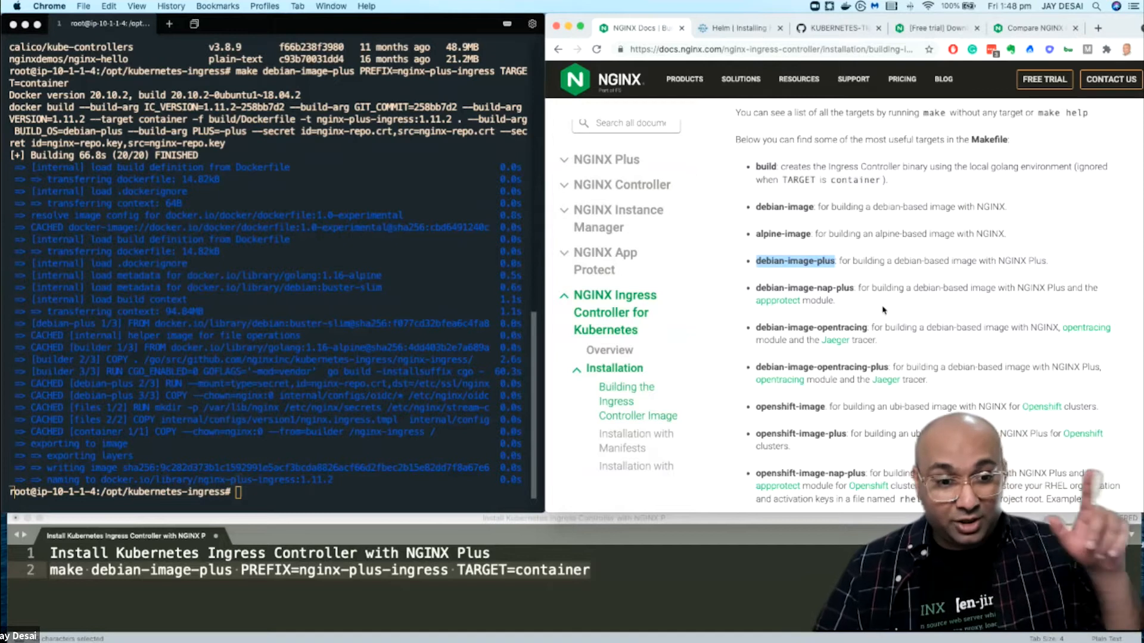
Step: Bring up the docs' 'Push the image' step, then focus the Terminus window
{"action": "scroll", "scroll_direction": "down", "scroll_amount": 3}
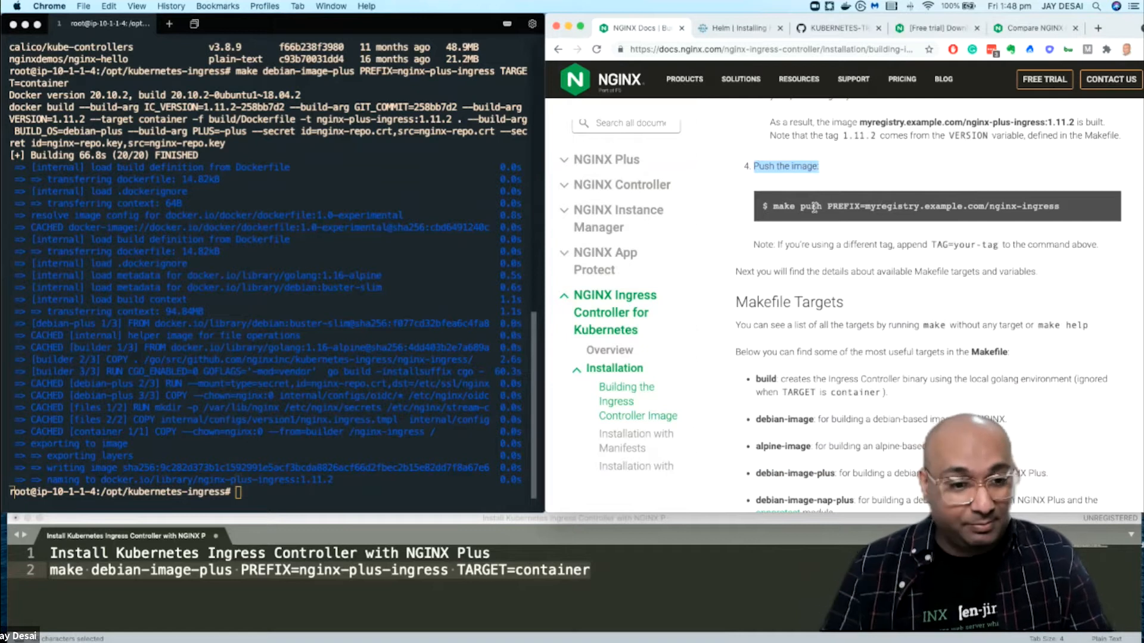
{"action": "left_click", "coordinate": [291, 491]}
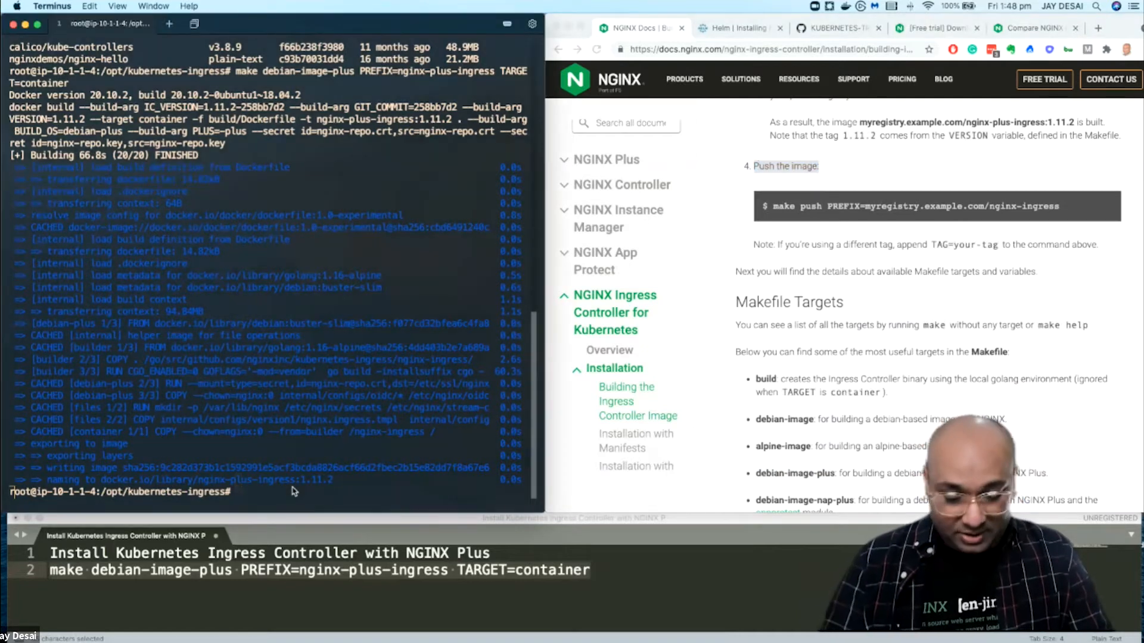
Step: Run 'docker images' and confirm nginx-plus-ingress:1.11.2 is listed
{"action": "type", "text": "d"}
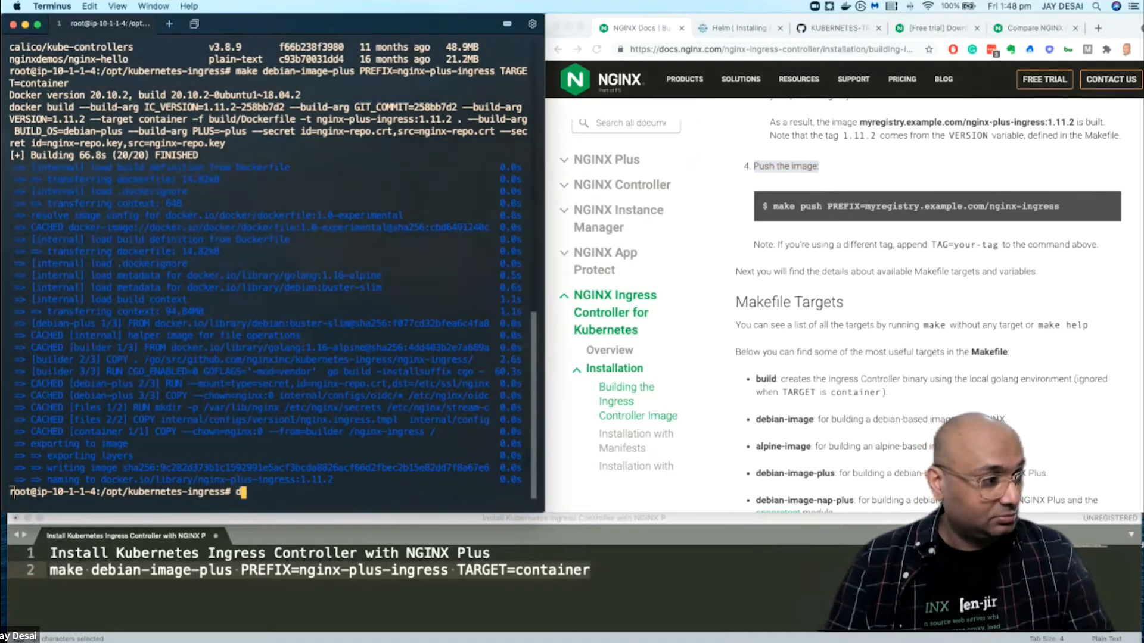
{"action": "type", "text": "docker images"}
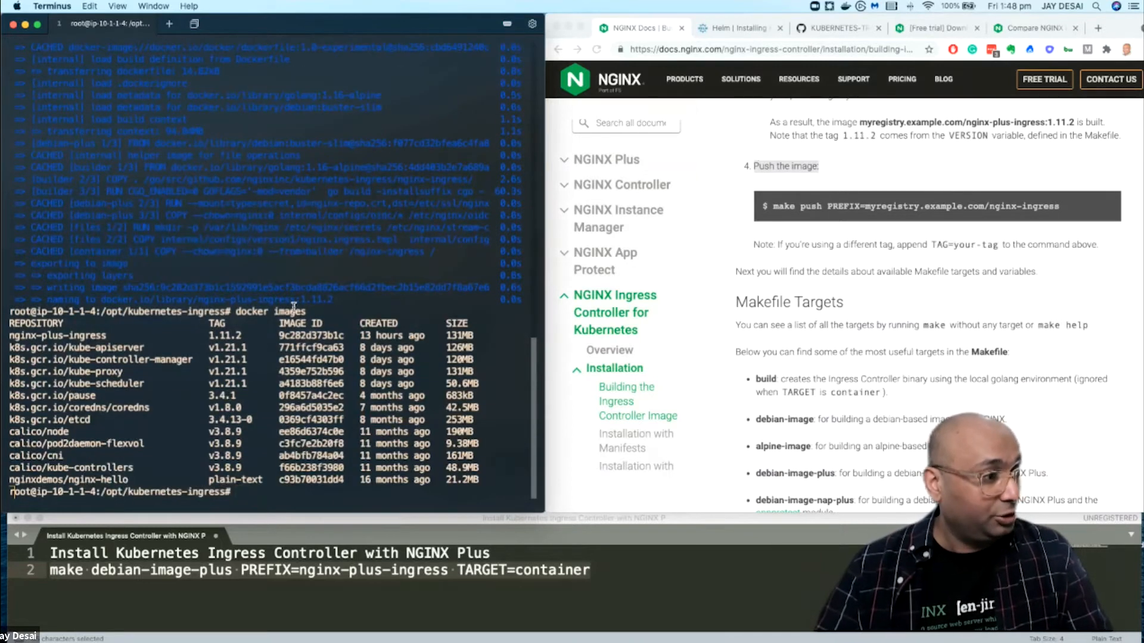
{"action": "double_click", "coordinate": [58, 335]}
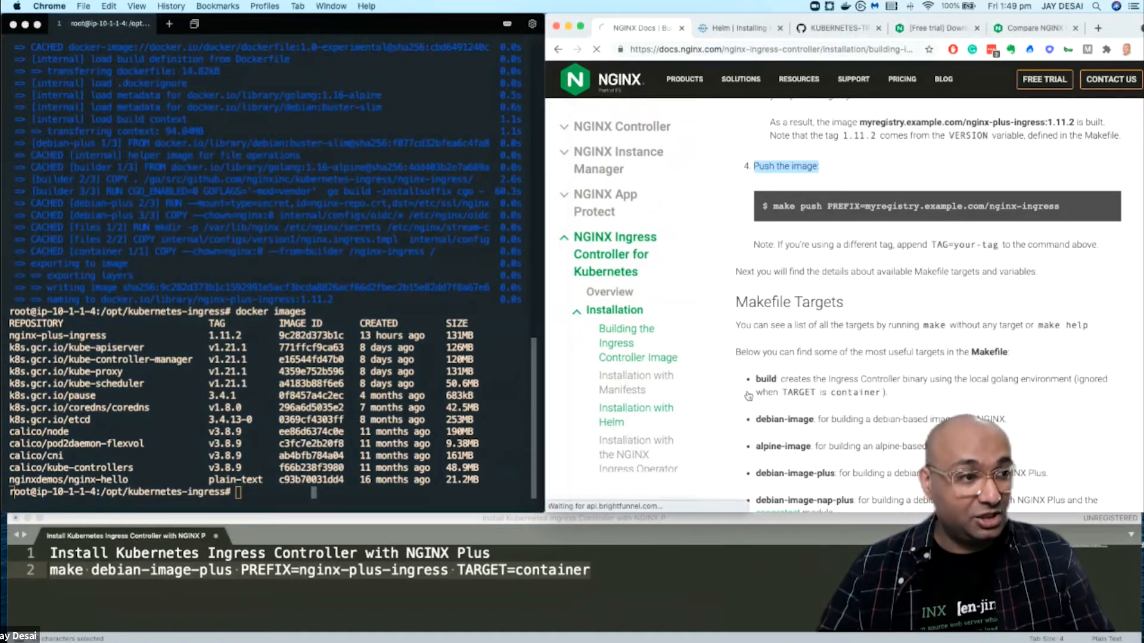
{"action": "left_click", "coordinate": [635, 415]}
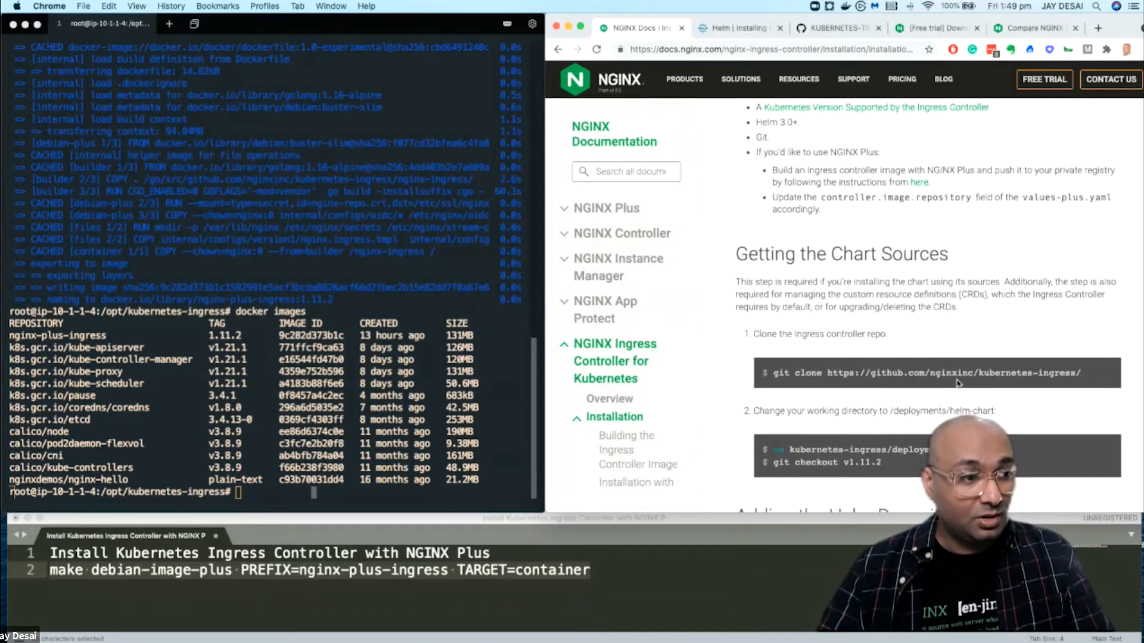
{"action": "scroll", "scroll_direction": "down", "scroll_amount": 3}
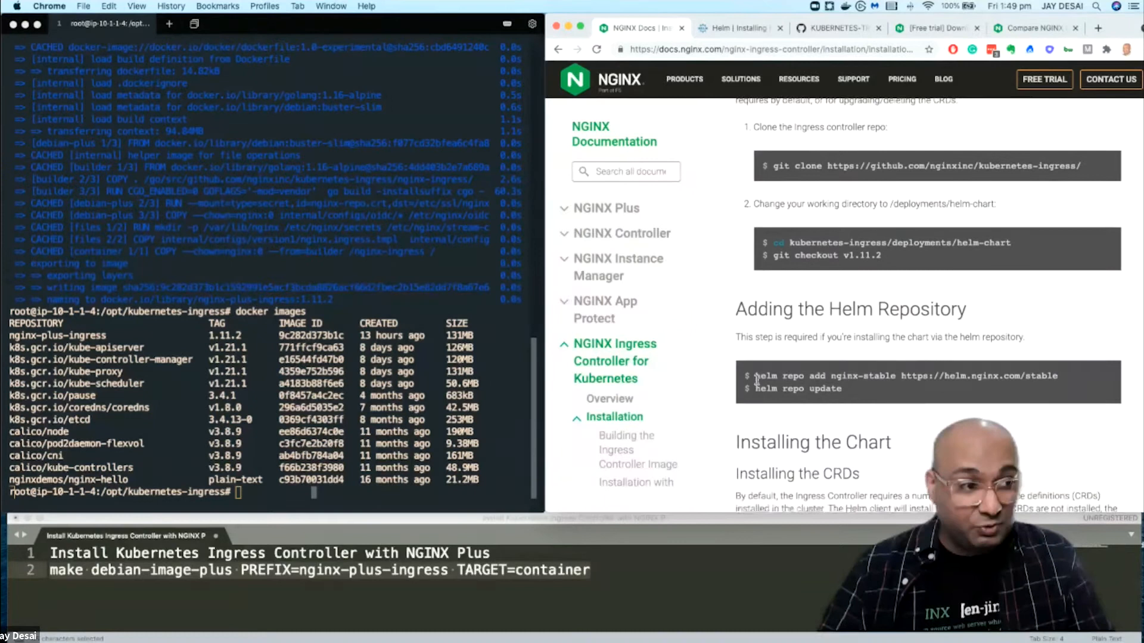
{"action": "left_click_drag", "start_coordinate": [758, 376], "coordinate": [1057, 375]}
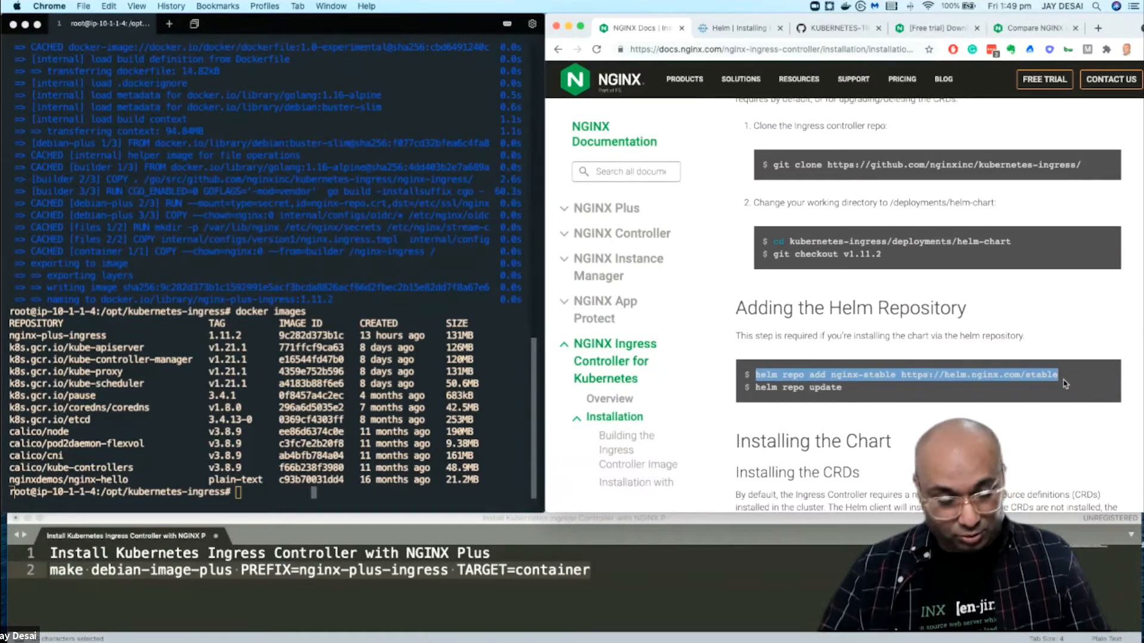
{"action": "type", "text": "helm repo add nginx-stable https://helm.nginx.com/stable"}
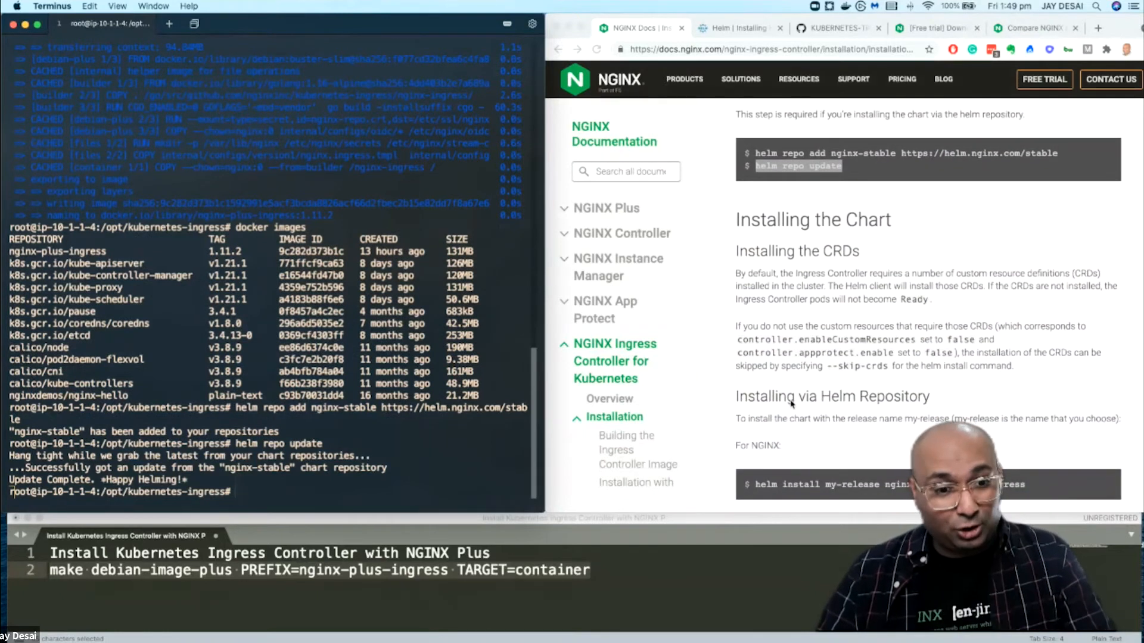
Step: Locate the NGINX Plus helm install command under 'Installing via Helm Repository'
{"action": "double_click", "coordinate": [824, 396]}
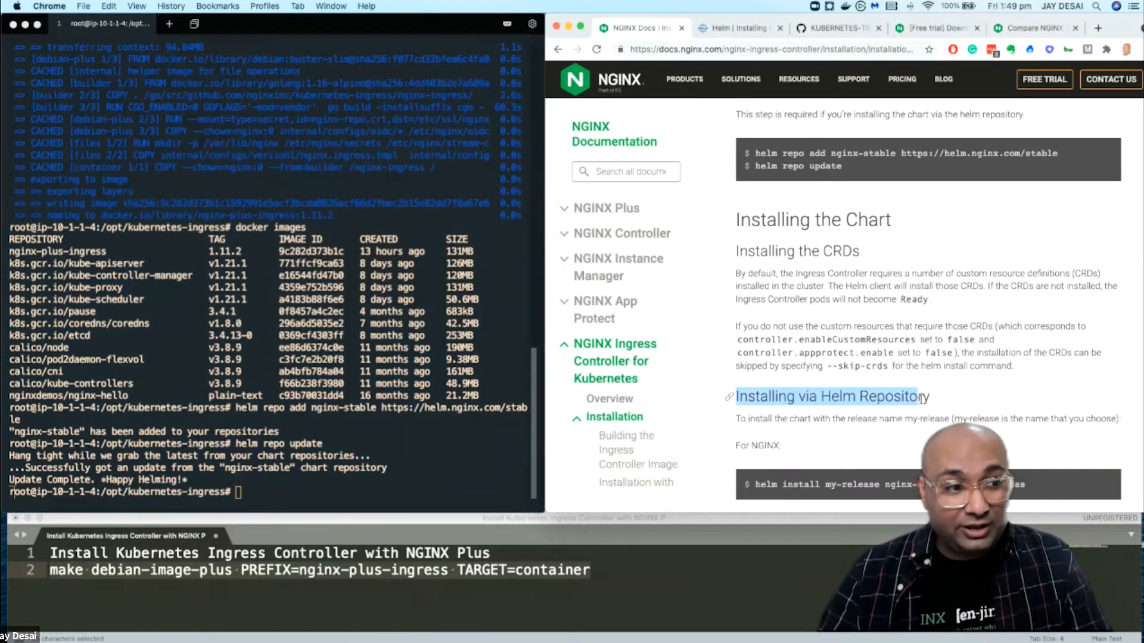
{"action": "scroll", "scroll_direction": "down", "scroll_amount": 3}
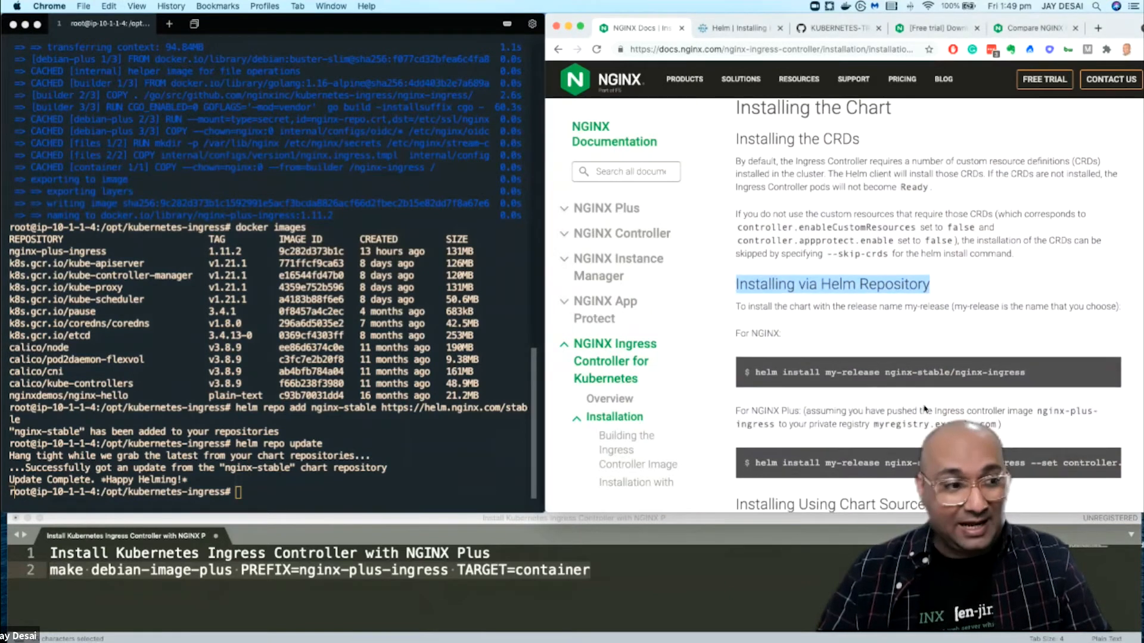
{"action": "scroll", "scroll_direction": "down", "scroll_amount": 3}
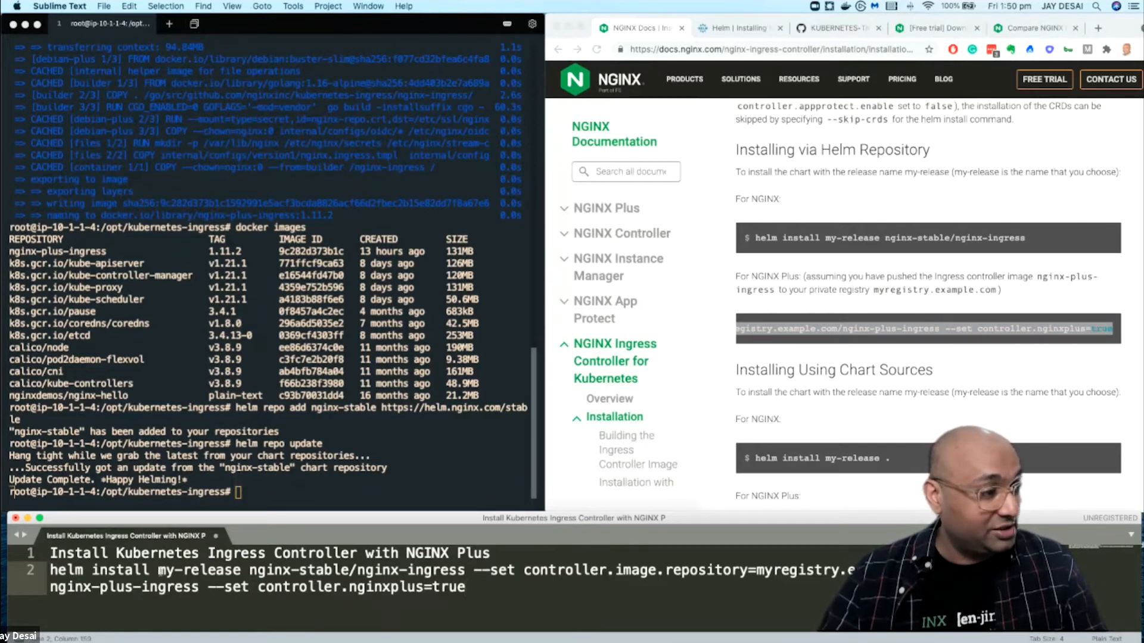
Step: Remove myregistry.example.com so the image repository reads nginx-plus-ingress, checking the Configuration table
{"action": "double_click", "coordinate": [198, 571]}
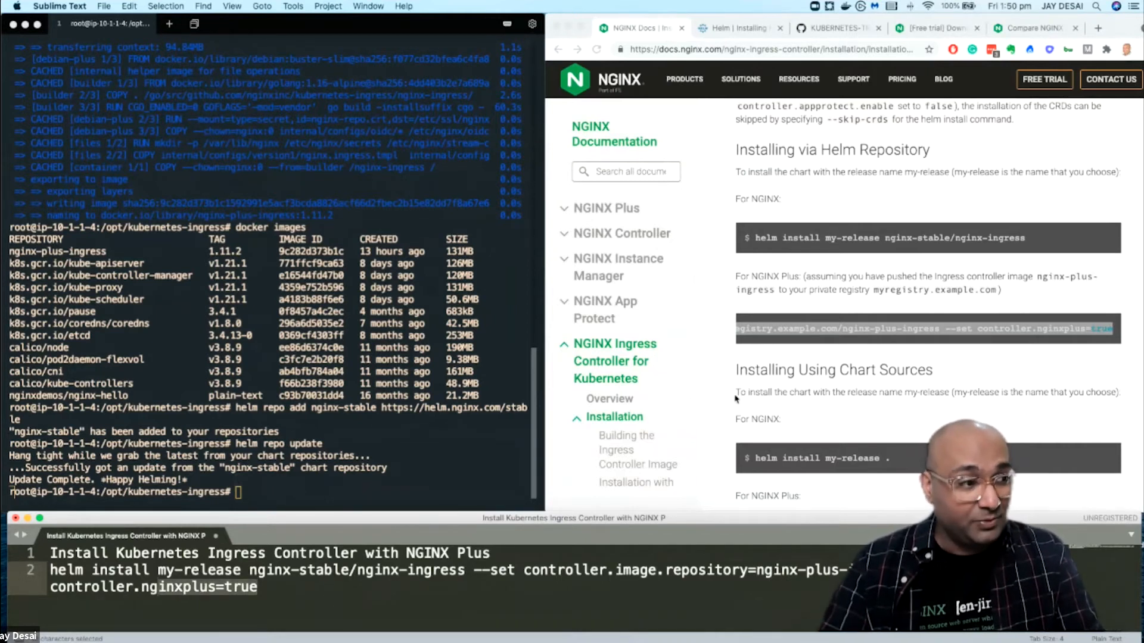
{"action": "scroll", "scroll_direction": "down", "scroll_amount": 3}
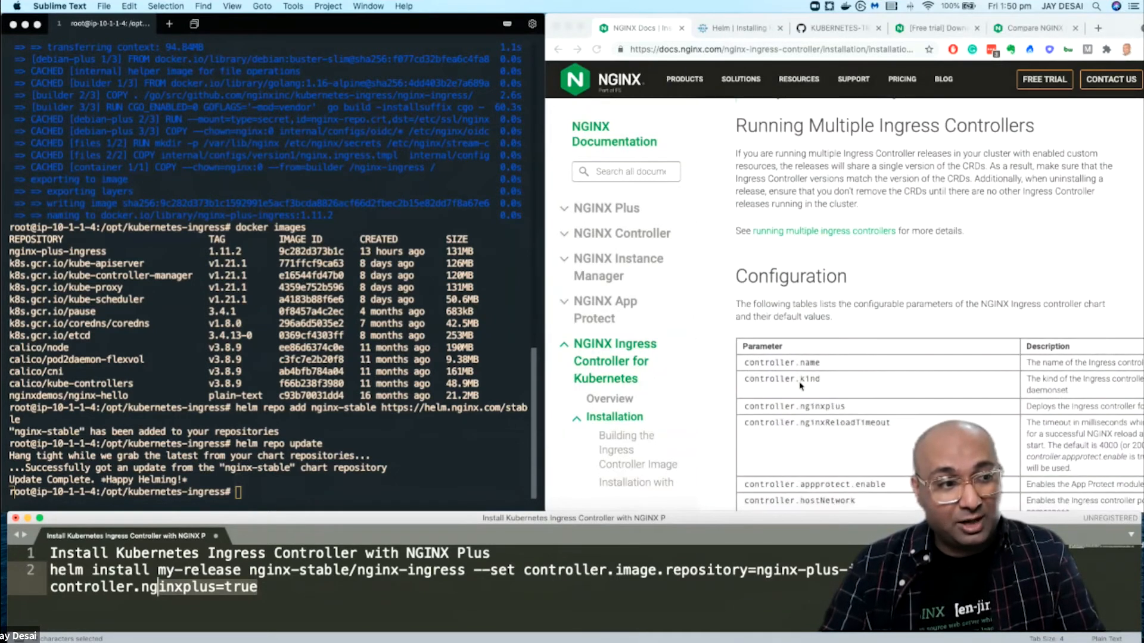
{"action": "scroll", "scroll_direction": "down", "scroll_amount": 3}
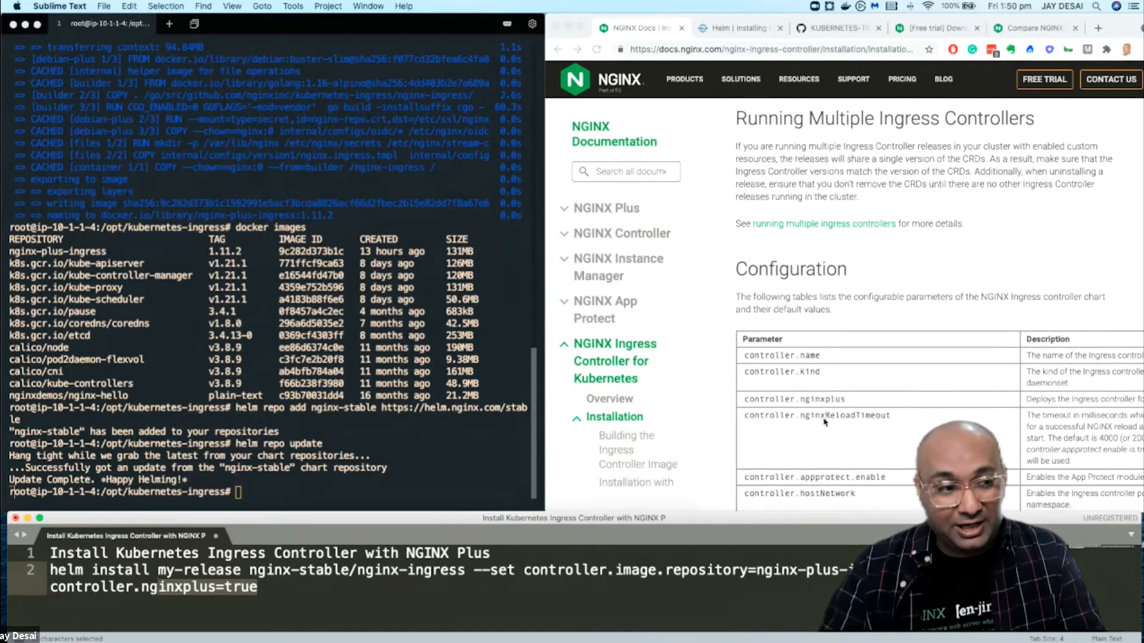
{"action": "scroll", "scroll_direction": "up", "scroll_amount": 3}
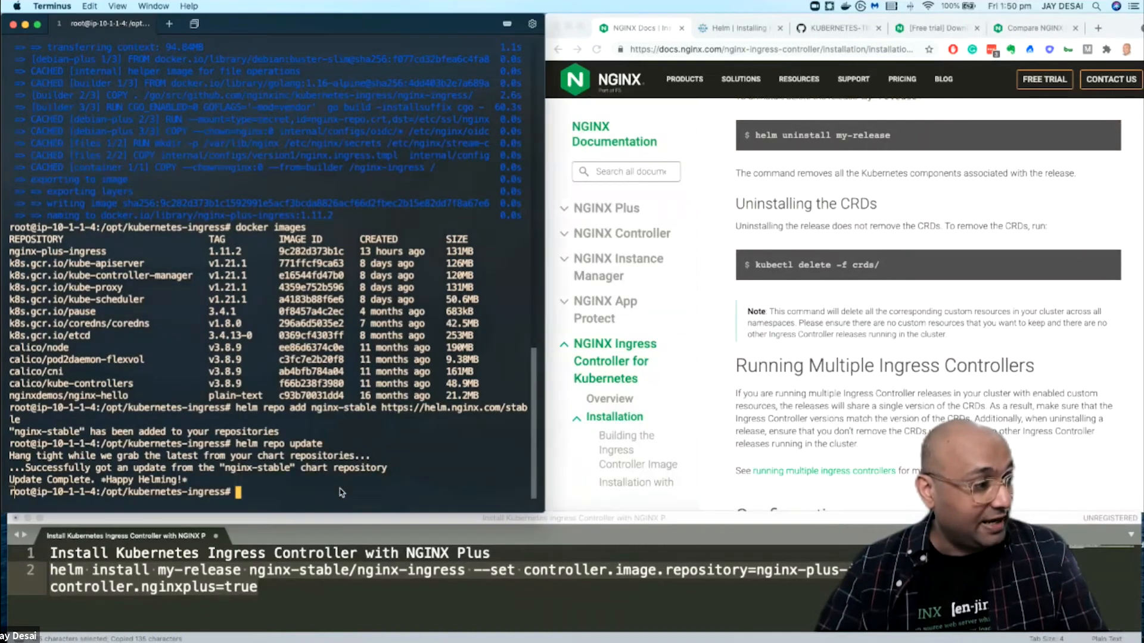
Step: Run 'helm install my-release nginx-stable/nginx-ingress' with the local nginx-plus-ingress image and nginxplus=true
{"action": "type", "text": "helm install my-release nginx-stable/nginx-ingress --set controller.image.repository=nginx-plus-ingress --set controller.nginxplus=true"}
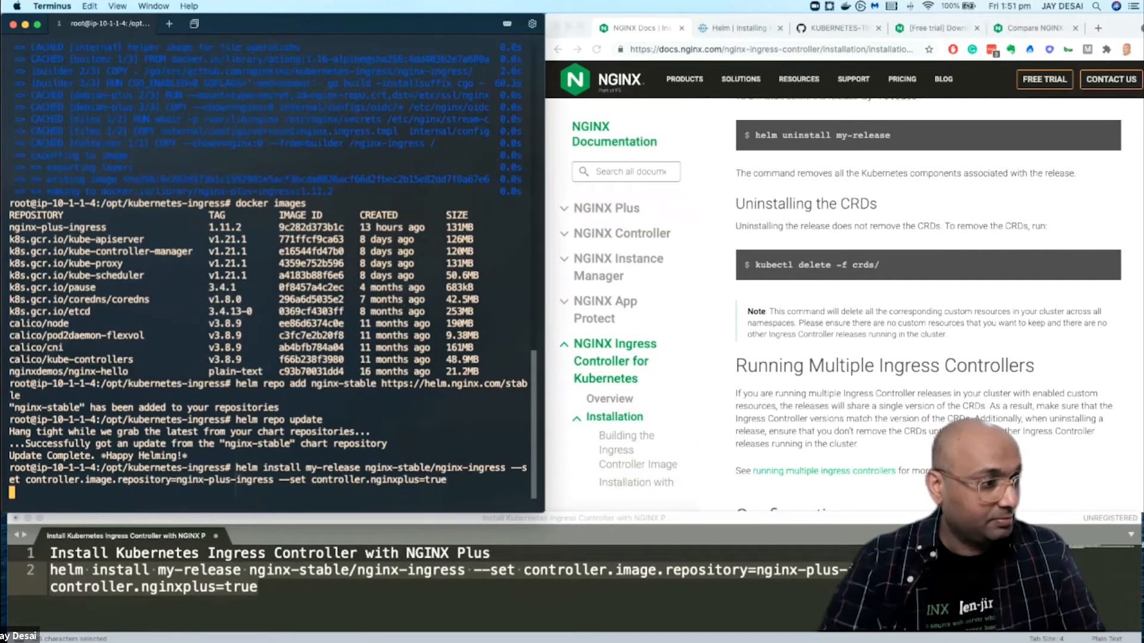
{"action": "key", "text": "Return"}
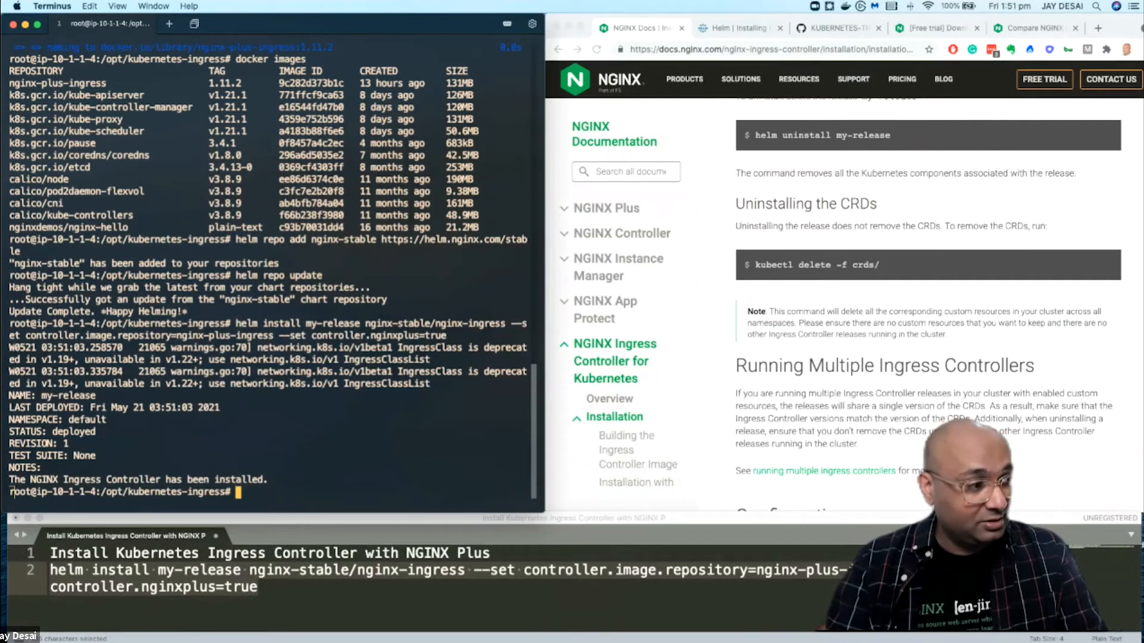
Step: Run 'kubectl get pods' to see the my-release nginx-ingress pod running 1/1
{"action": "type", "text": "kubectl get pod"}
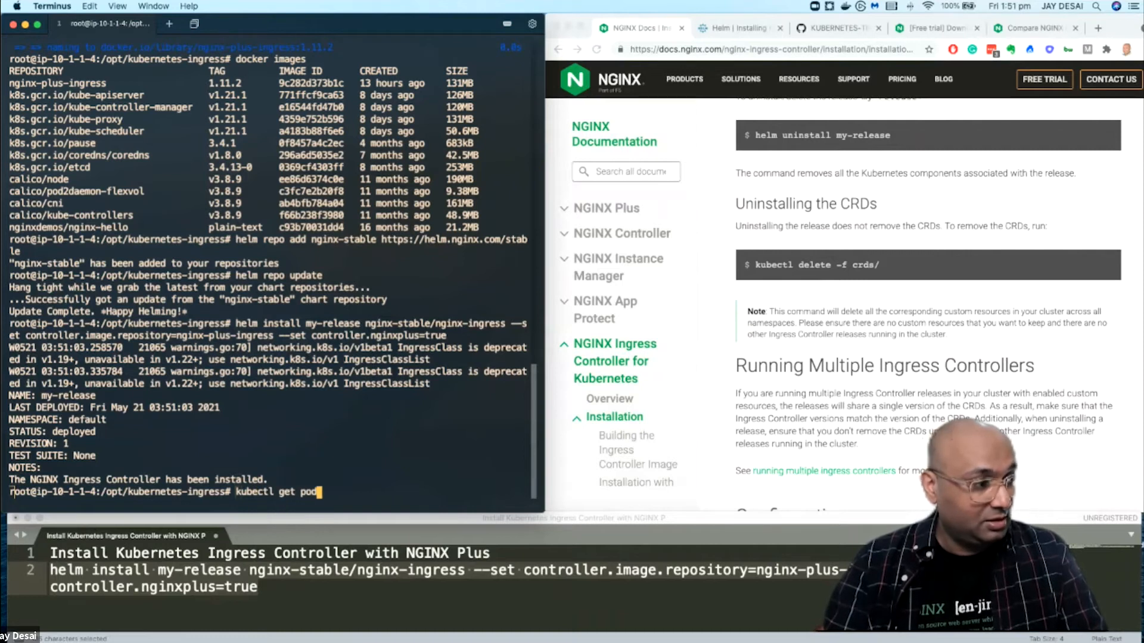
{"action": "key", "text": "Return"}
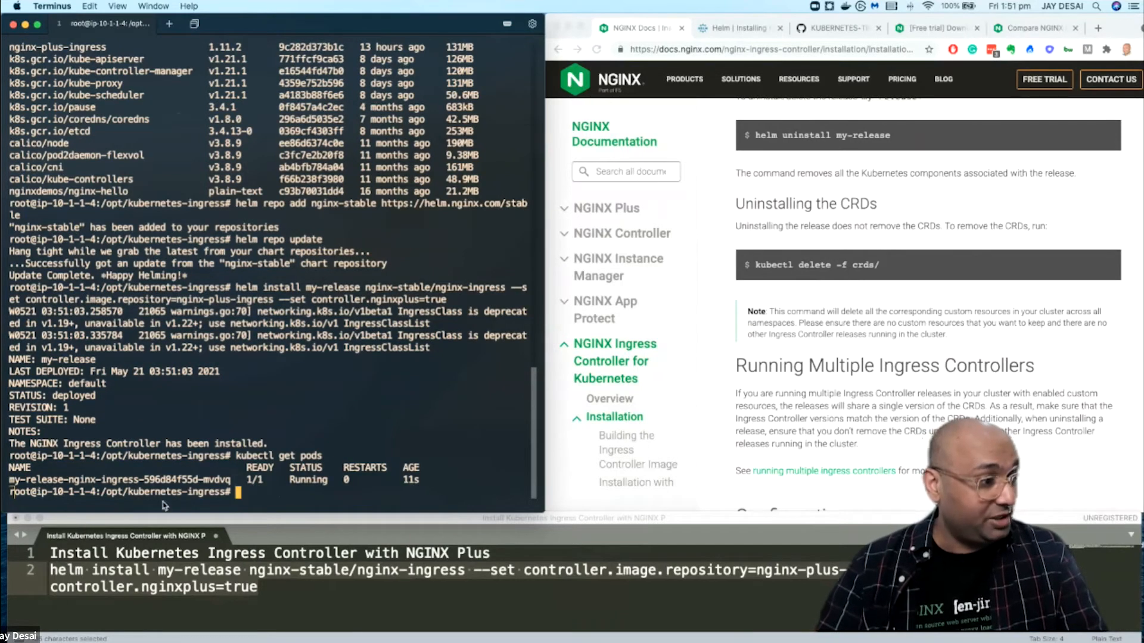
{"action": "mouse_move", "coordinate": [292, 481]}
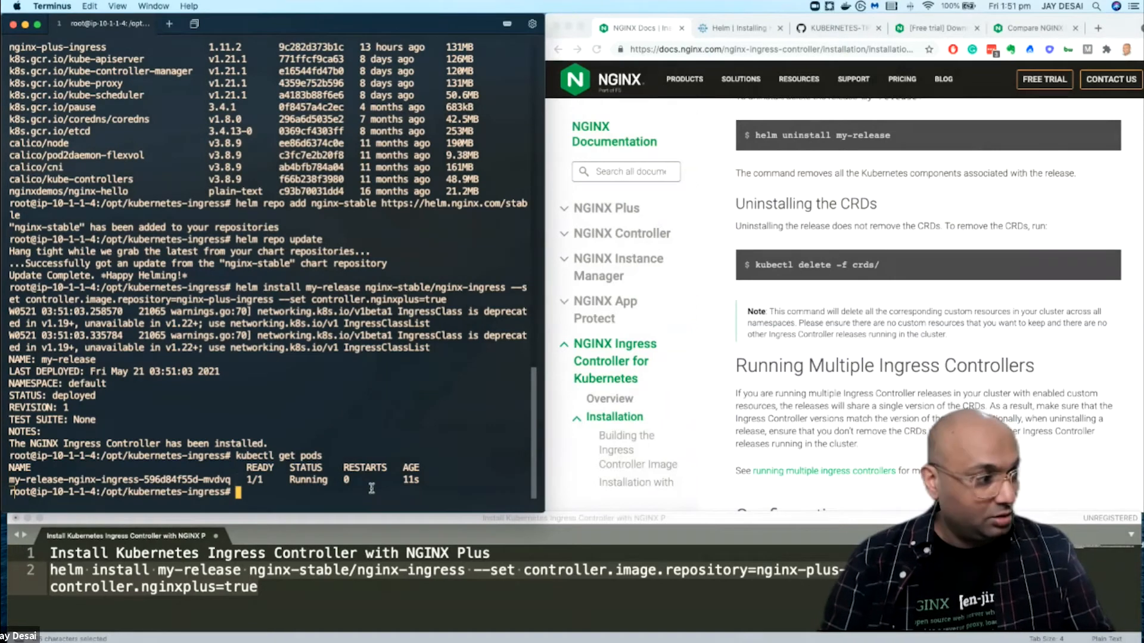
Step: Exec a bash shell into pod my-release-nginx-ingress-596d84f55d-mvdvq
{"action": "type", "text": "kubectl"}
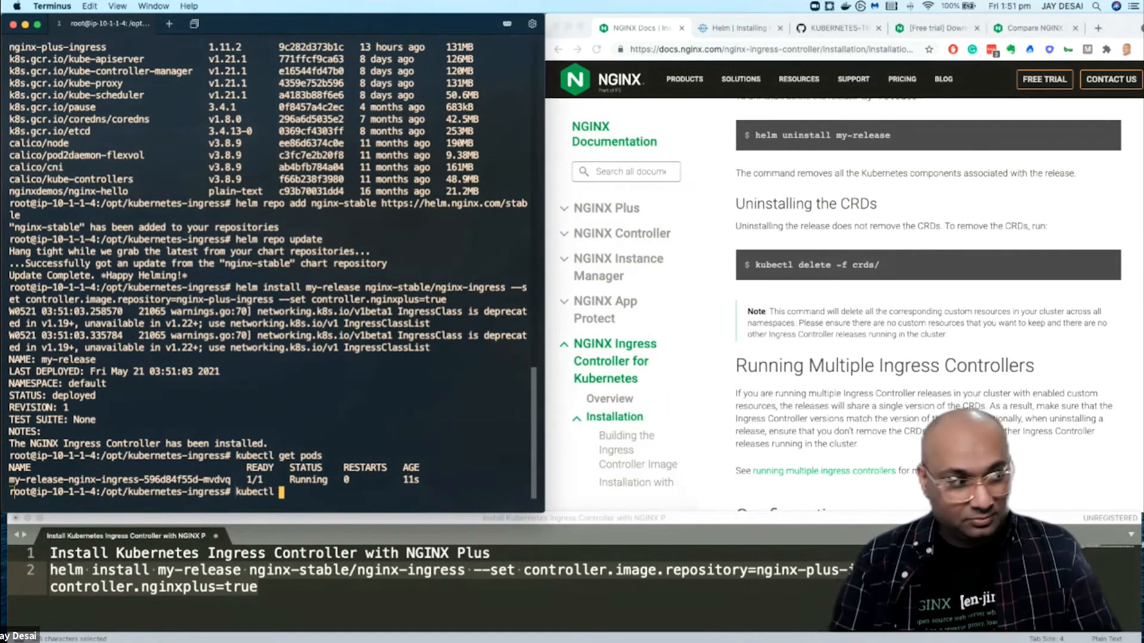
{"action": "type", "text": "exec -it"}
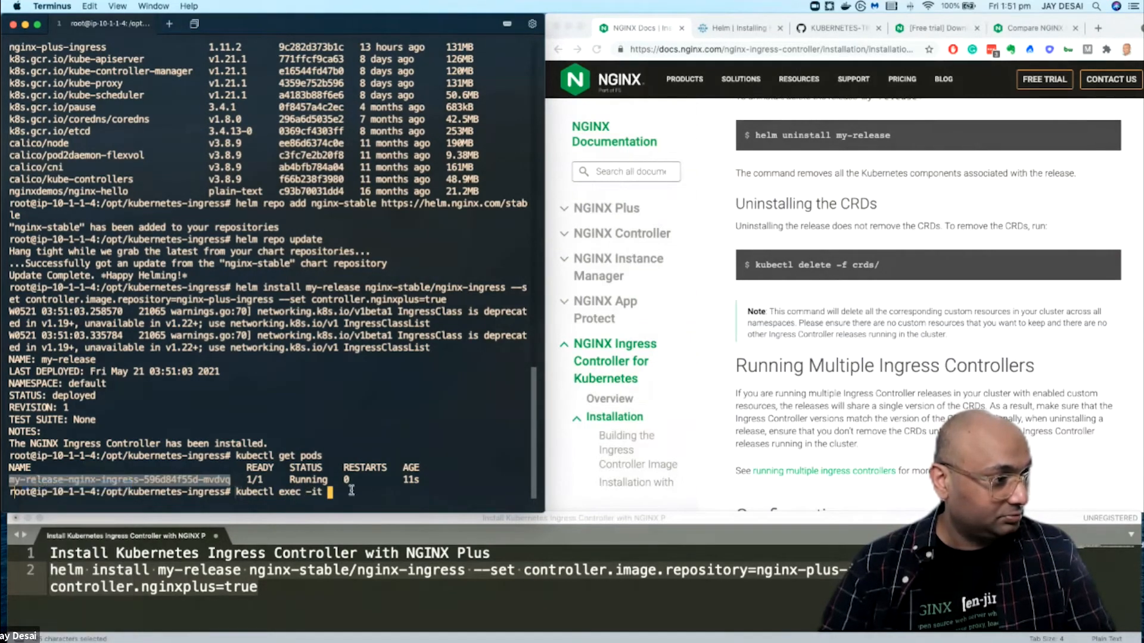
{"action": "type", "text": "my-release-nginx-ingress-596d84f55d-mvdvq --"}
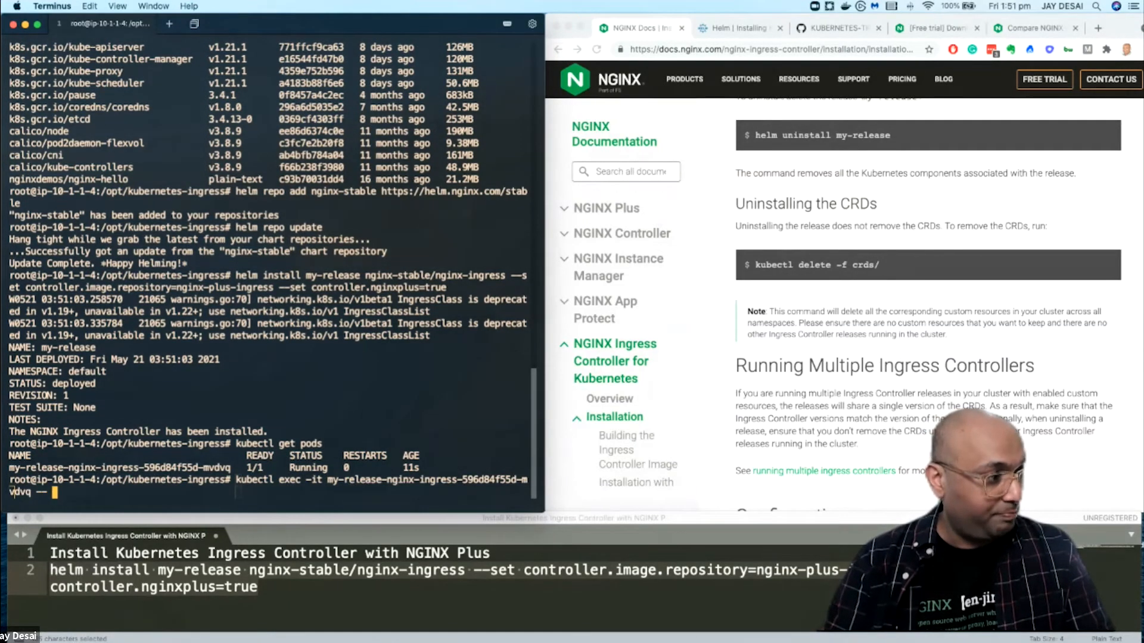
{"action": "key", "text": "Return"}
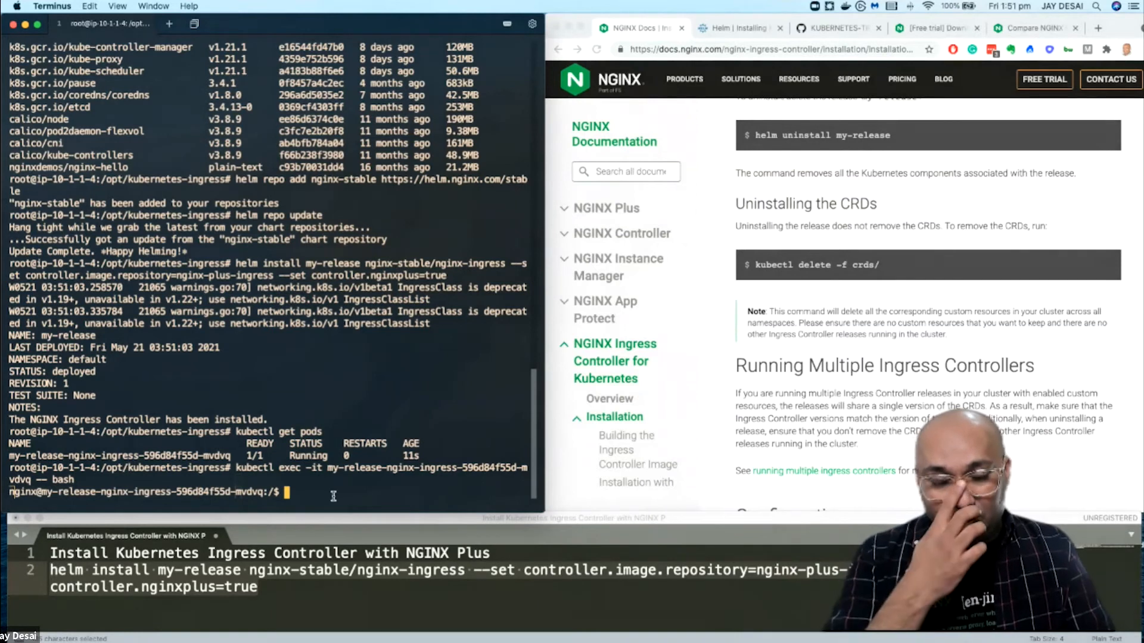
Step: Run 'nginx -v' showing nginx-plus-r23-p1, then exit the pod shell
{"action": "type", "text": "nginx -v"}
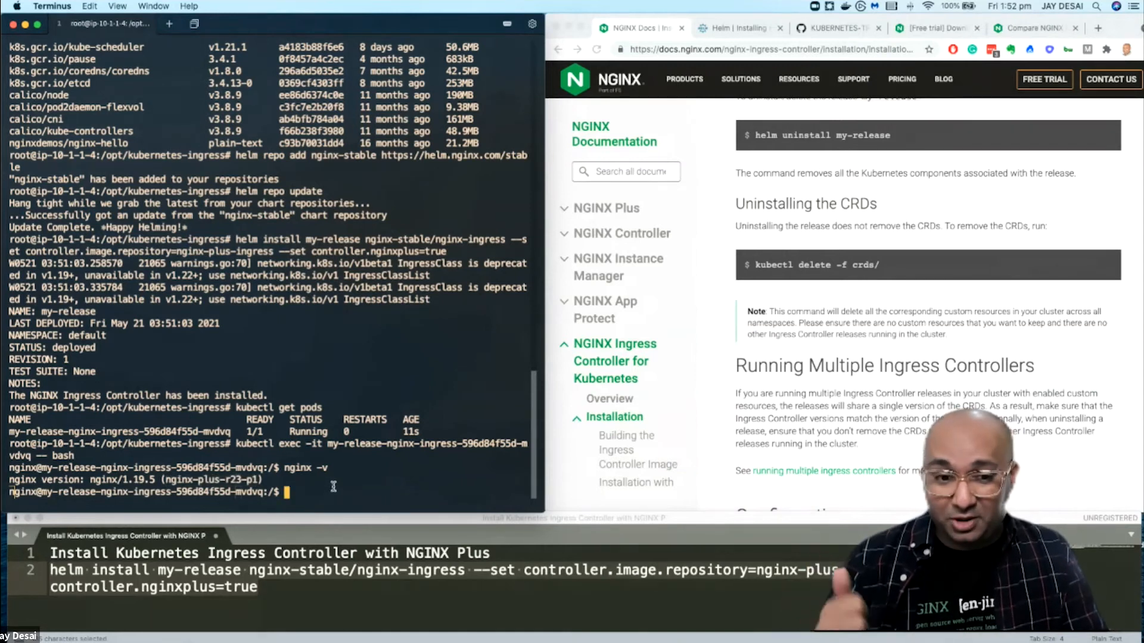
{"action": "type", "text": "exit"}
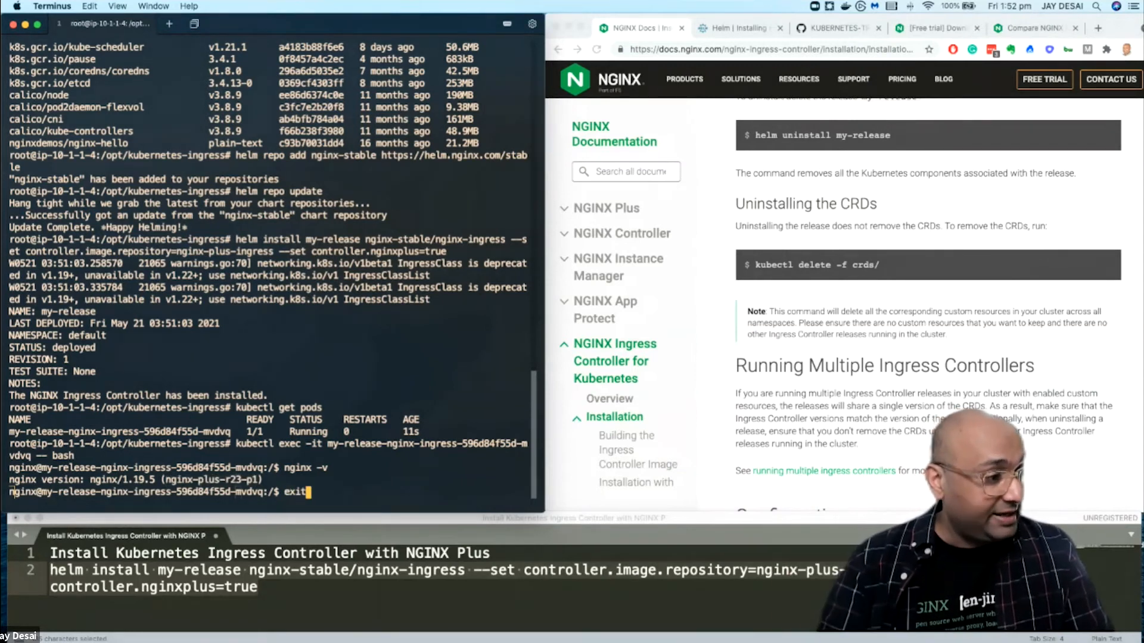
{"action": "key", "text": "Return"}
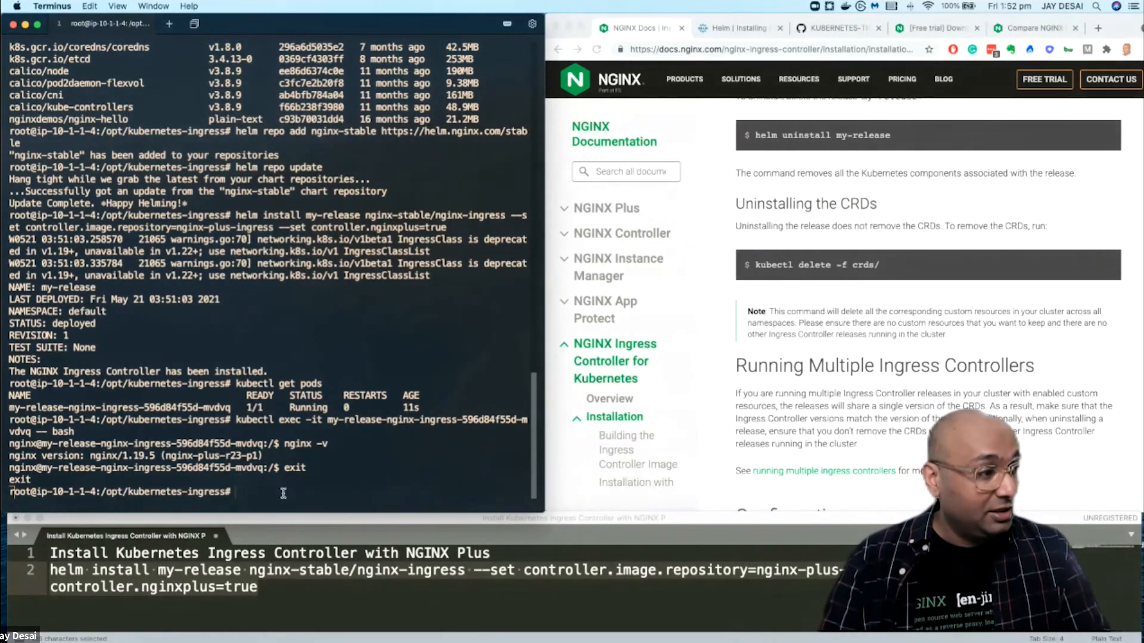
Step: Navigate into examples-of-custom-resources/basic-configuration
{"action": "type", "text": "ls"}
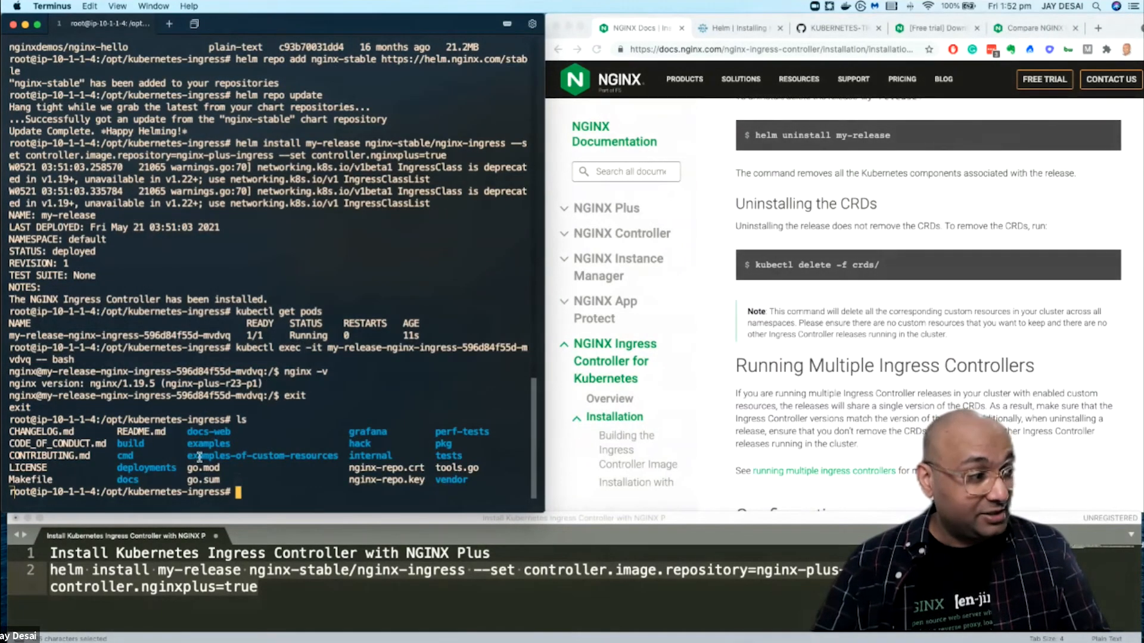
{"action": "double_click", "coordinate": [262, 455]}
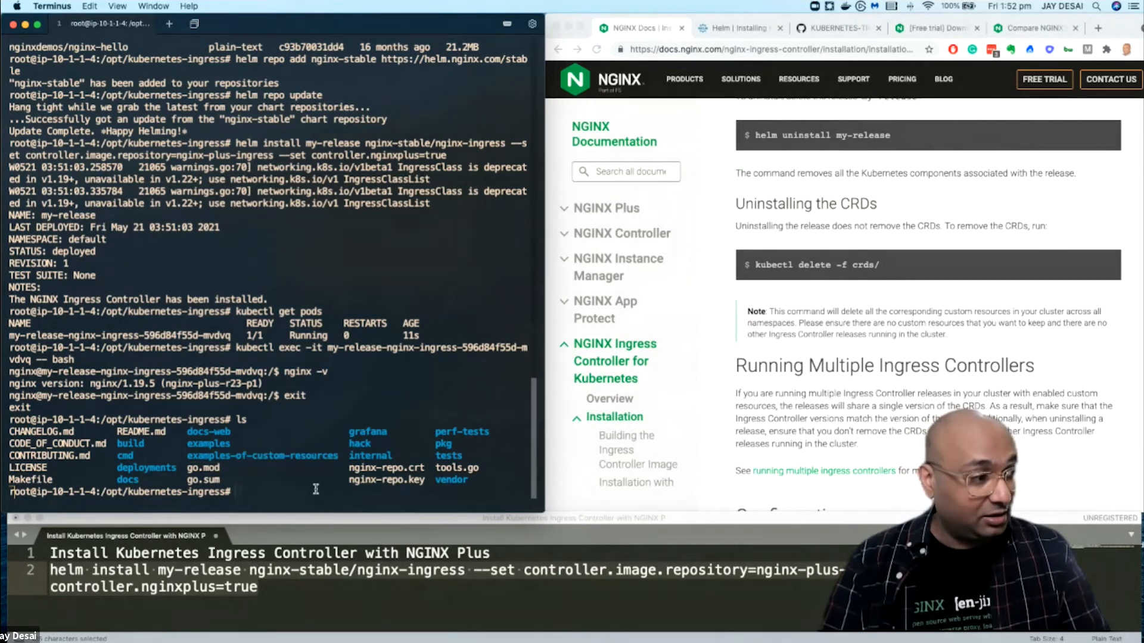
{"action": "type", "text": "cd examples"}
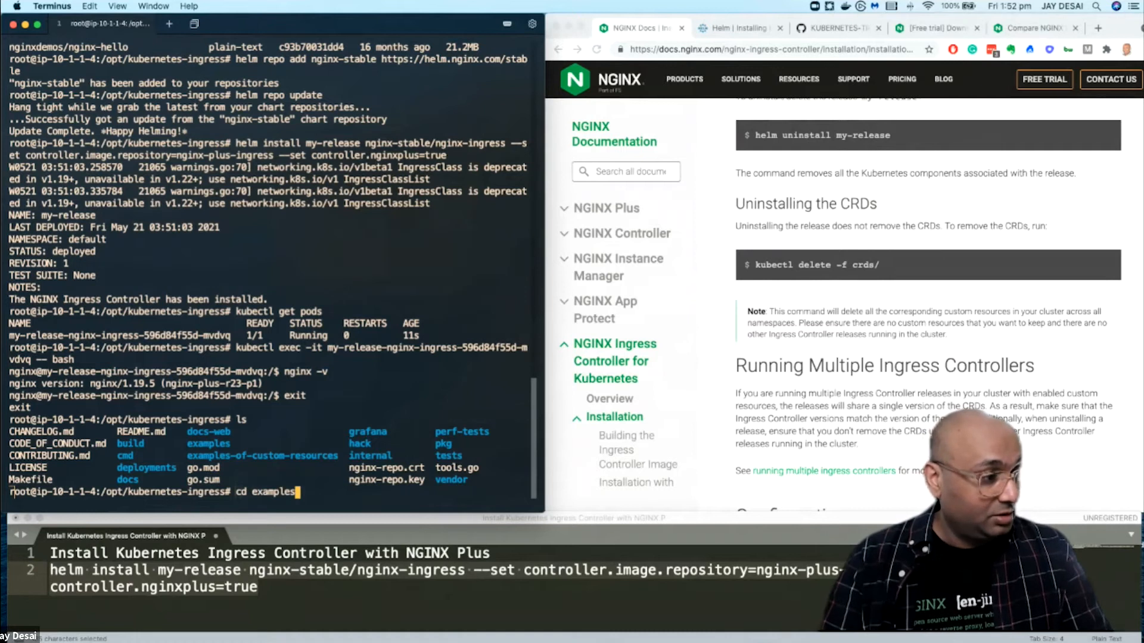
{"action": "type", "text": "cd .."}
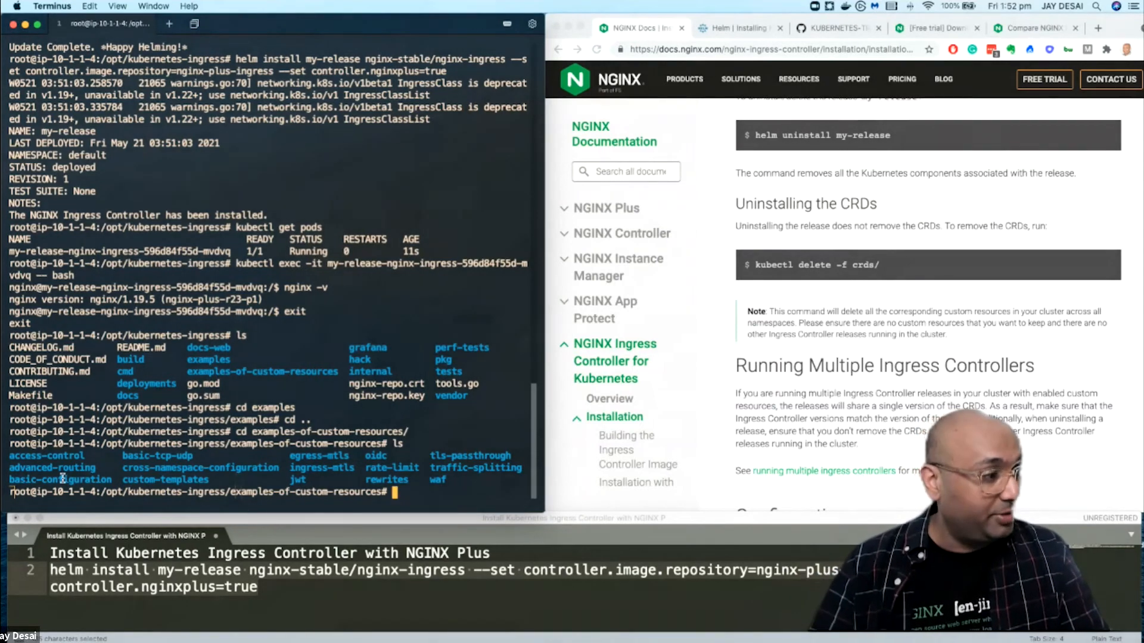
{"action": "type", "text": "cd"}
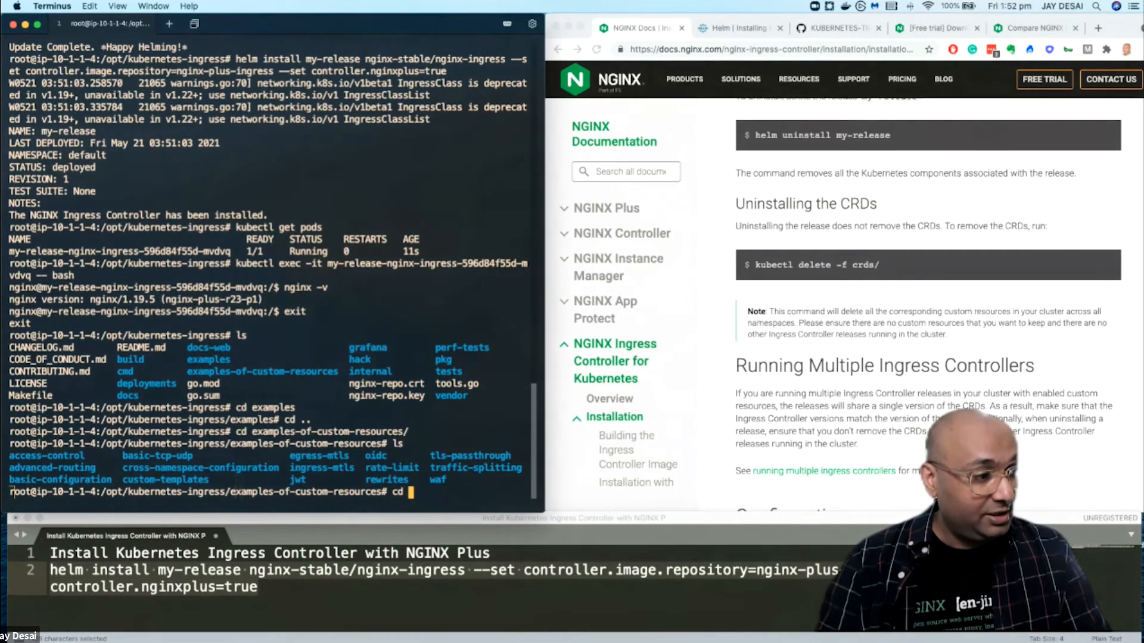
{"action": "type", "text": "basic-configuration/"}
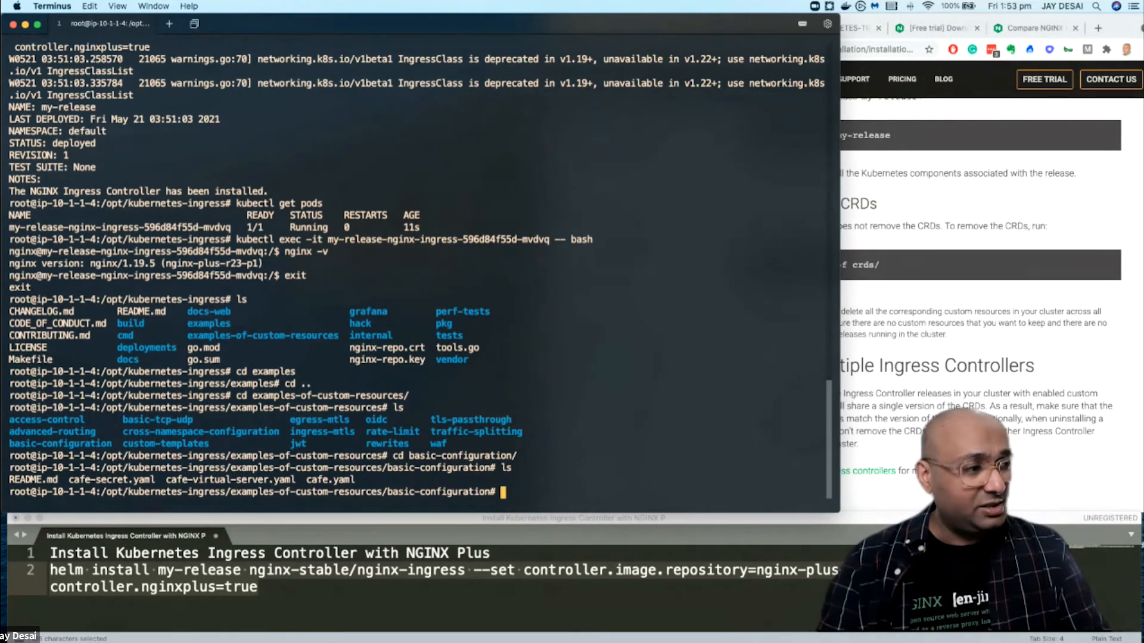
Step: Display cafe.yaml's coffee Deployment and coffee-svc Service with cat
{"action": "type", "text": "cat cafe.yaml"}
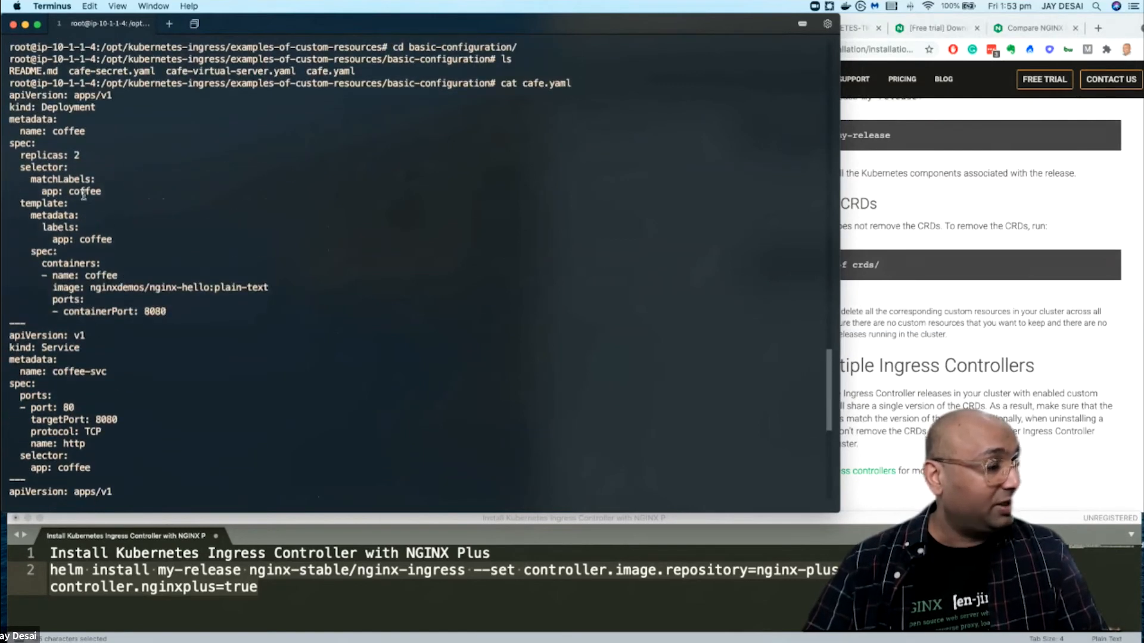
Step: Scroll to the tea Deployment and tea-svc Service, then print cafe-secret.yaml's TLS Secret
{"action": "scroll", "scroll_direction": "down", "scroll_amount": 3}
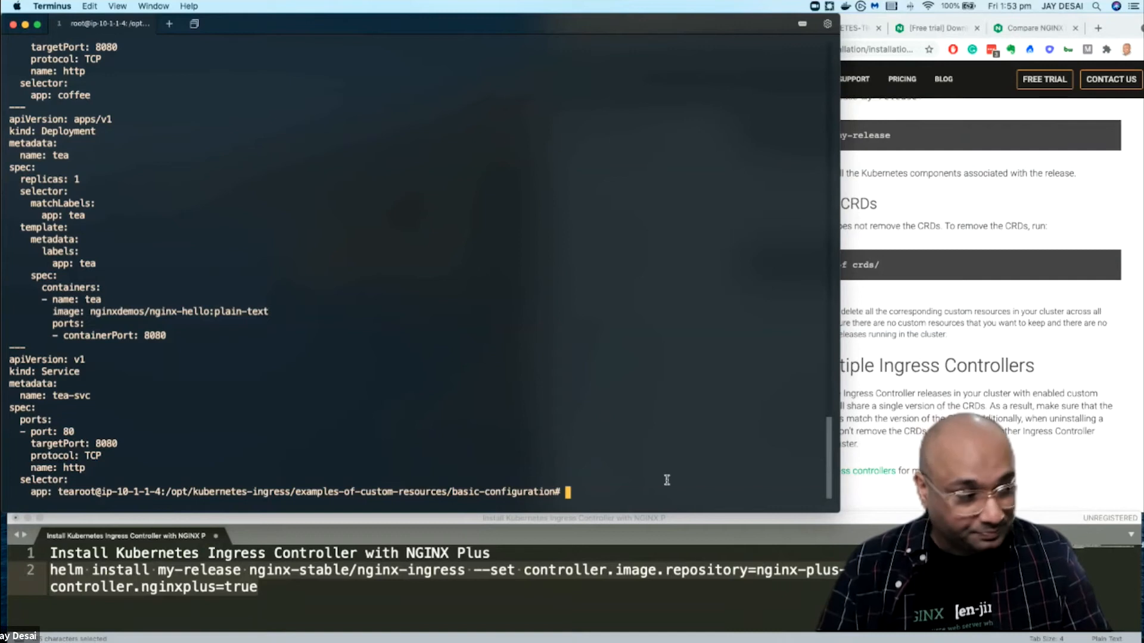
{"action": "type", "text": "c"}
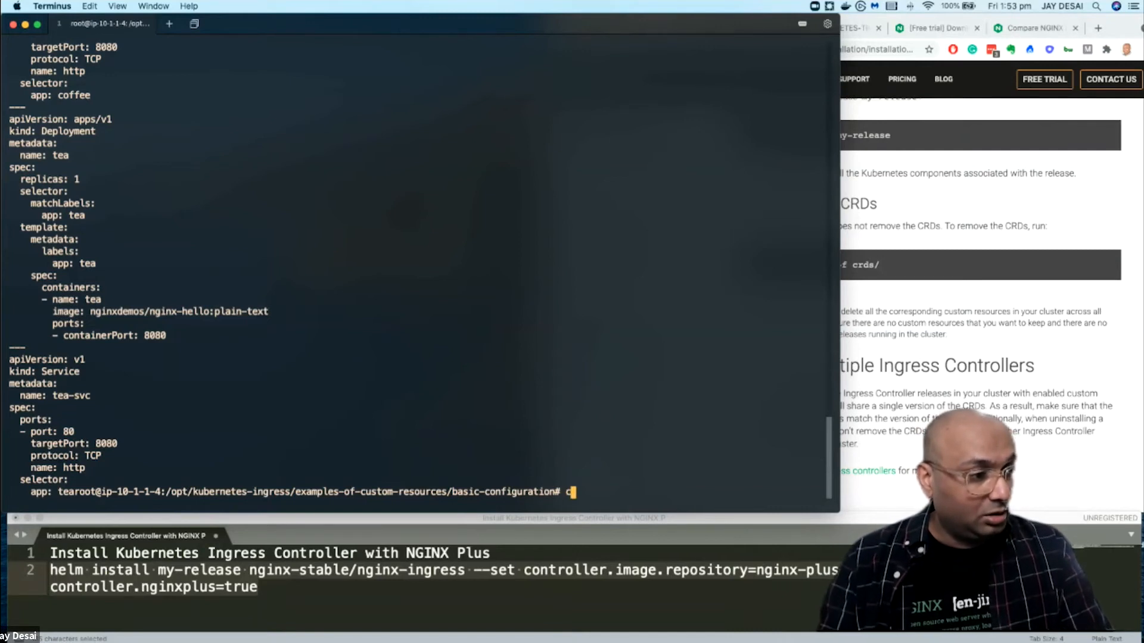
{"action": "type", "text": "at cafe"}
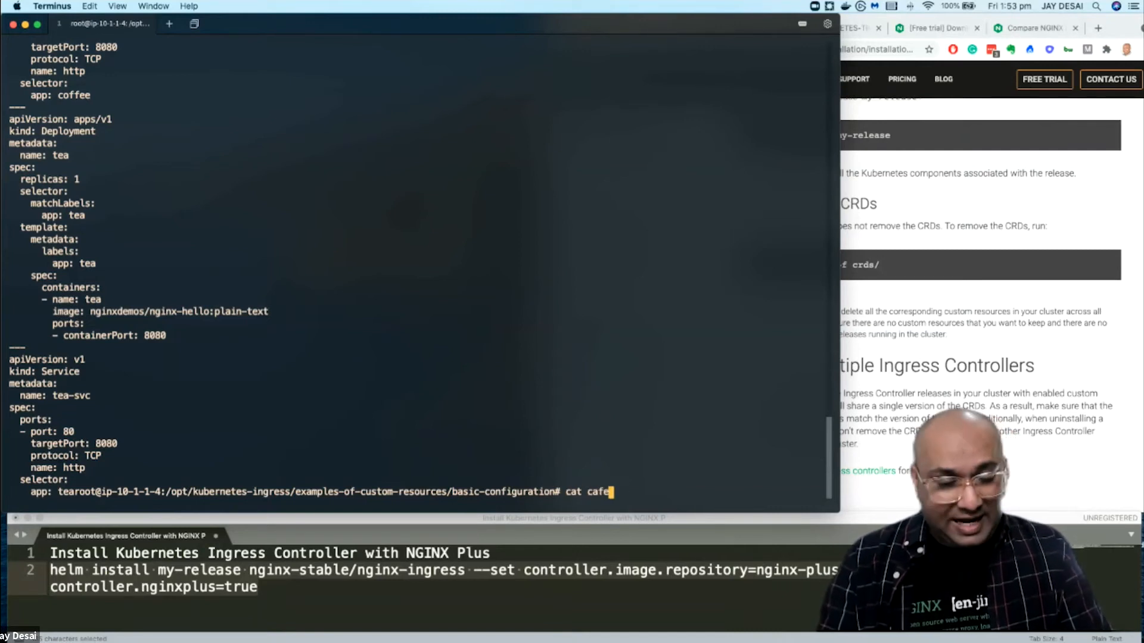
{"action": "type", "text": "-secret.yaml"}
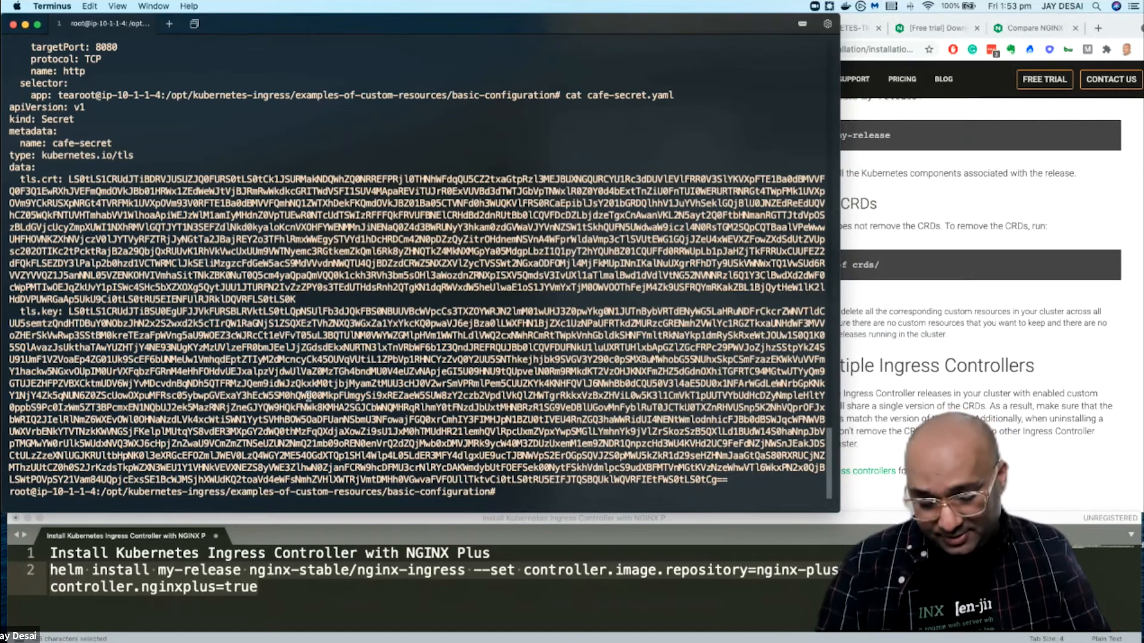
Step: Print cafe-virtual-server.yaml, the VirtualServer routing /tea and /coffee for cafe.example.com
{"action": "type", "text": "cat"}
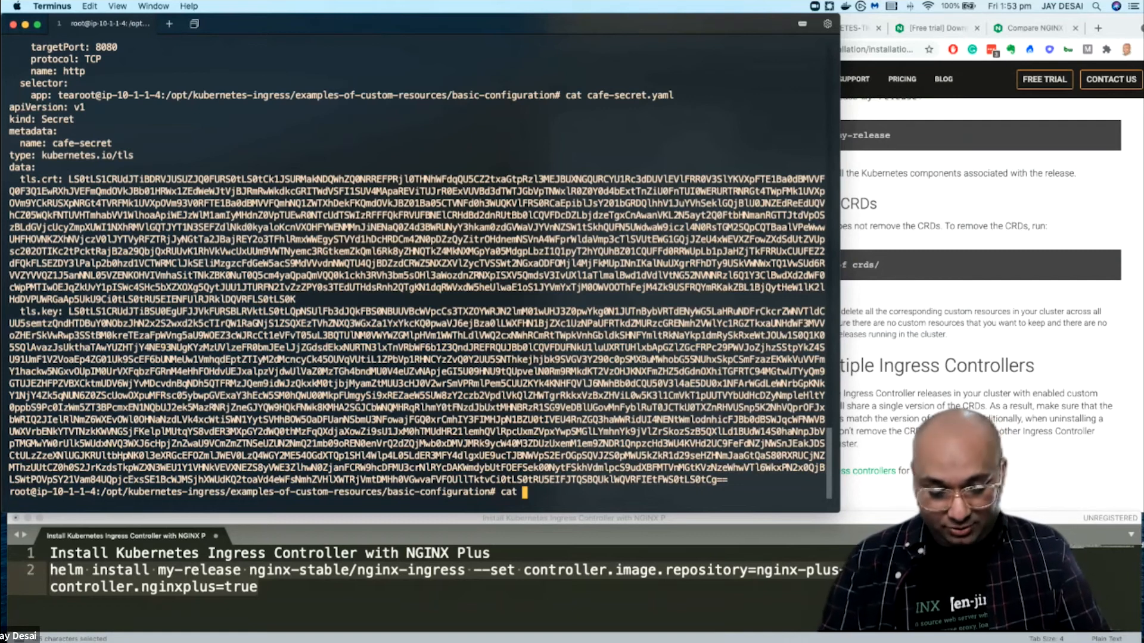
{"action": "type", "text": "cafe-virtual-server.yaml"}
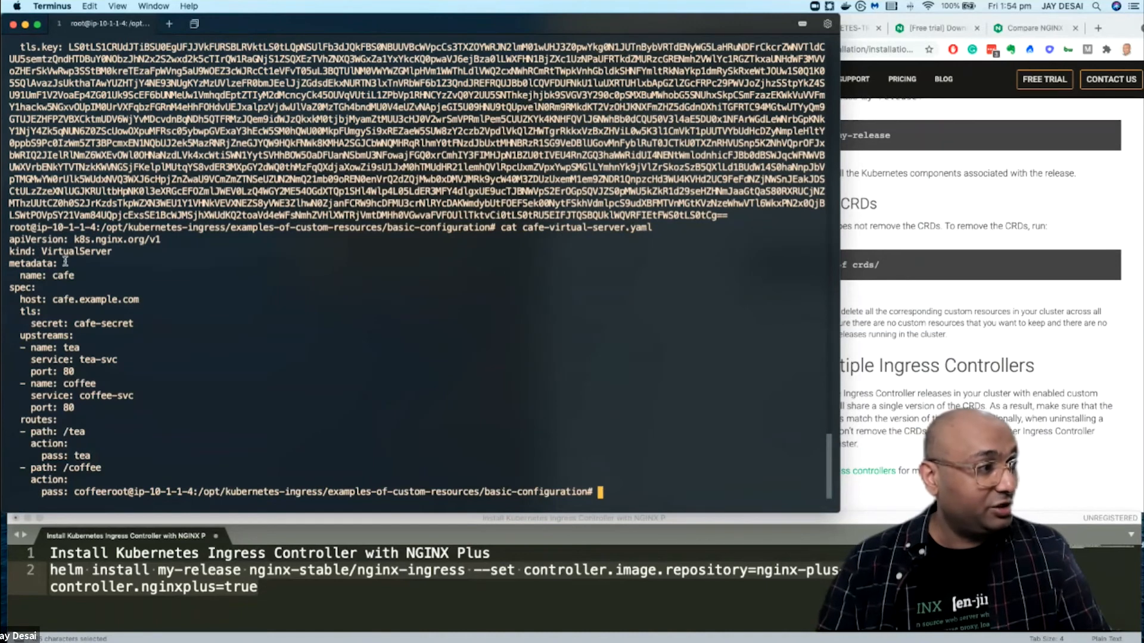
{"action": "double_click", "coordinate": [77, 251]}
{"action": "type", "text": "kubectl apply -f"}
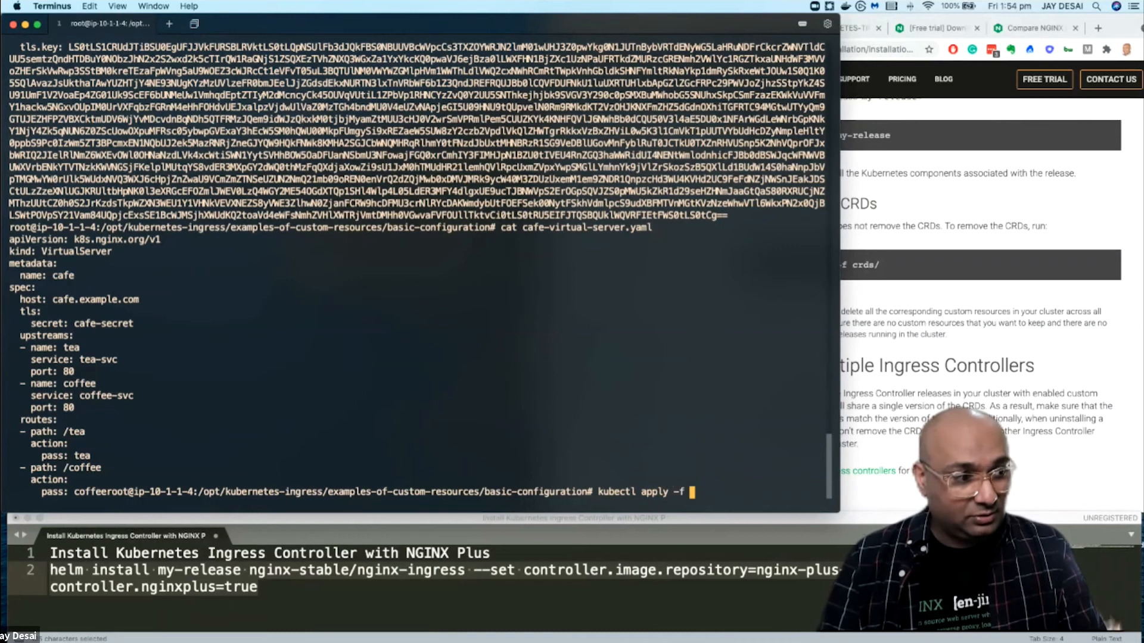
Step: Apply cafe.yaml, cafe-secret.yaml and cafe-virtual-server.yaml with kubectl apply -f
{"action": "type", "text": "cafe.yaml"}
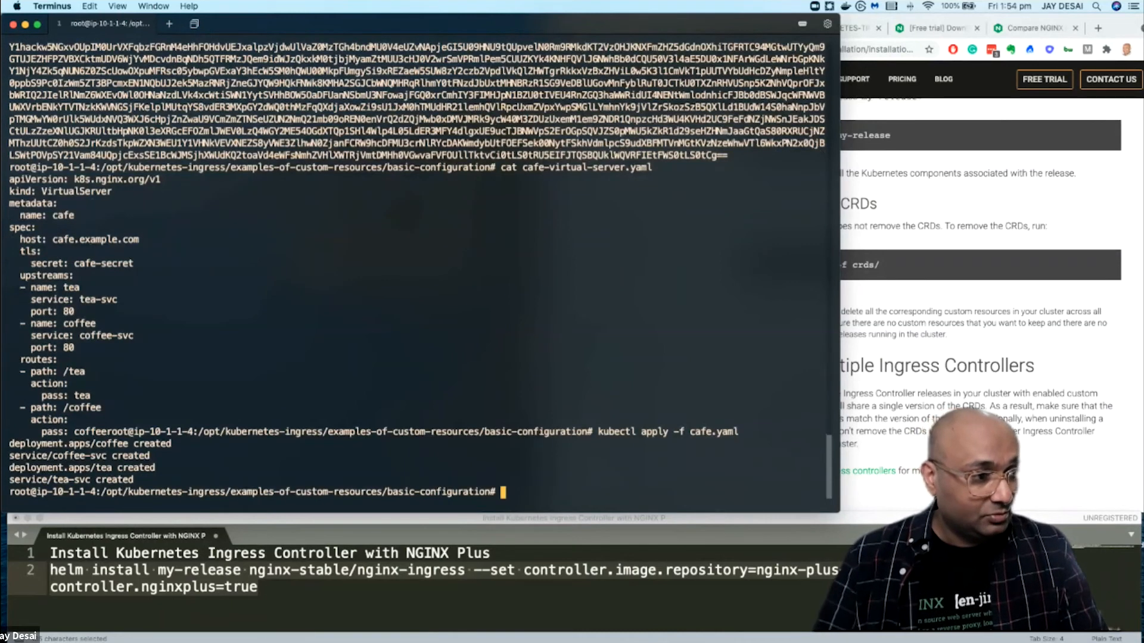
{"action": "type", "text": "kubectl apply -f cafe."}
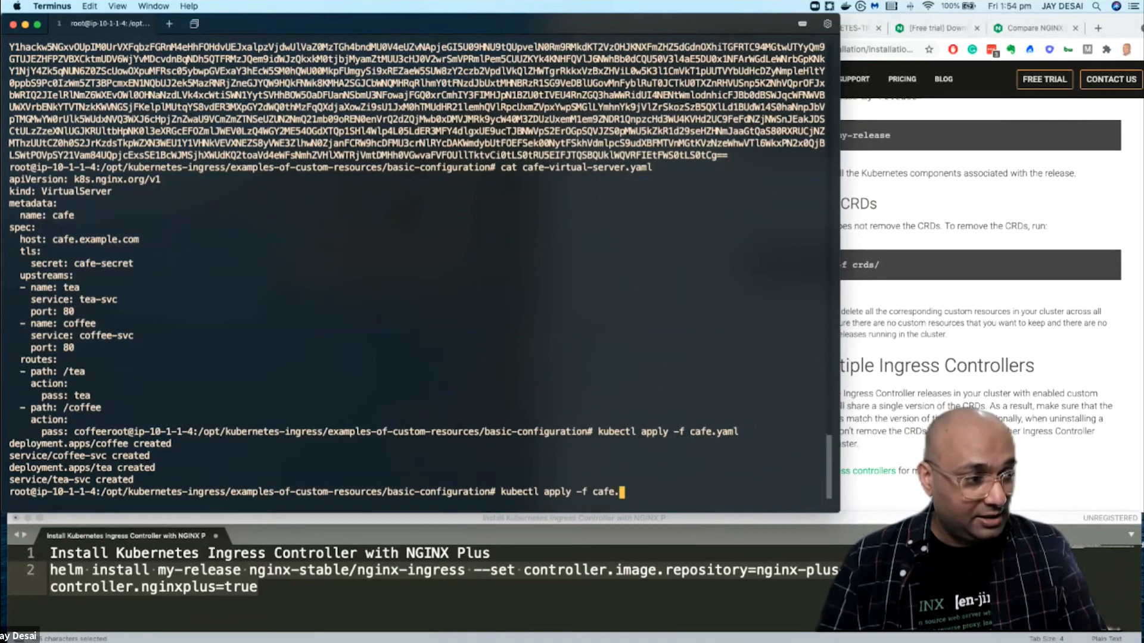
{"action": "type", "text": "-secret.yaml"}
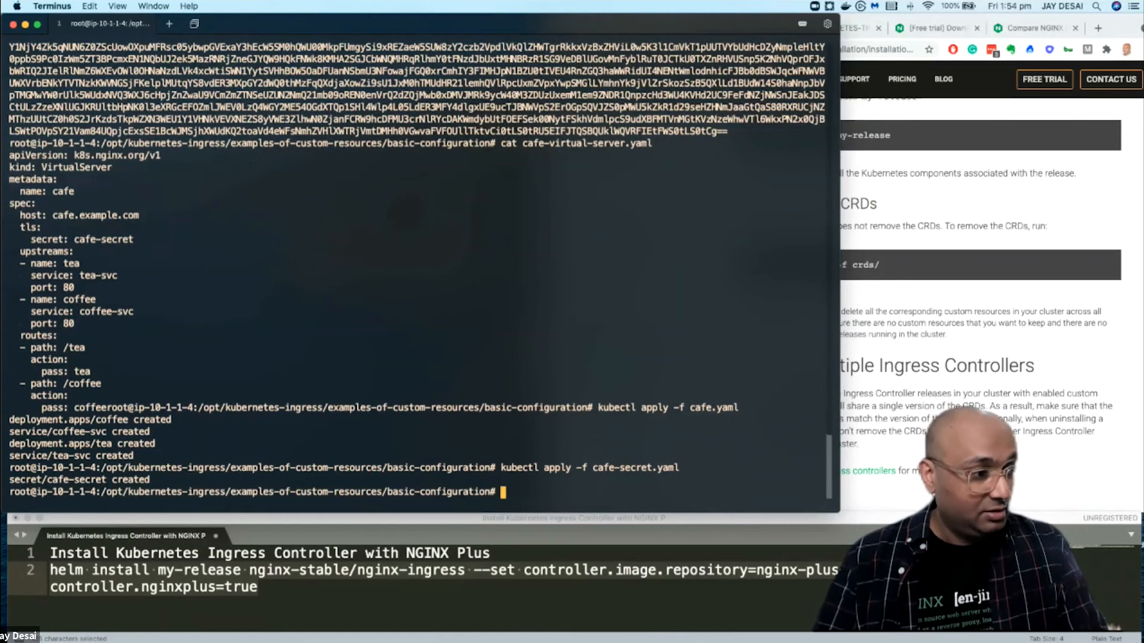
{"action": "type", "text": "kubectl apply -f cafe-se"}
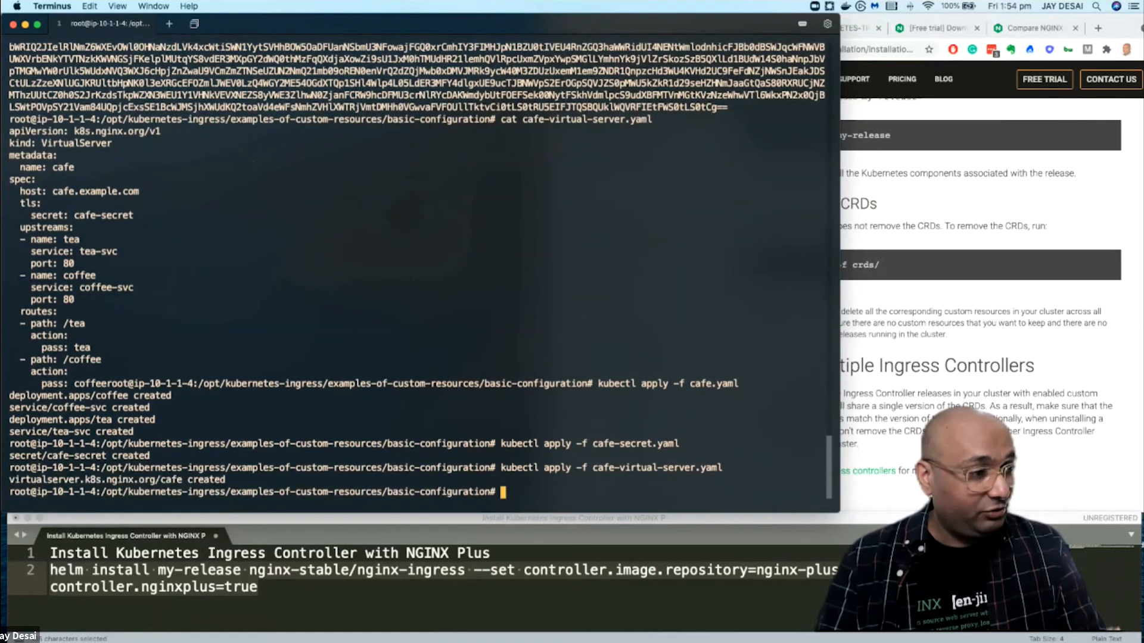
{"action": "type", "text": "kubectl pods"}
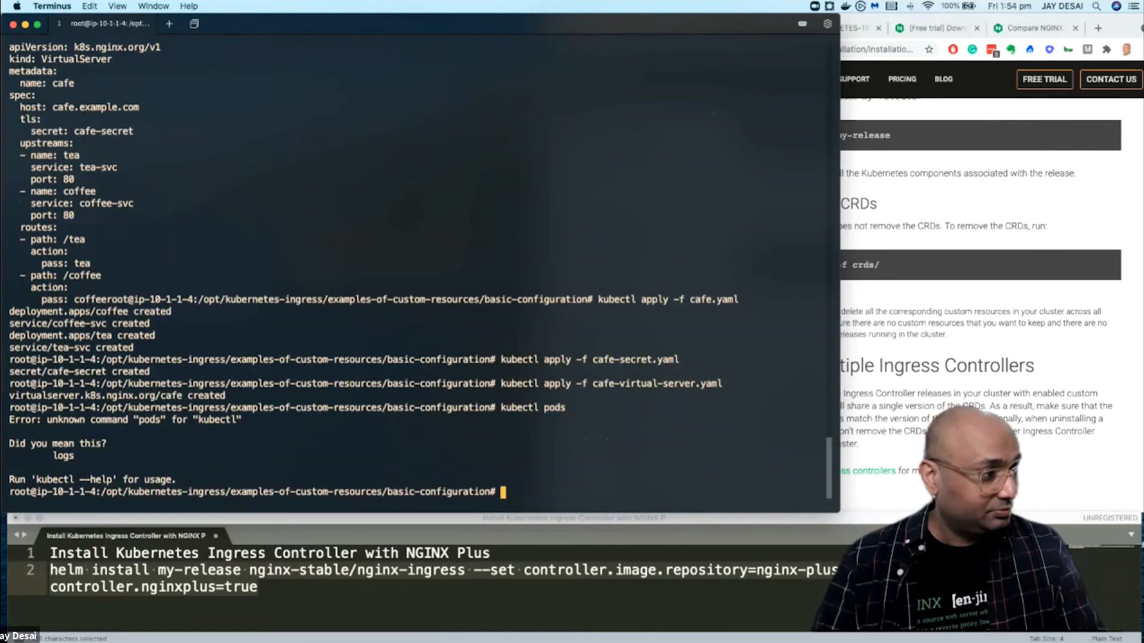
Step: List the coffee, tea and my-release pods, then the services including my-release-nginx-ingress
{"action": "type", "text": "kubectl"}
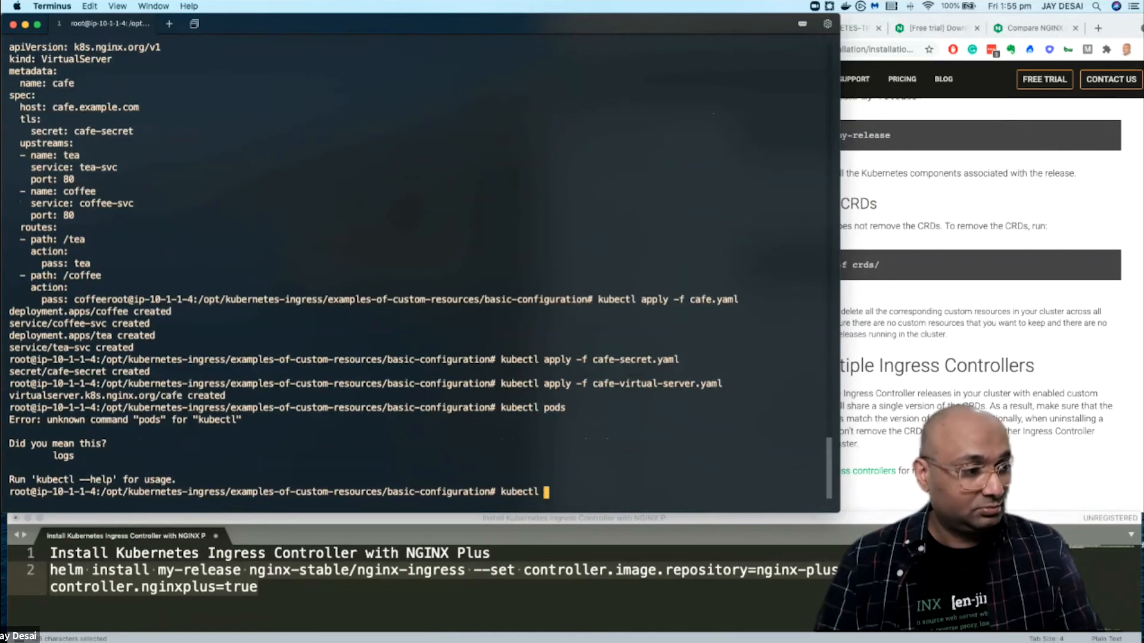
{"action": "type", "text": "get pods"}
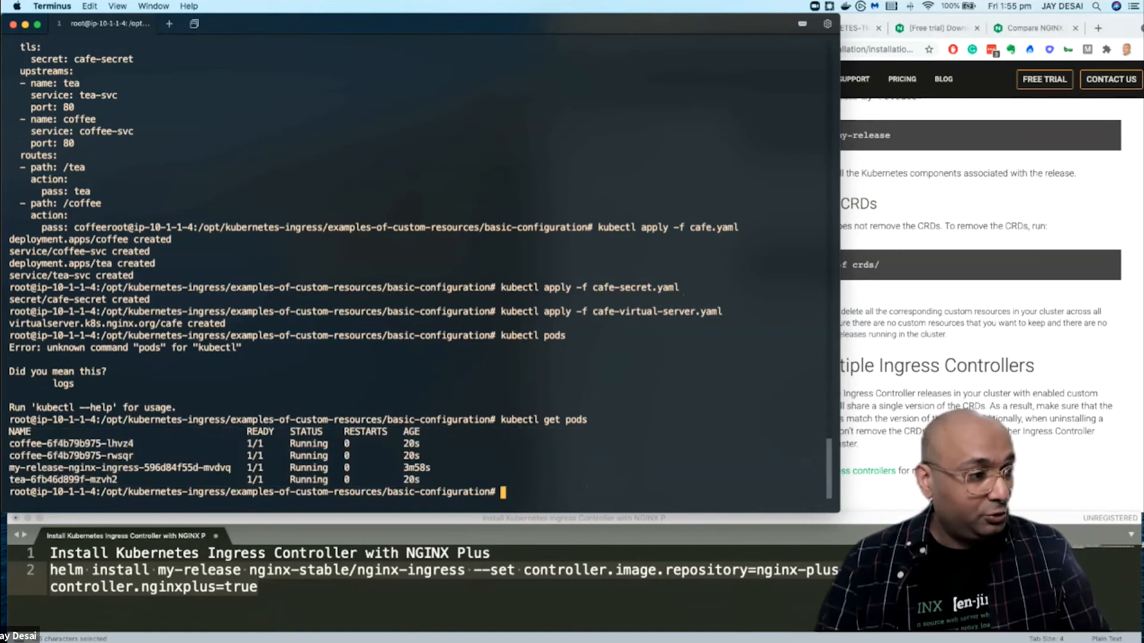
{"action": "type", "text": "kubectl get svc"}
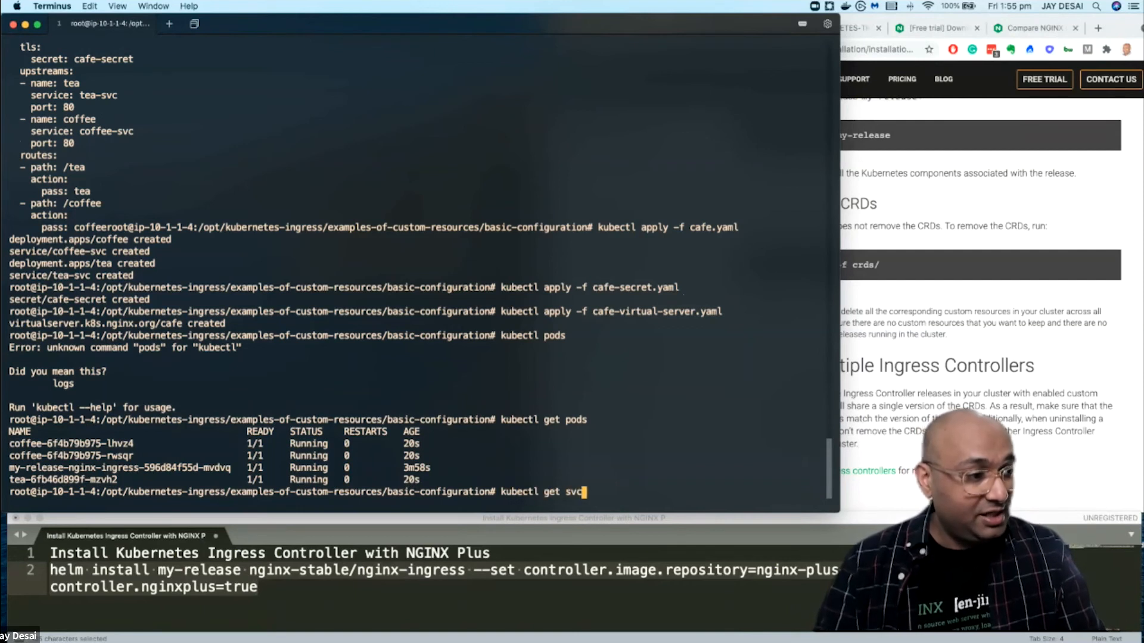
{"action": "key", "text": "Return"}
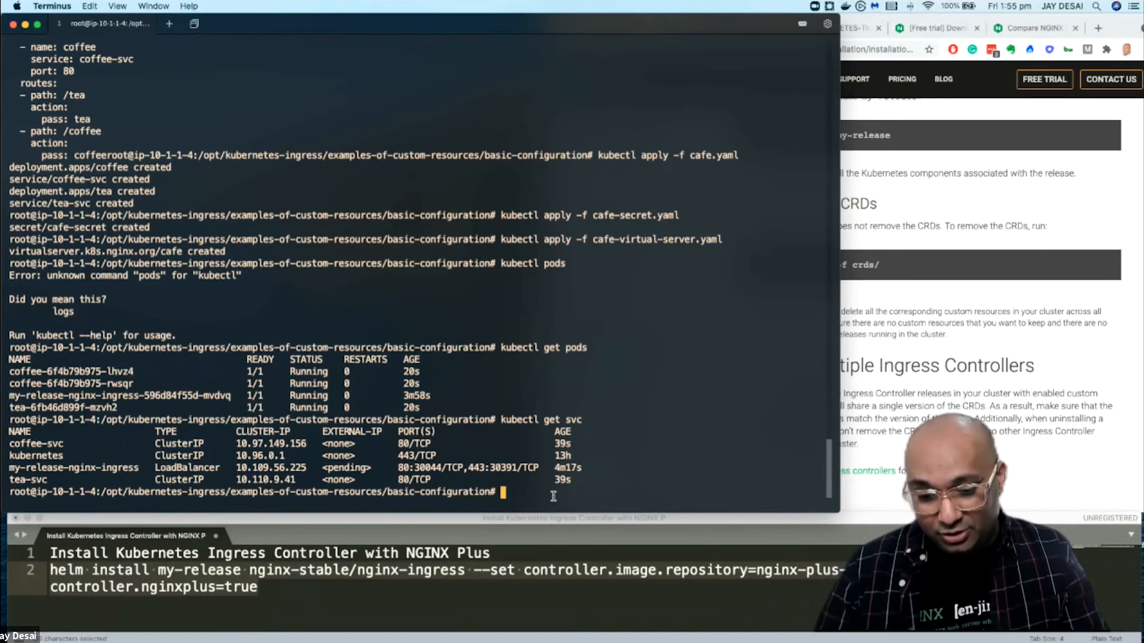
{"action": "mouse_move", "coordinate": [586, 495]}
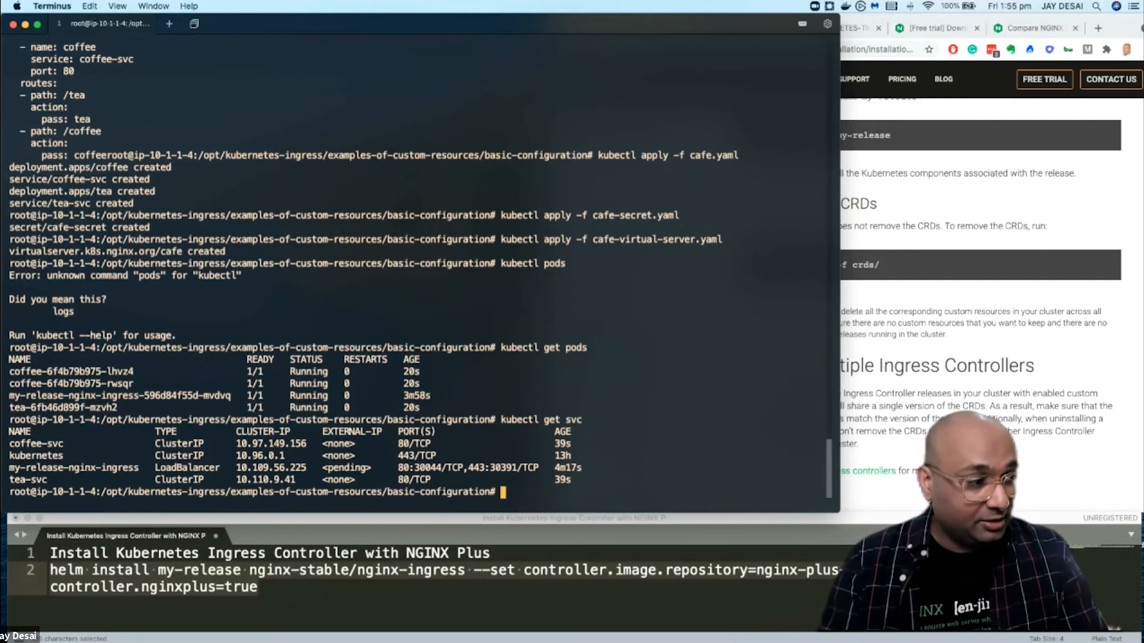
{"action": "type", "text": "curl -H \""}
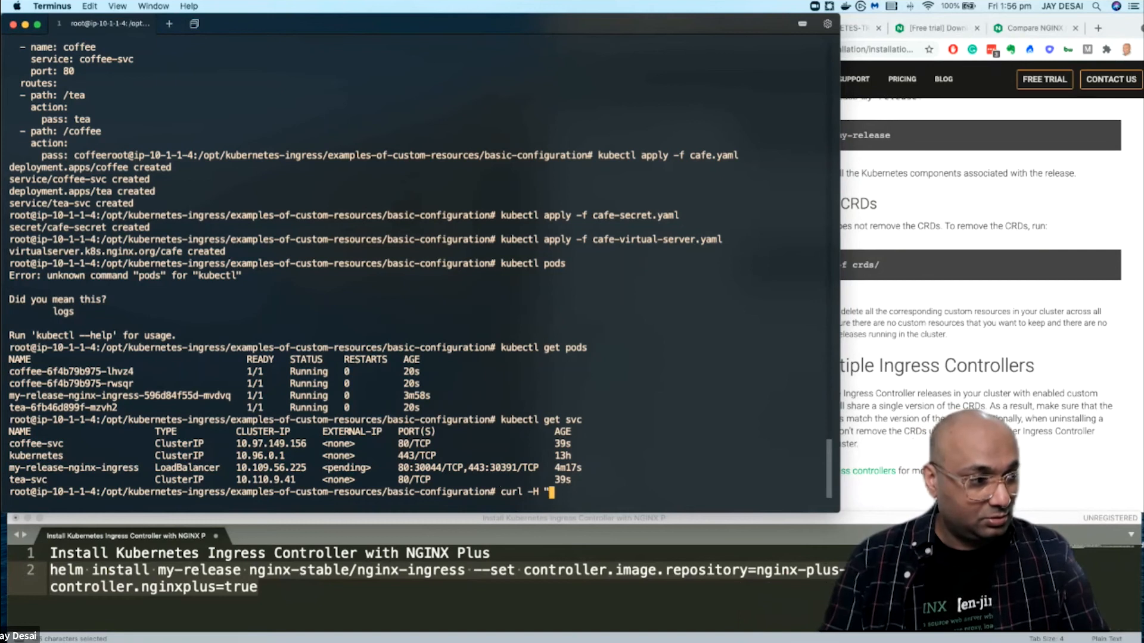
{"action": "type", "text": "Host: cafe.example.com\" https"}
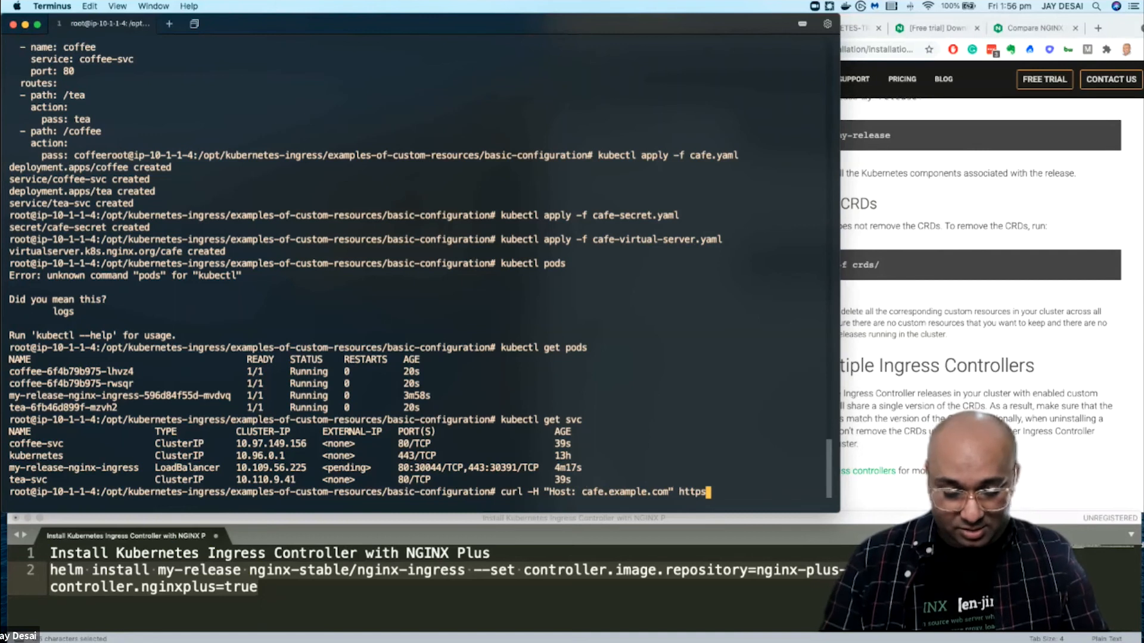
{"action": "type", "text": "://10.1.1.4:"}
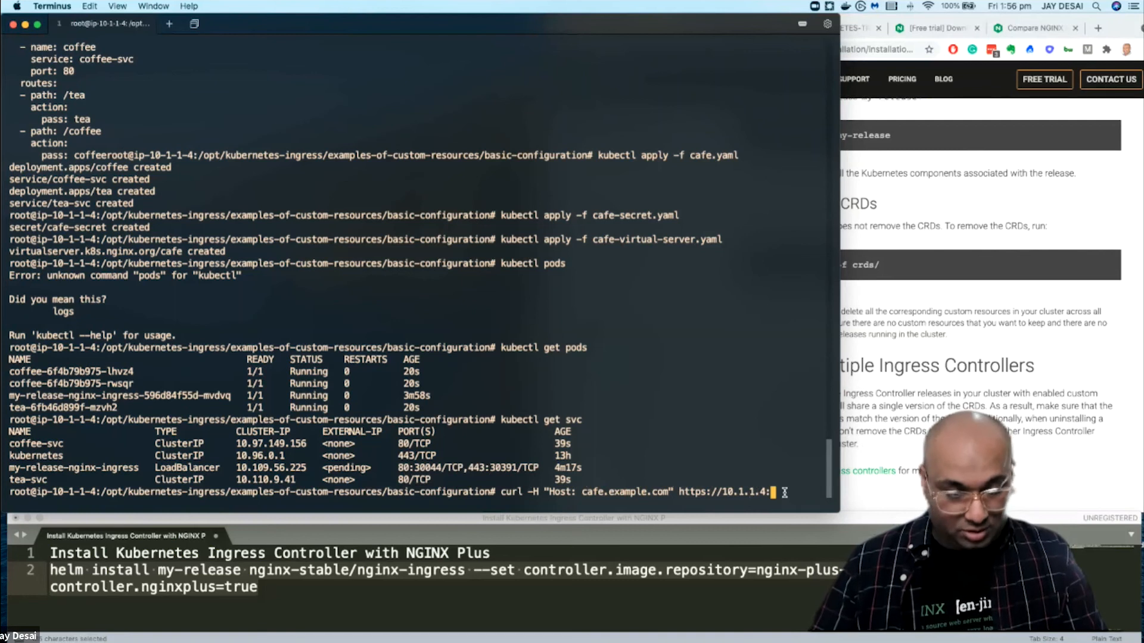
{"action": "type", "text": "30391/tea"}
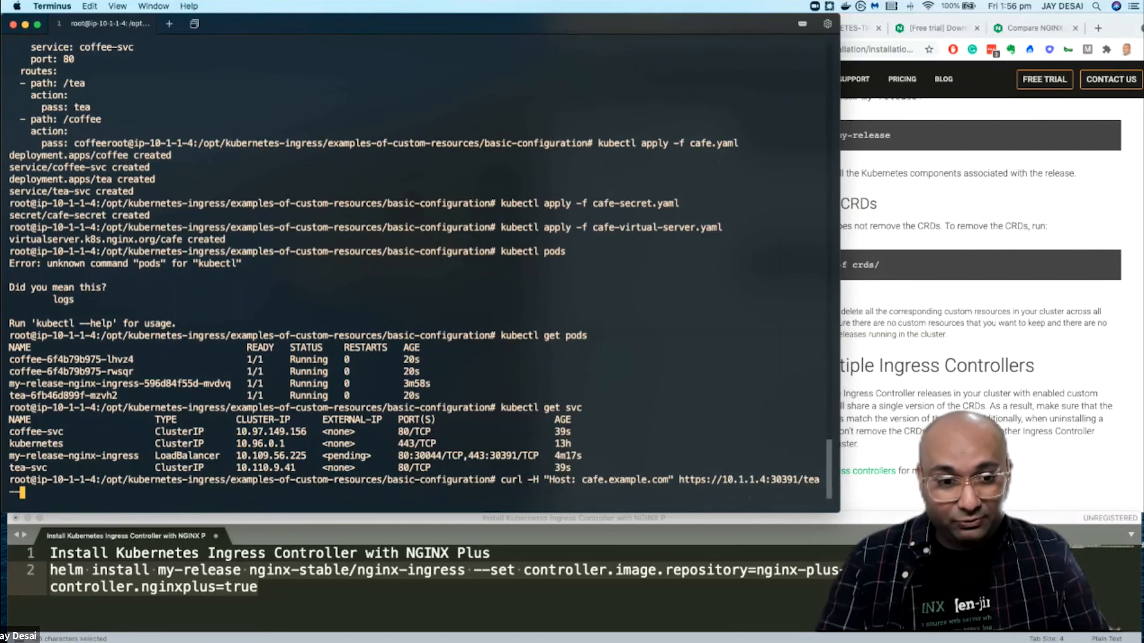
{"action": "type", "text": "--insecure"}
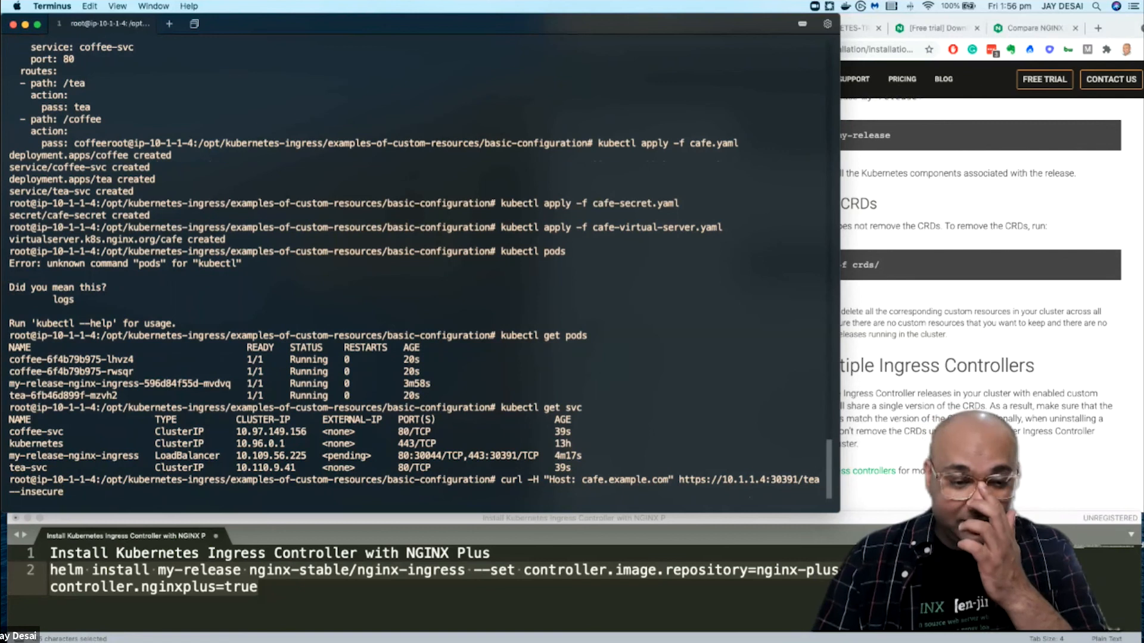
{"action": "key", "text": "Return"}
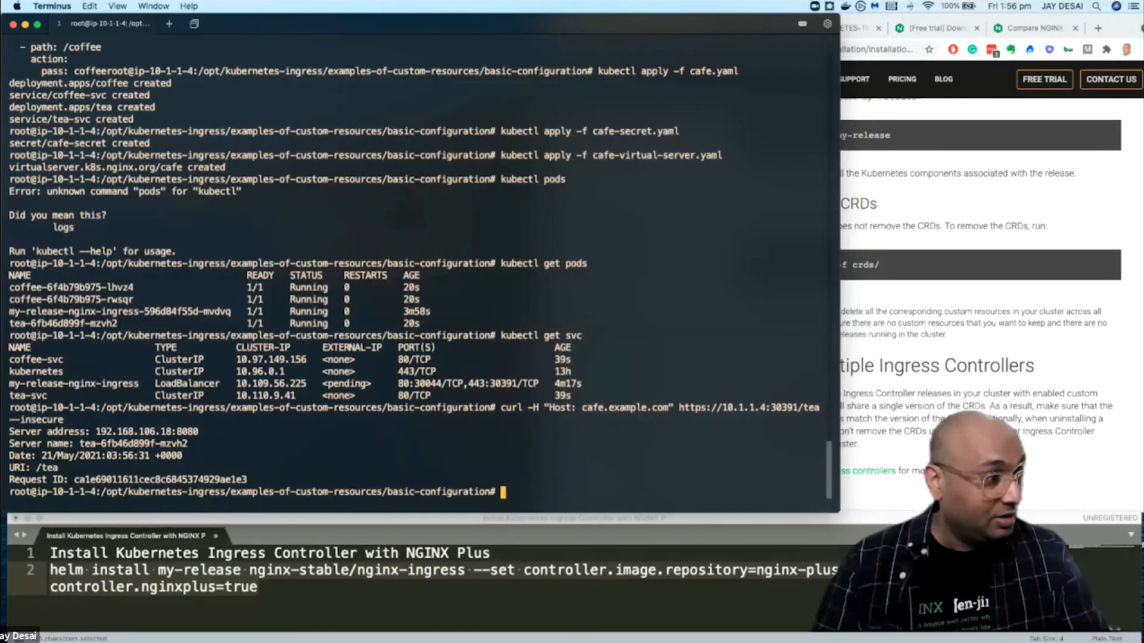